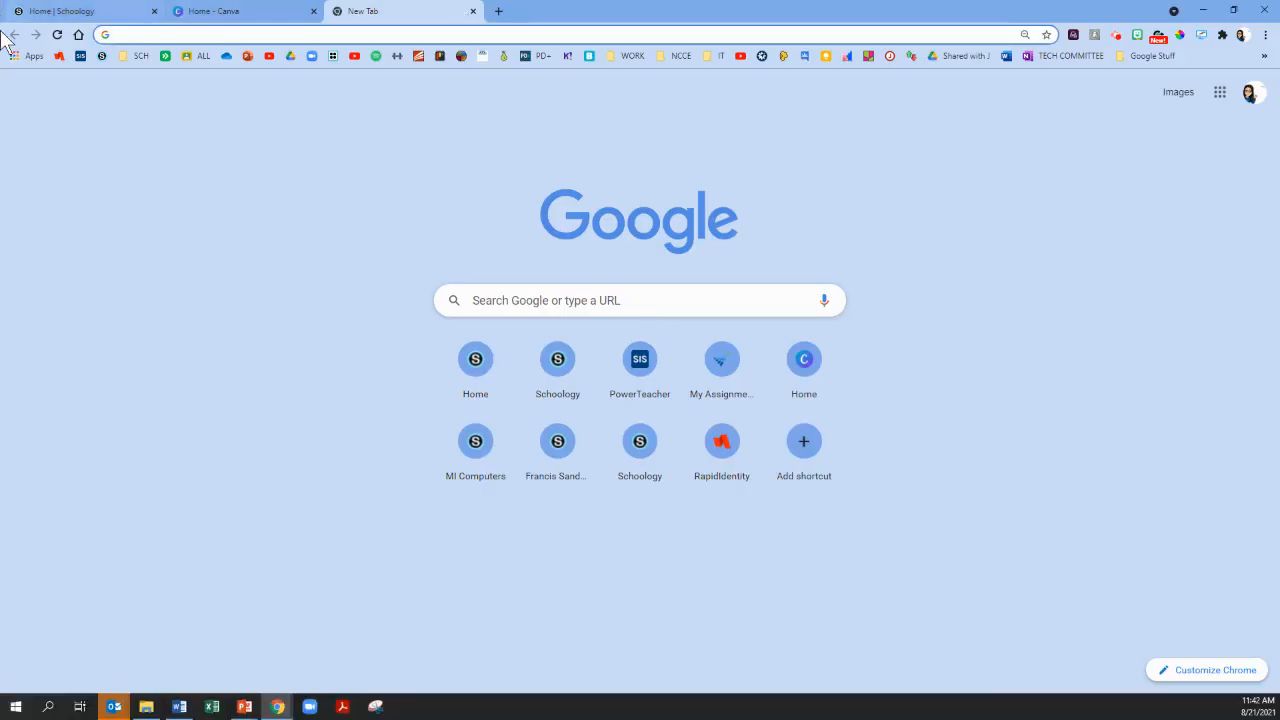
# Bring up the Schoology home page listing all the course cards
pyautogui.click(556, 358)
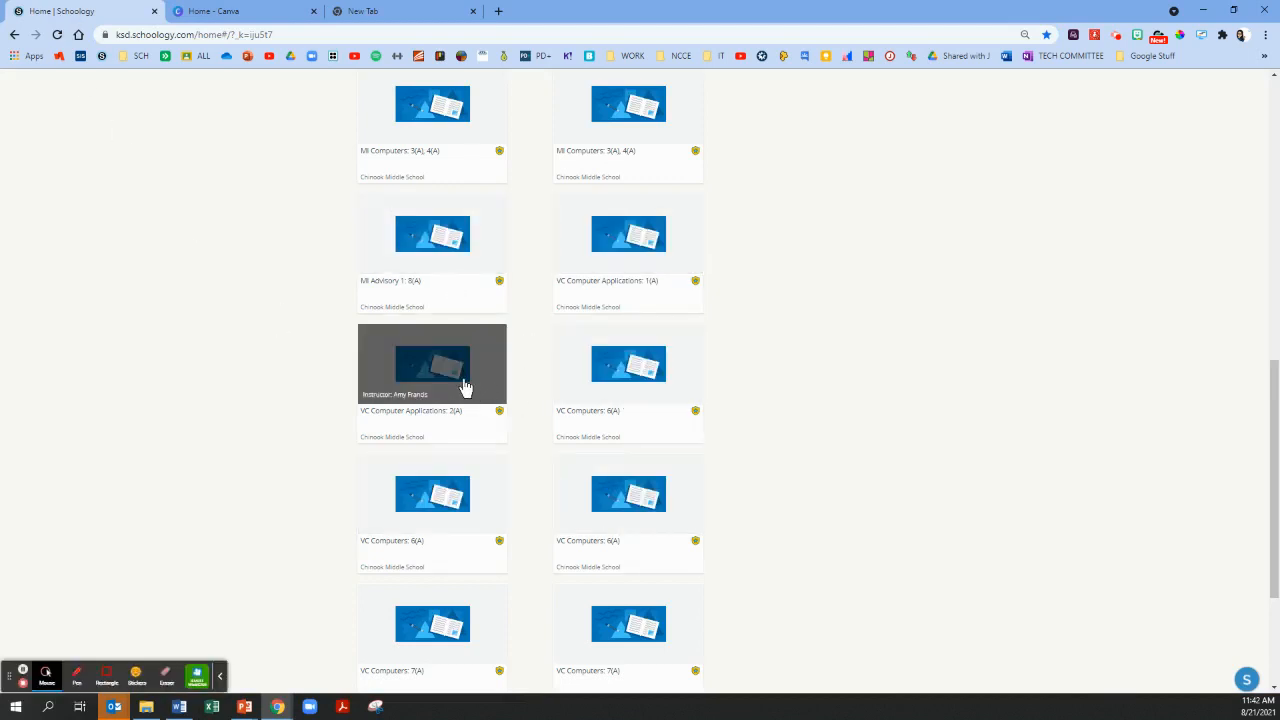
pyautogui.moveTo(290, 348)
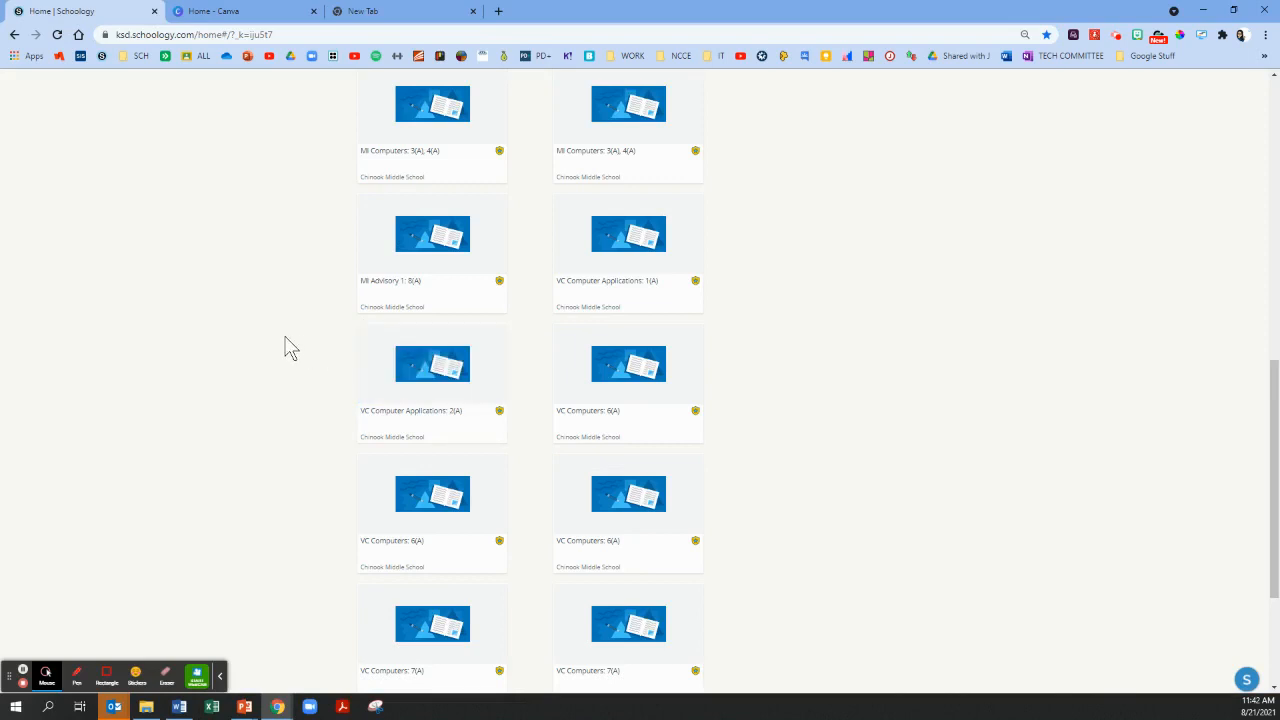
pyautogui.moveTo(450, 124)
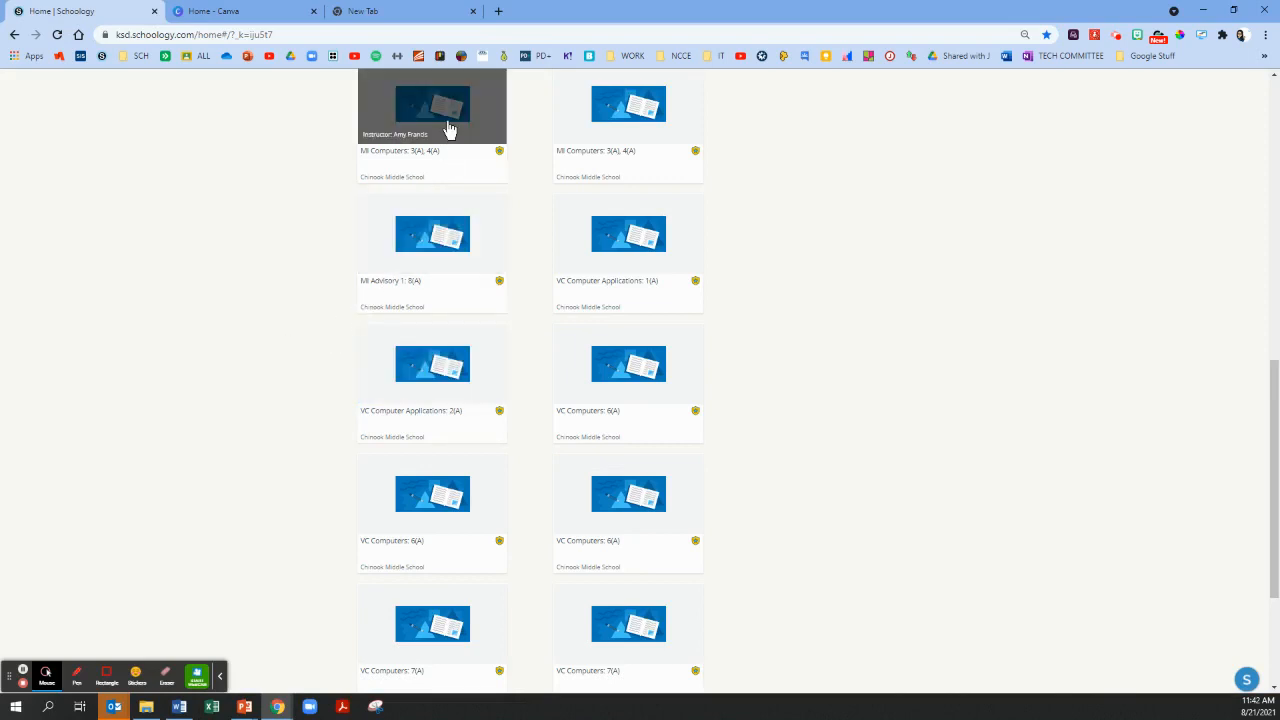
pyautogui.moveTo(336, 136)
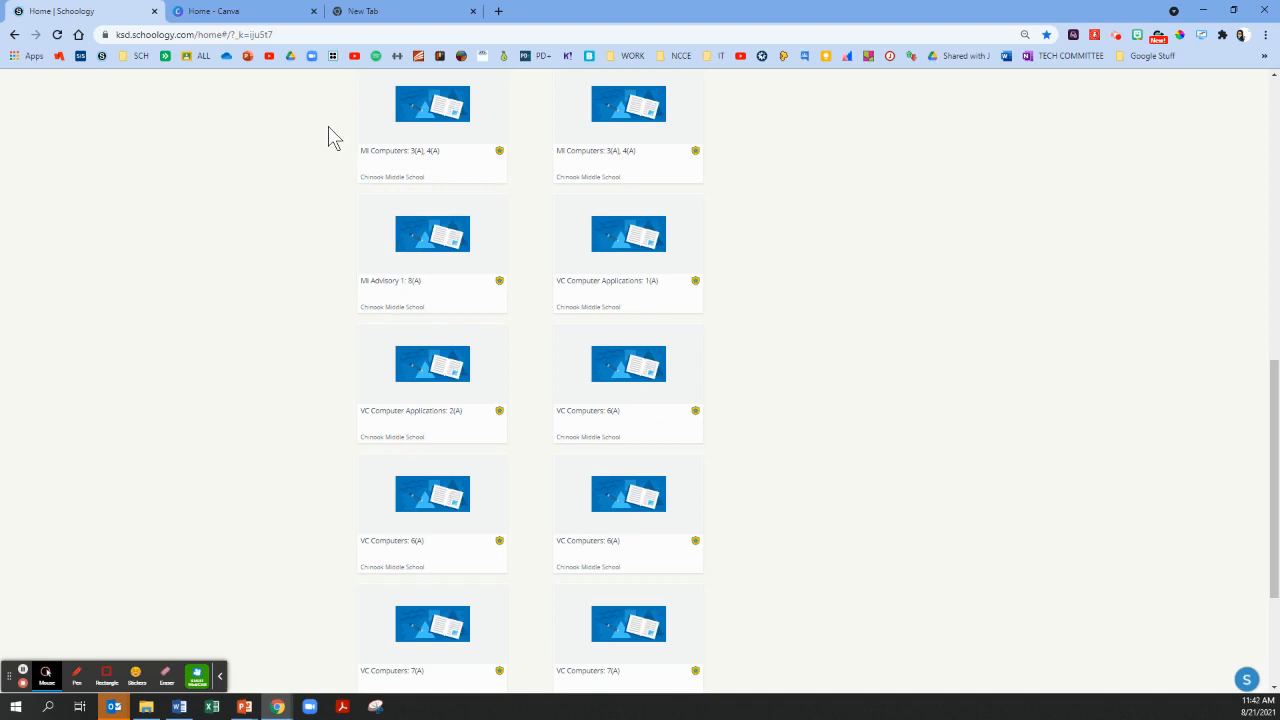
pyautogui.moveTo(432, 104)
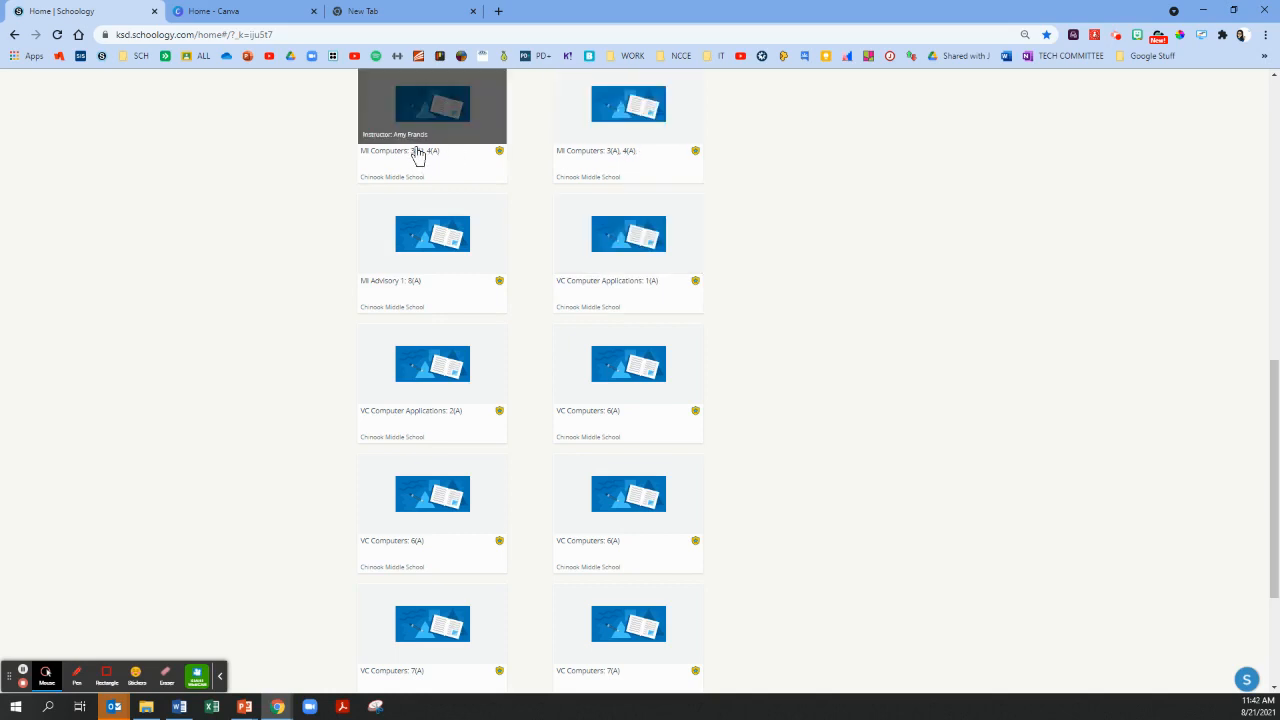
pyautogui.moveTo(372, 160)
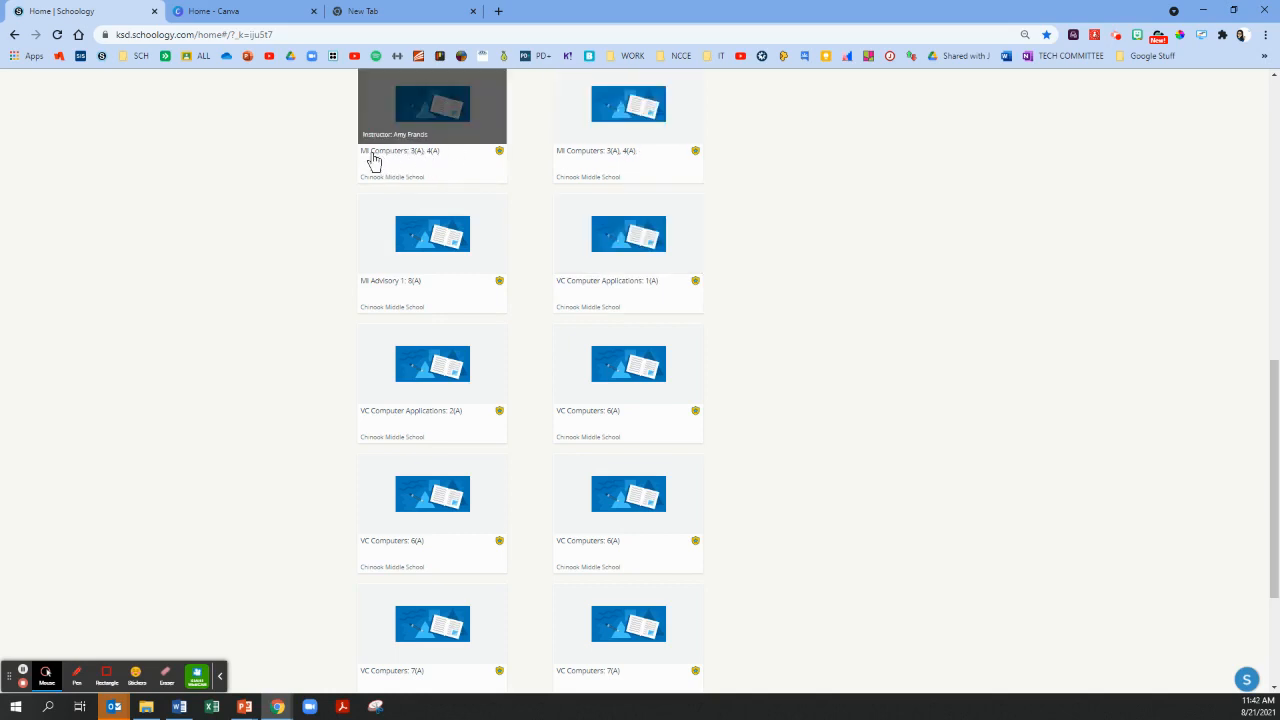
pyautogui.moveTo(264, 184)
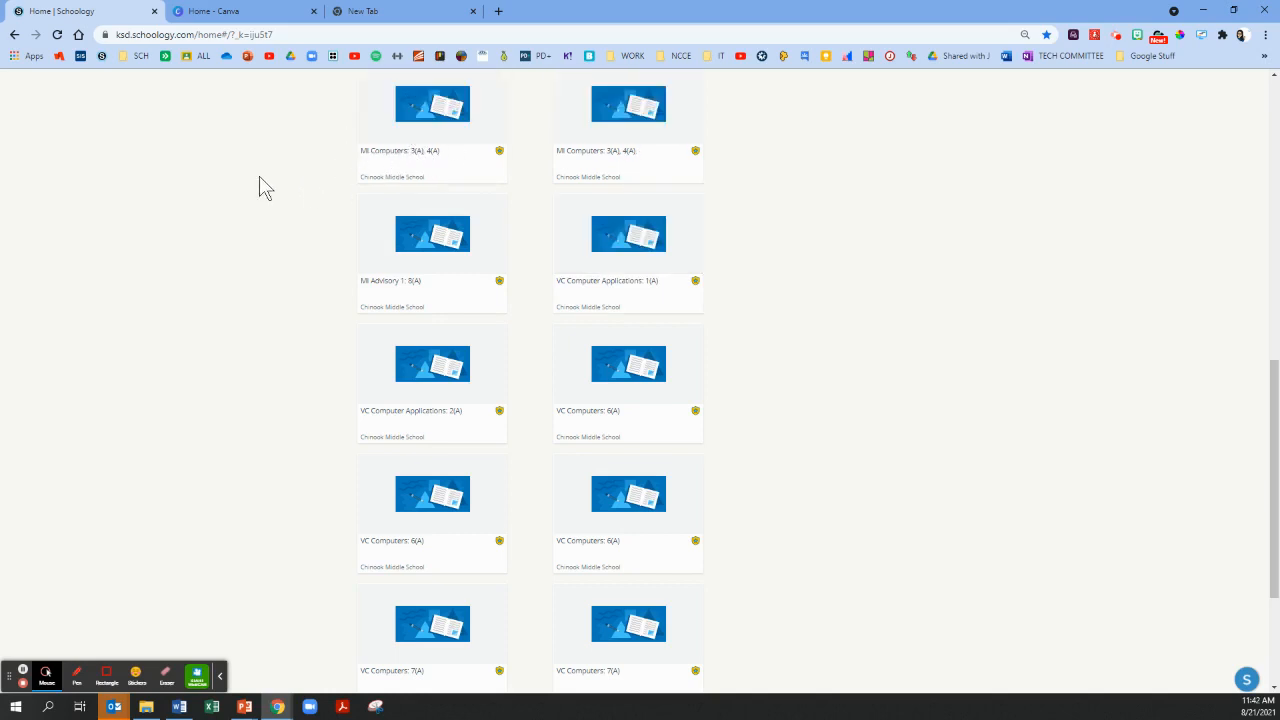
pyautogui.moveTo(516, 130)
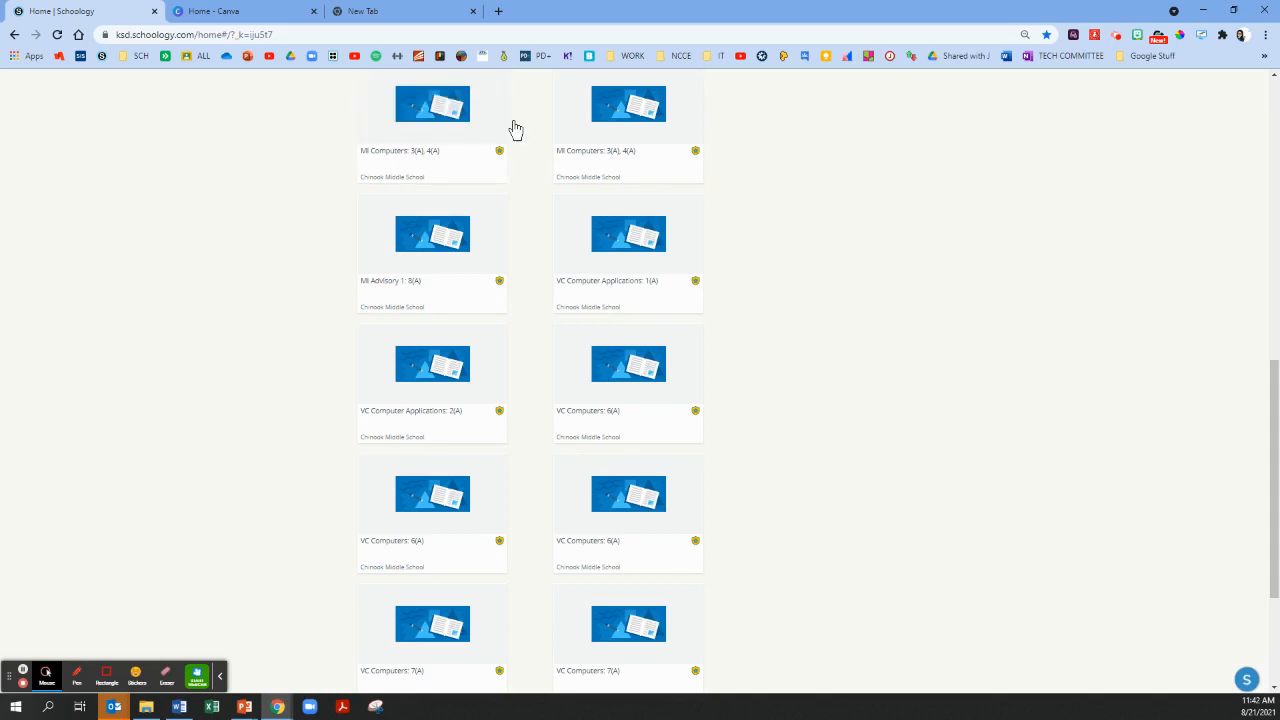
pyautogui.moveTo(432, 104)
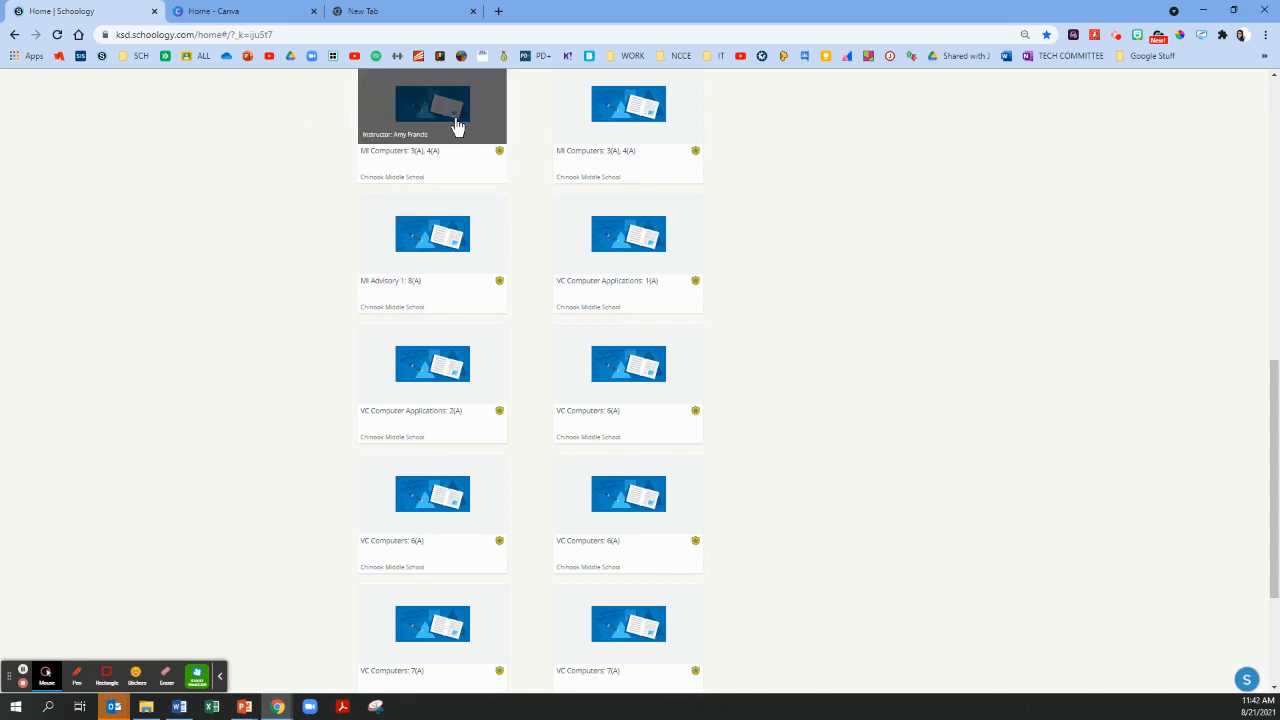
pyautogui.moveTo(402, 110)
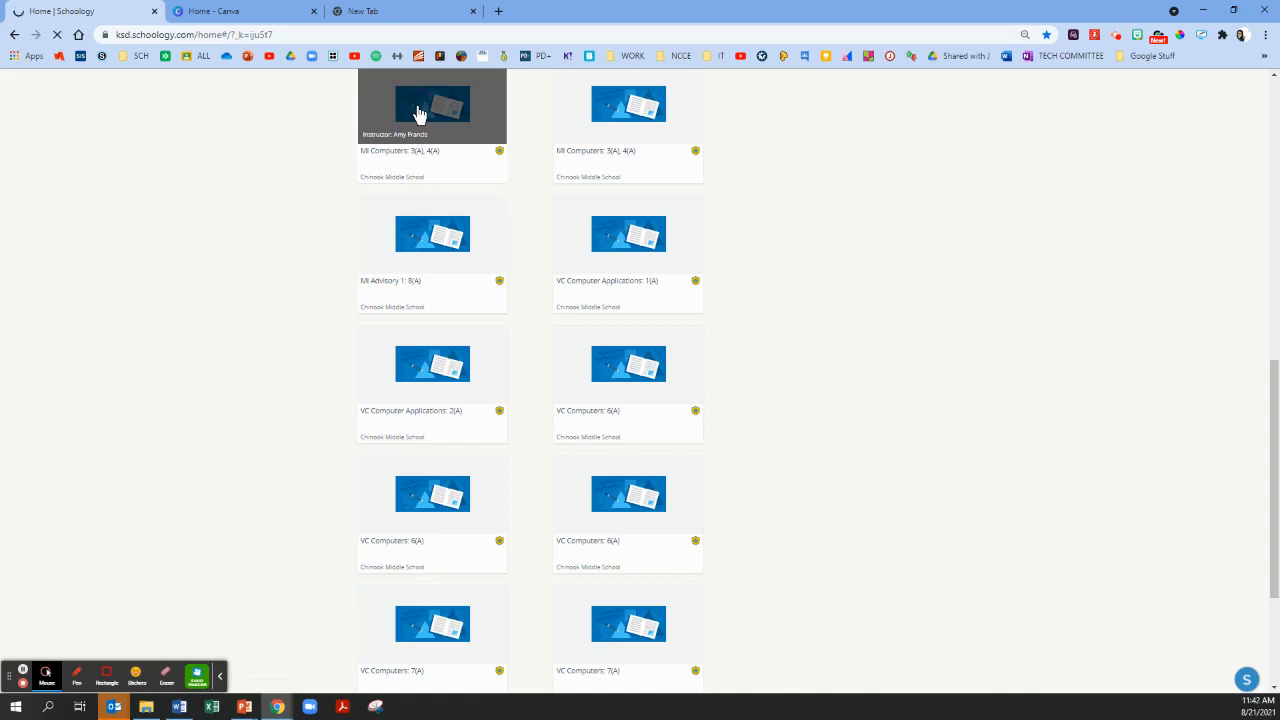
# Open the MI Computers 3(A), 4(A) course from its card
pyautogui.click(432, 104)
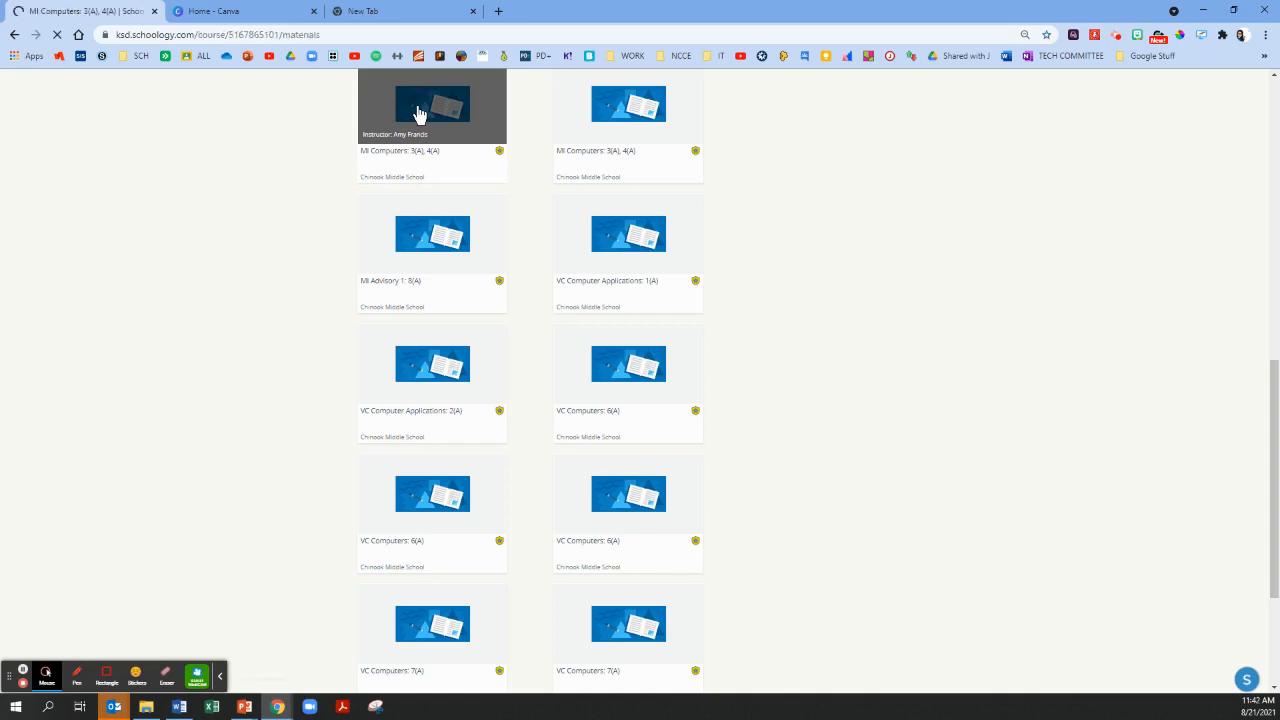
pyautogui.click(432, 106)
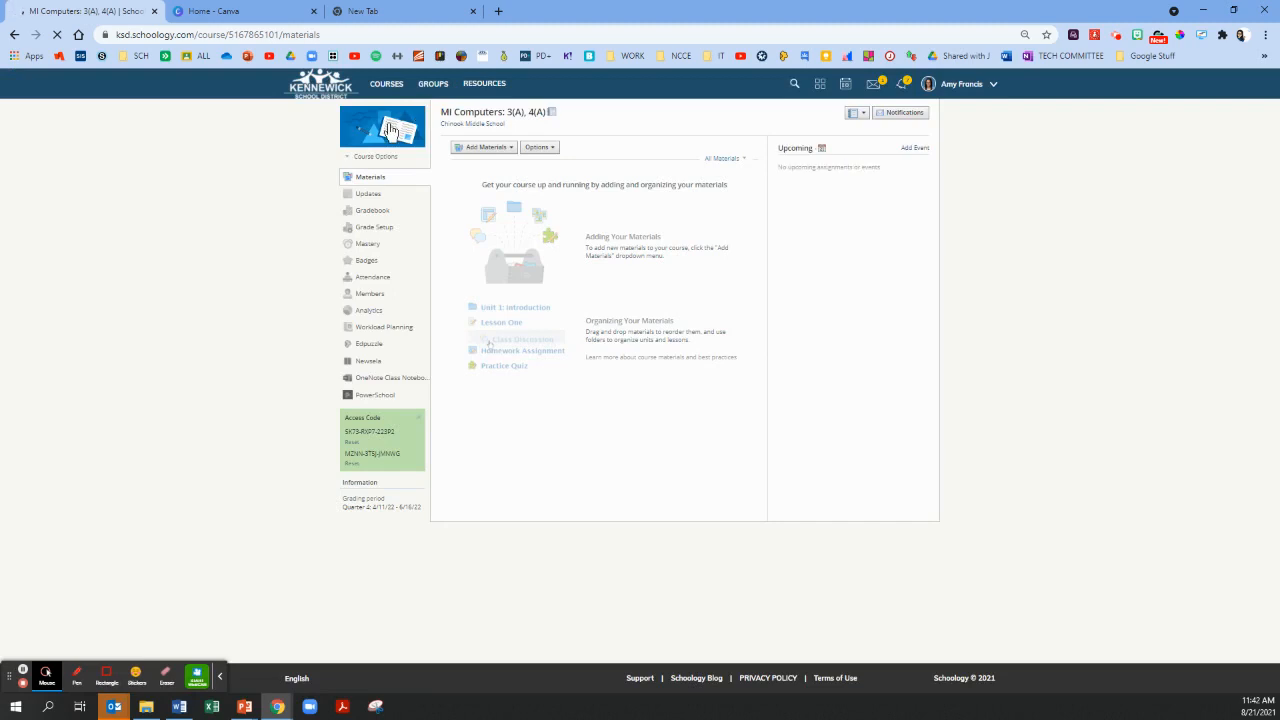
pyautogui.moveTo(196, 184)
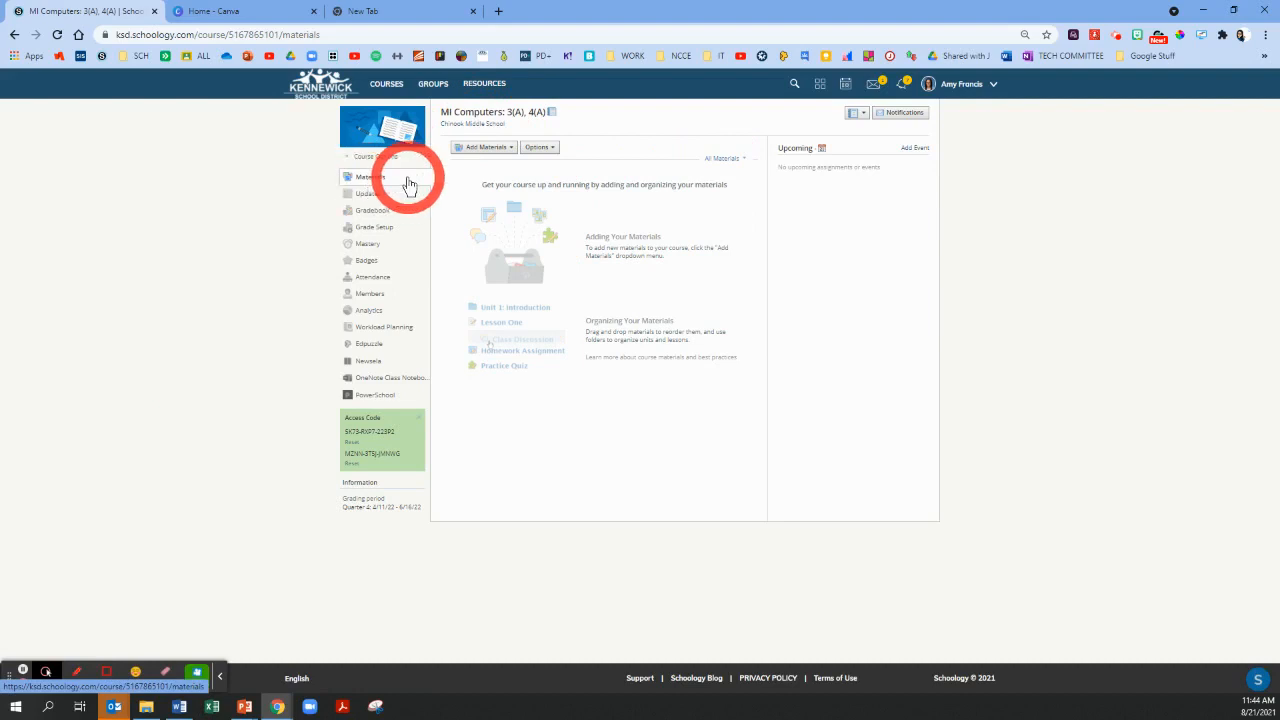
pyautogui.moveTo(478, 196)
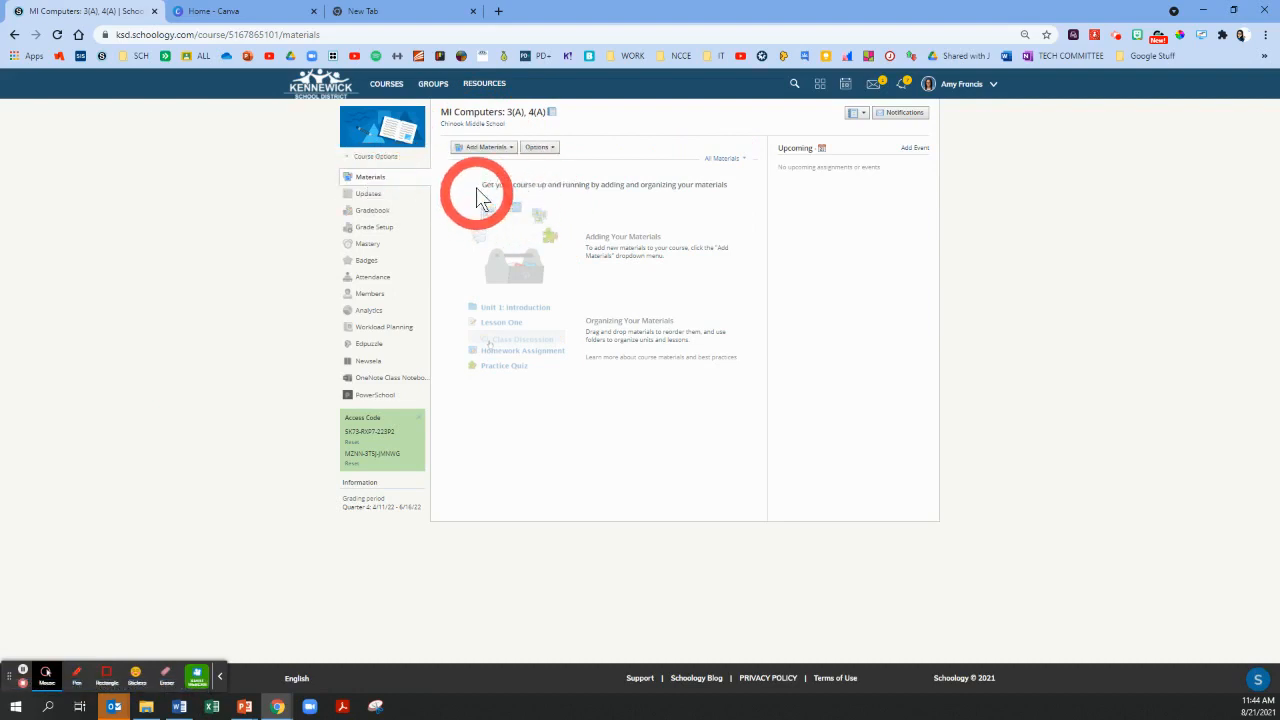
pyautogui.moveTo(444, 218)
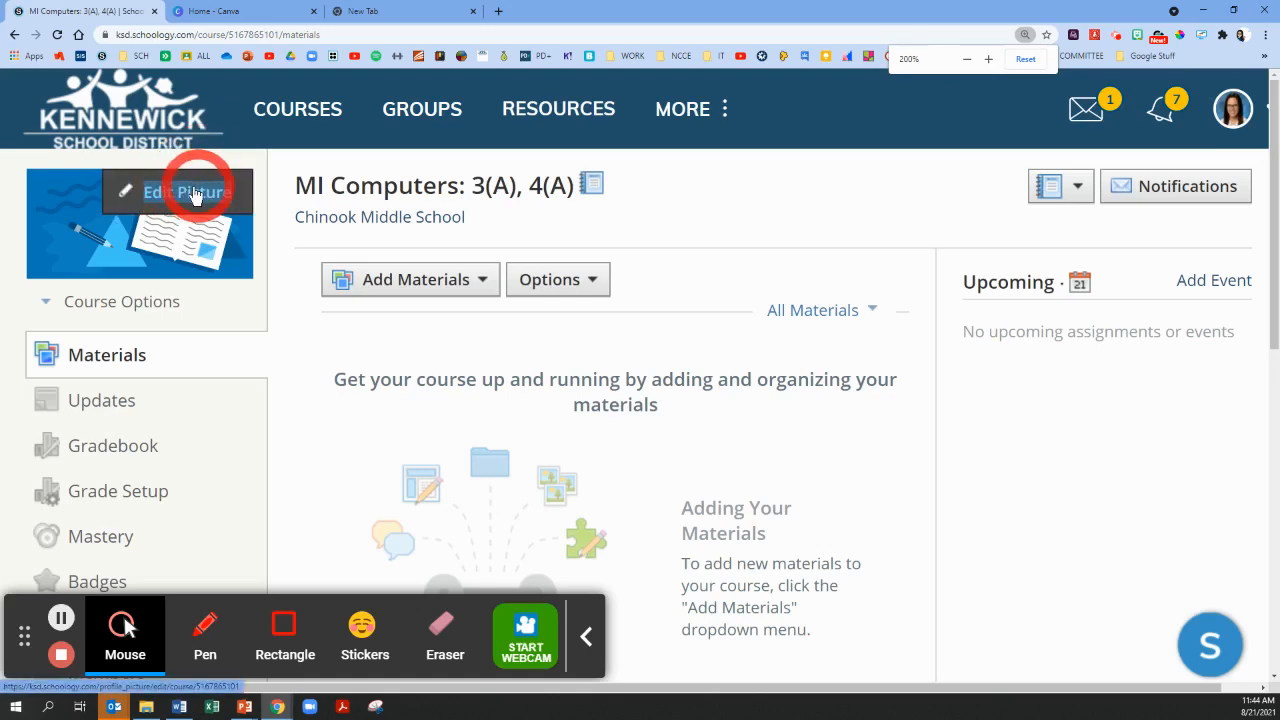
pyautogui.moveTo(184, 192)
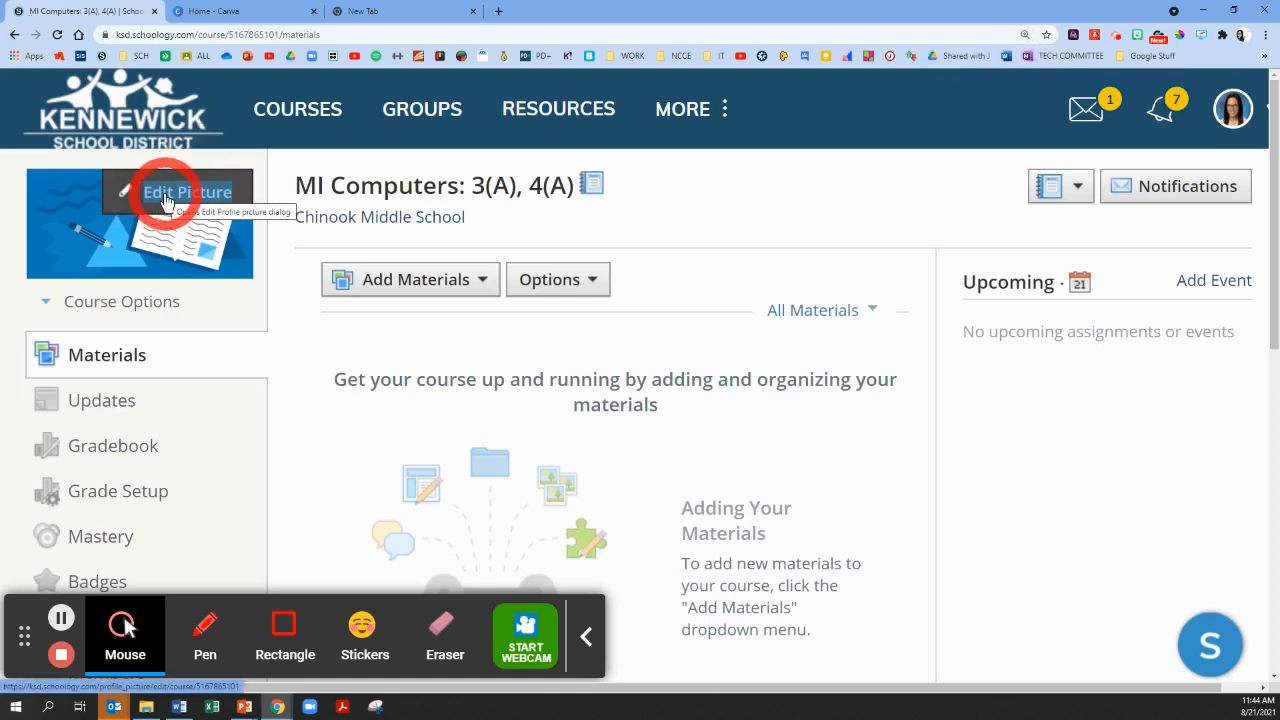
# Start Edit Picture on the course image and browse the stock images offered
pyautogui.click(188, 192)
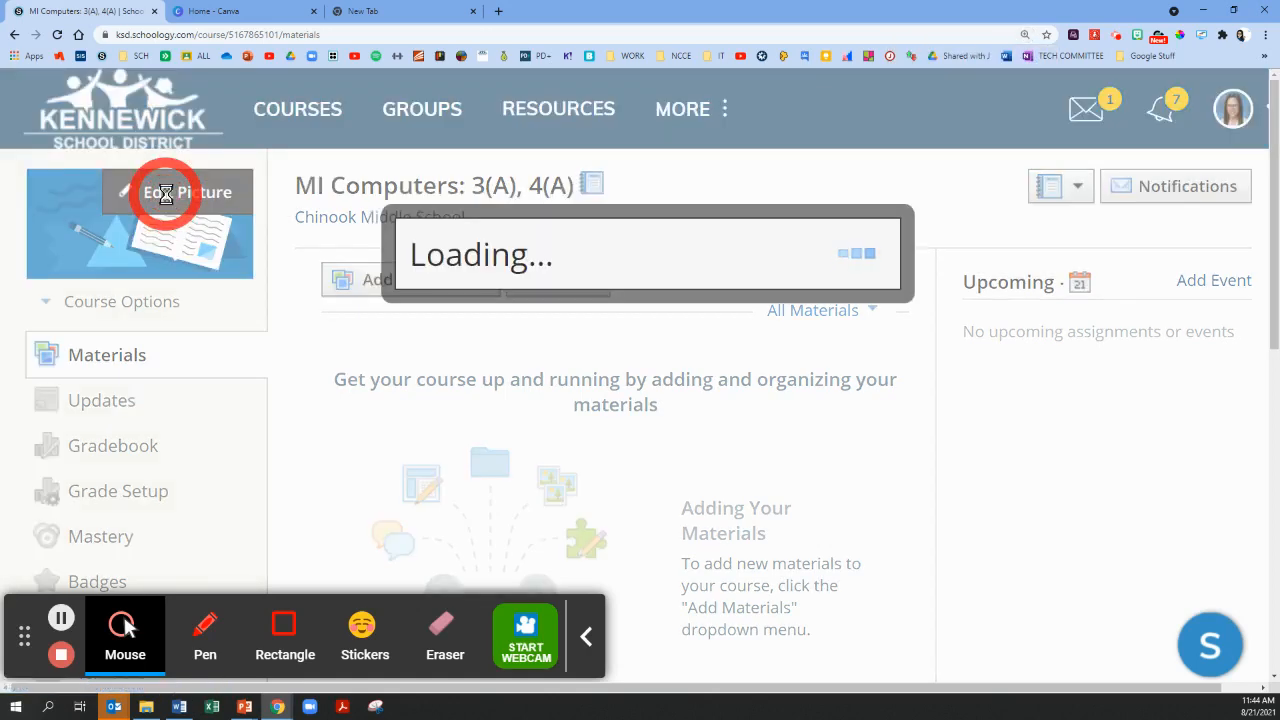
pyautogui.click(168, 192)
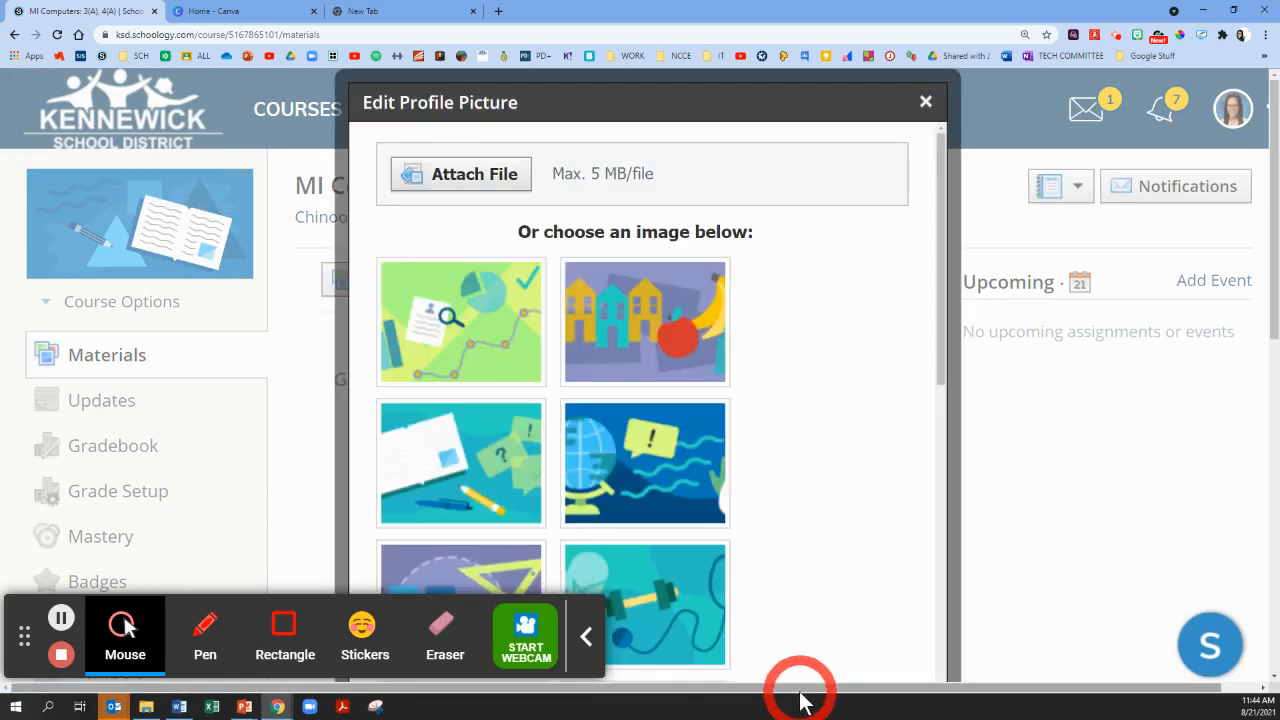
pyautogui.scroll(-3)
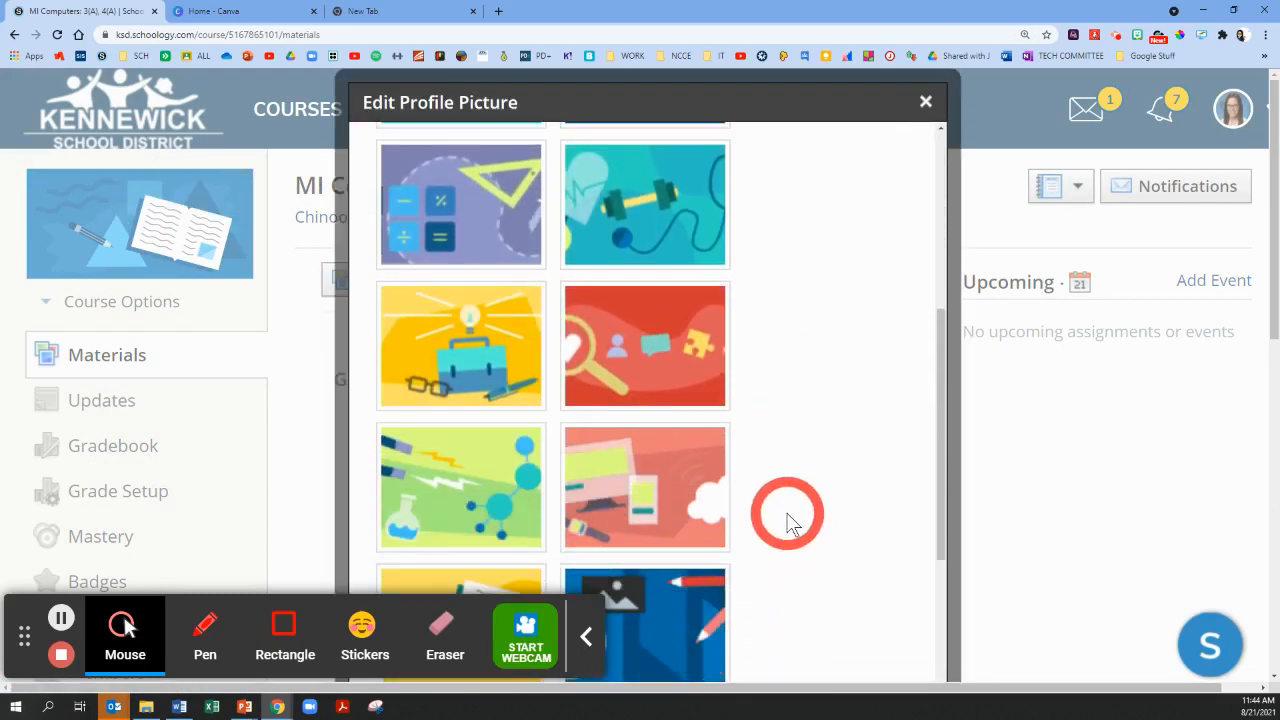
pyautogui.scroll(-3)
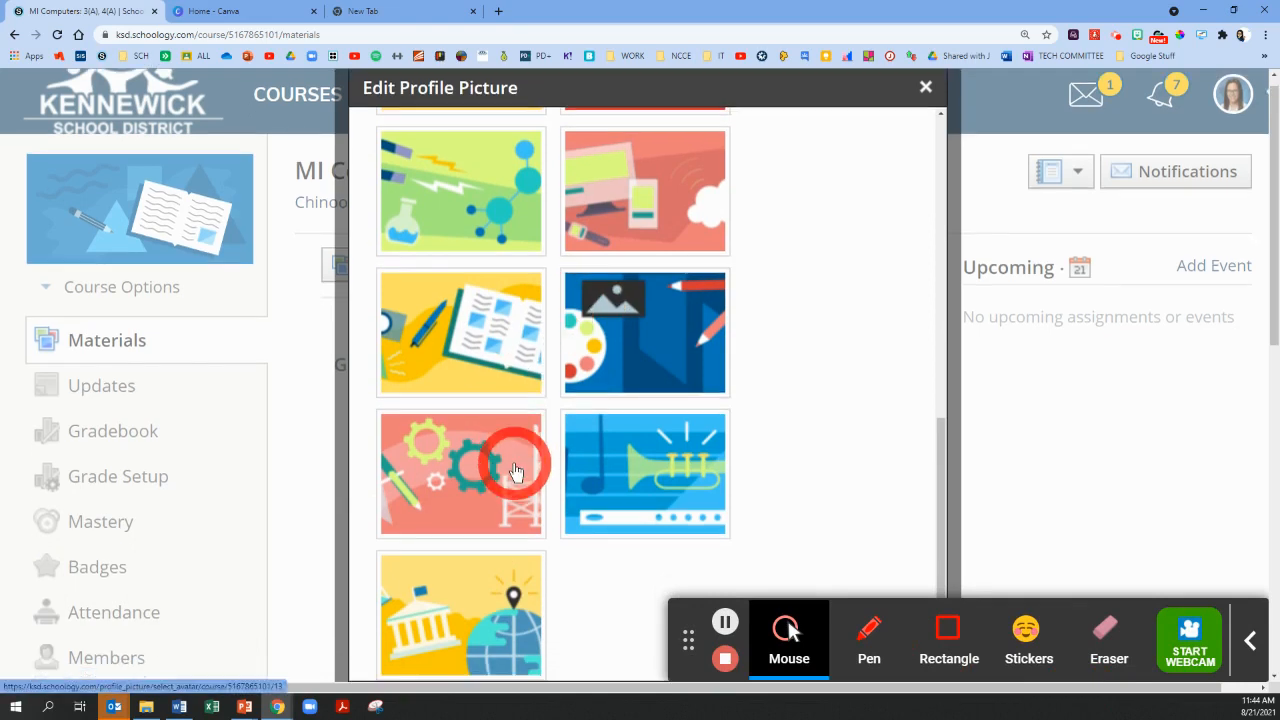
pyautogui.scroll(3)
pyautogui.write('www.canva.com')
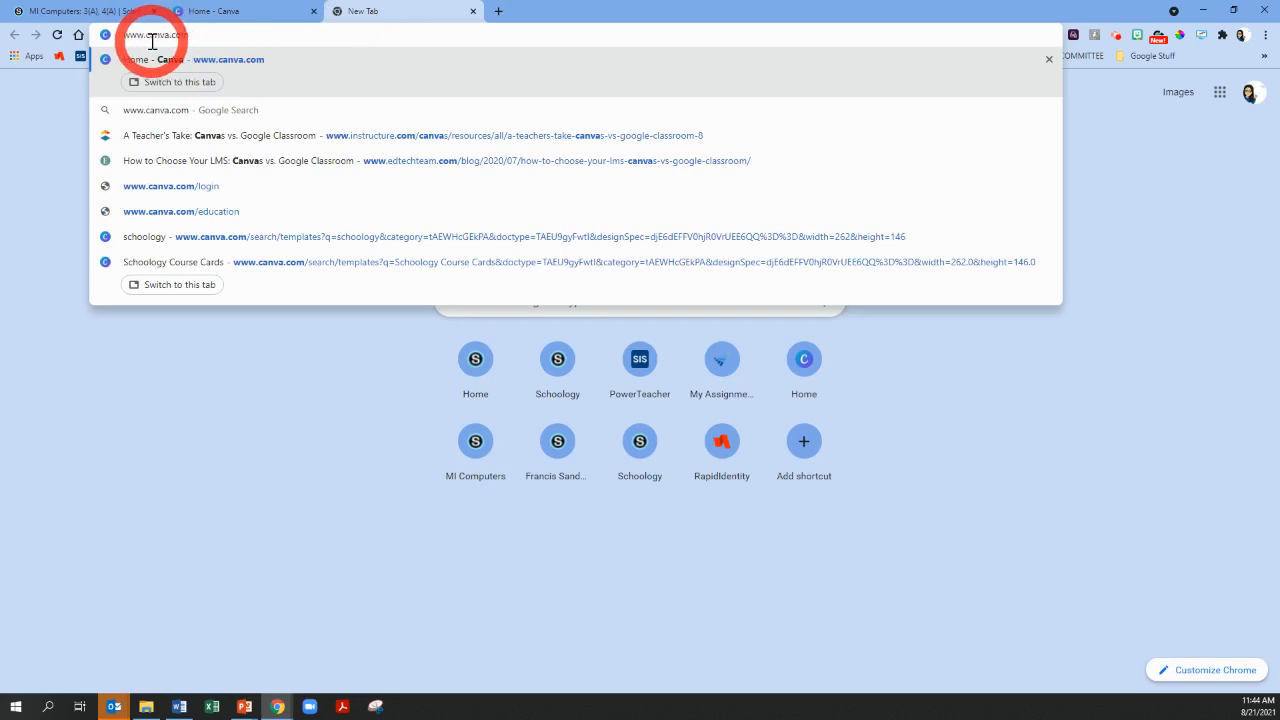
pyautogui.moveTo(616, 68)
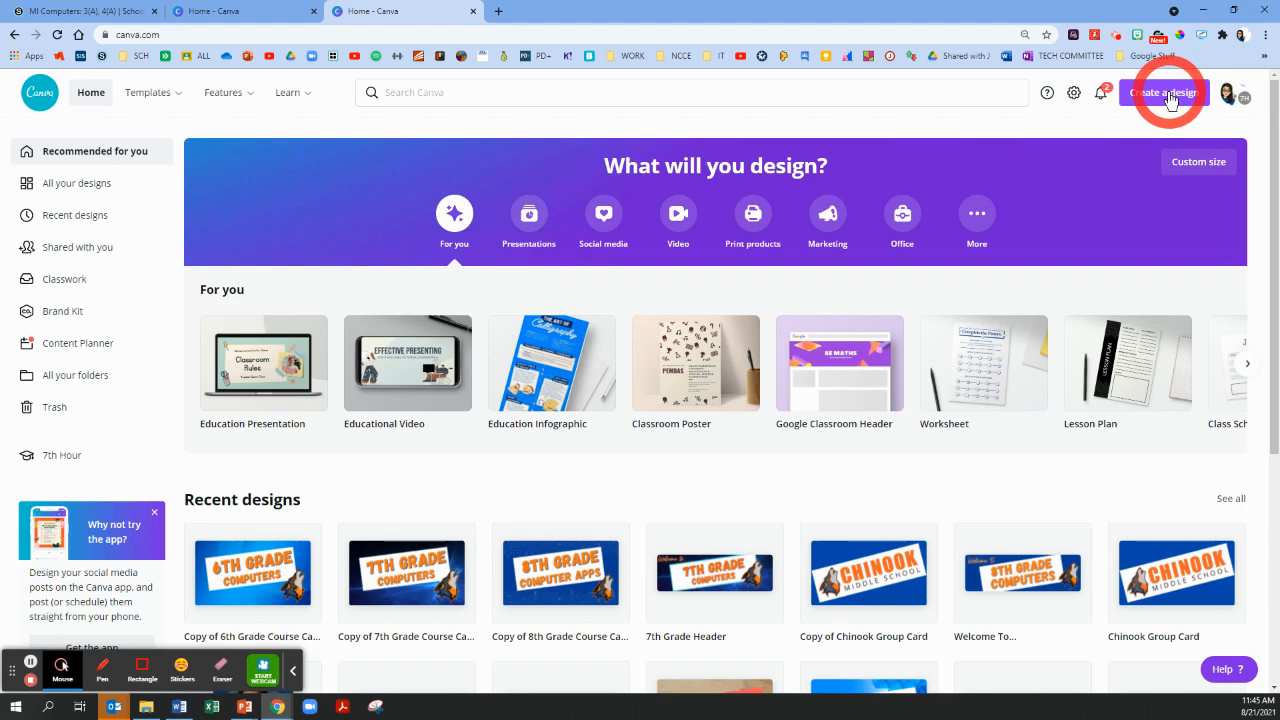
pyautogui.moveTo(1028, 124)
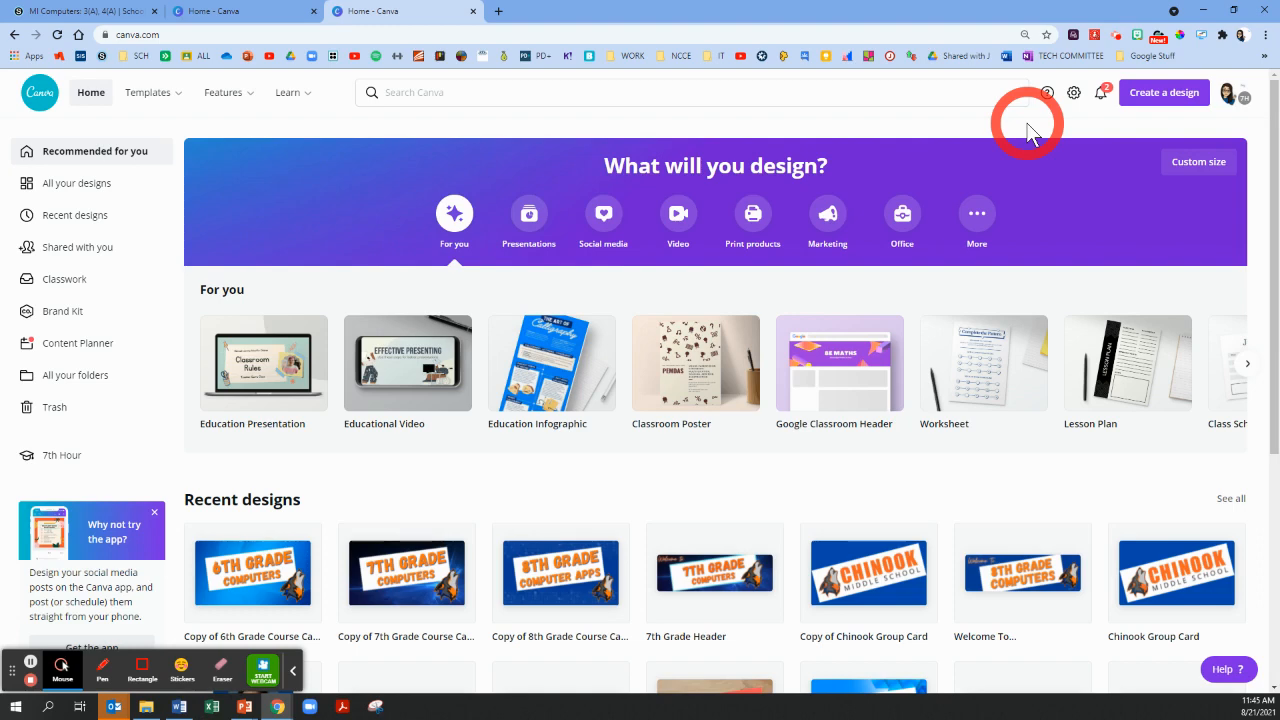
pyautogui.moveTo(800, 140)
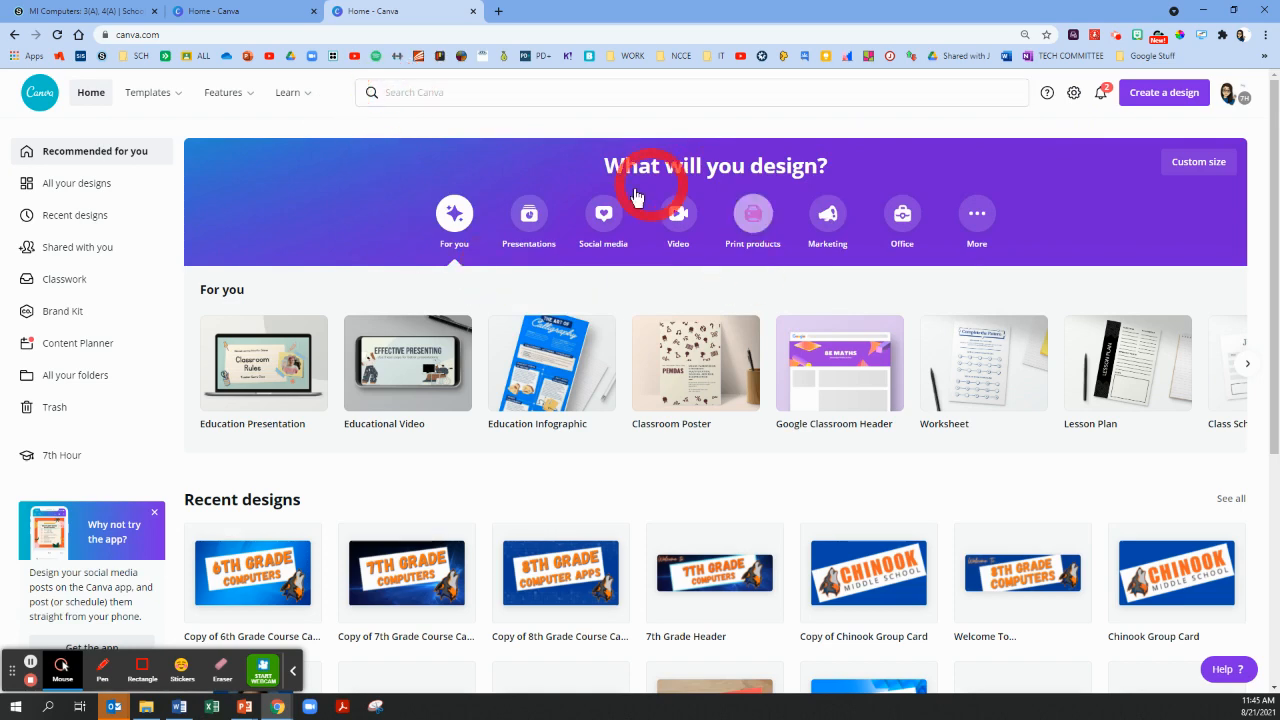
pyautogui.click(394, 92)
pyautogui.write('schoology')
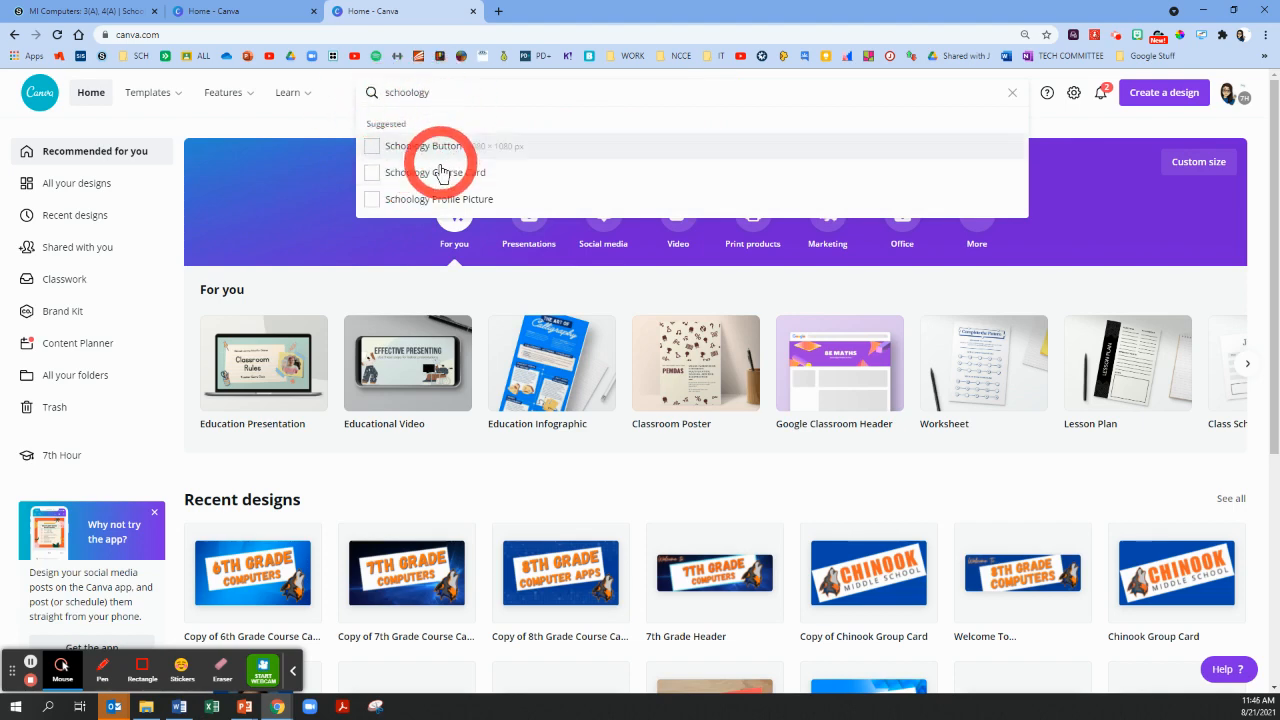
pyautogui.moveTo(392, 180)
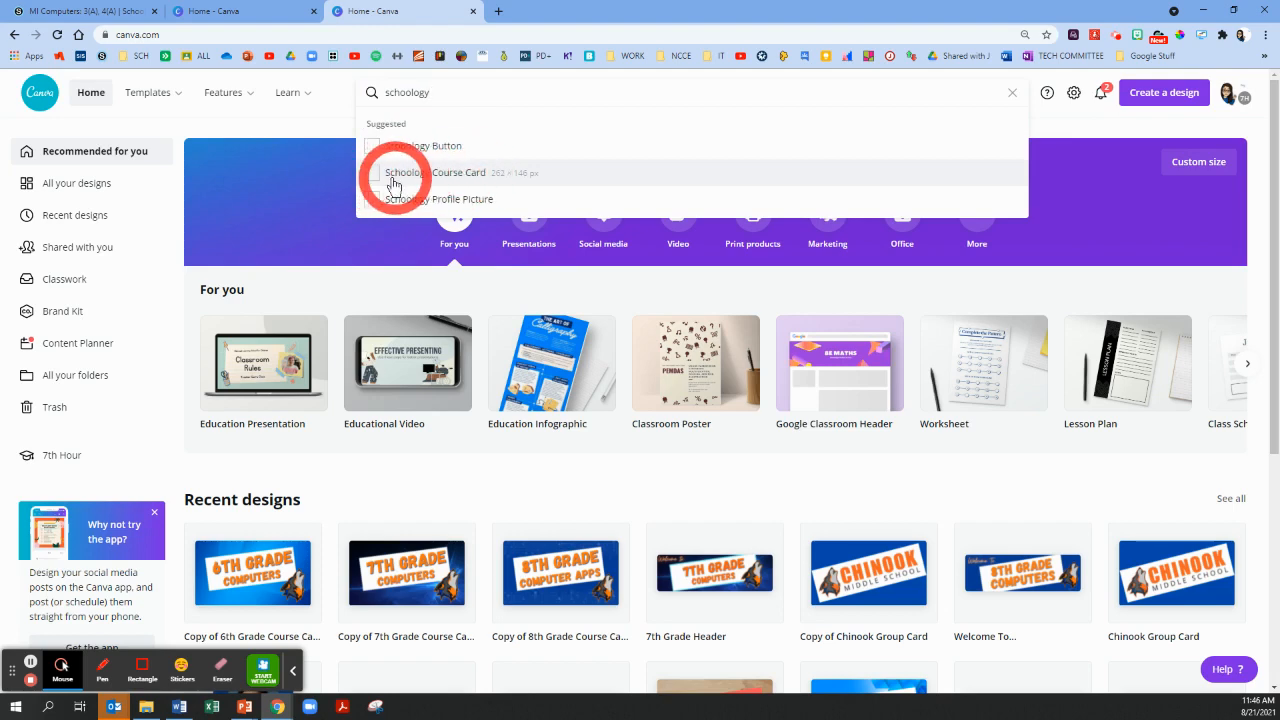
# Choose the Schoology Course Card design type from the search suggestions
pyautogui.click(436, 172)
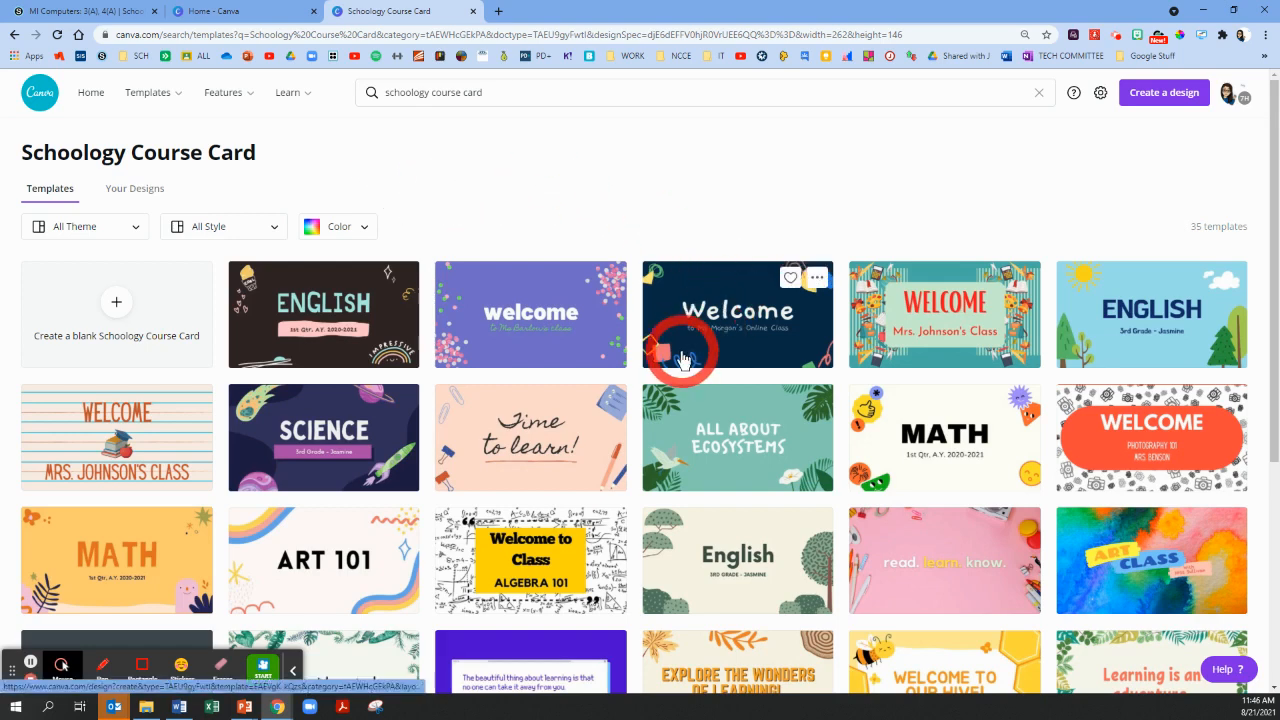
# Browse the templates and start a design from the space-themed SCIENCE card
pyautogui.scroll(-3)
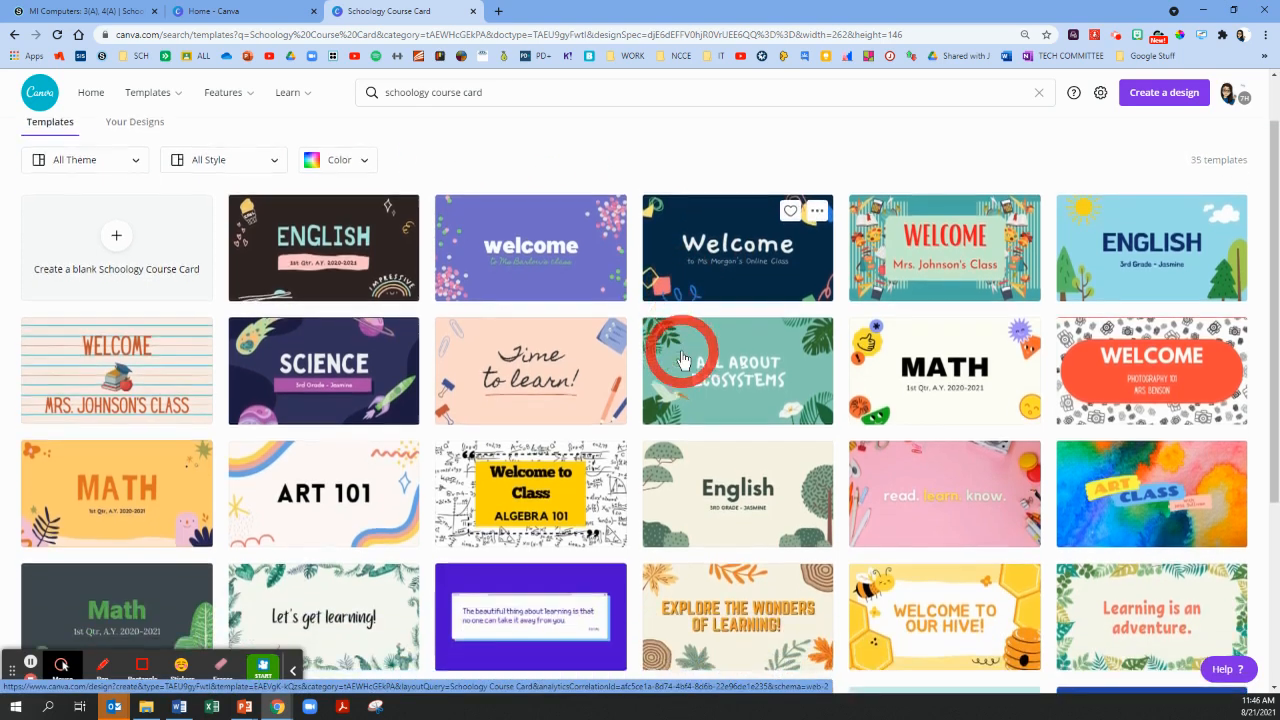
pyautogui.scroll(-3)
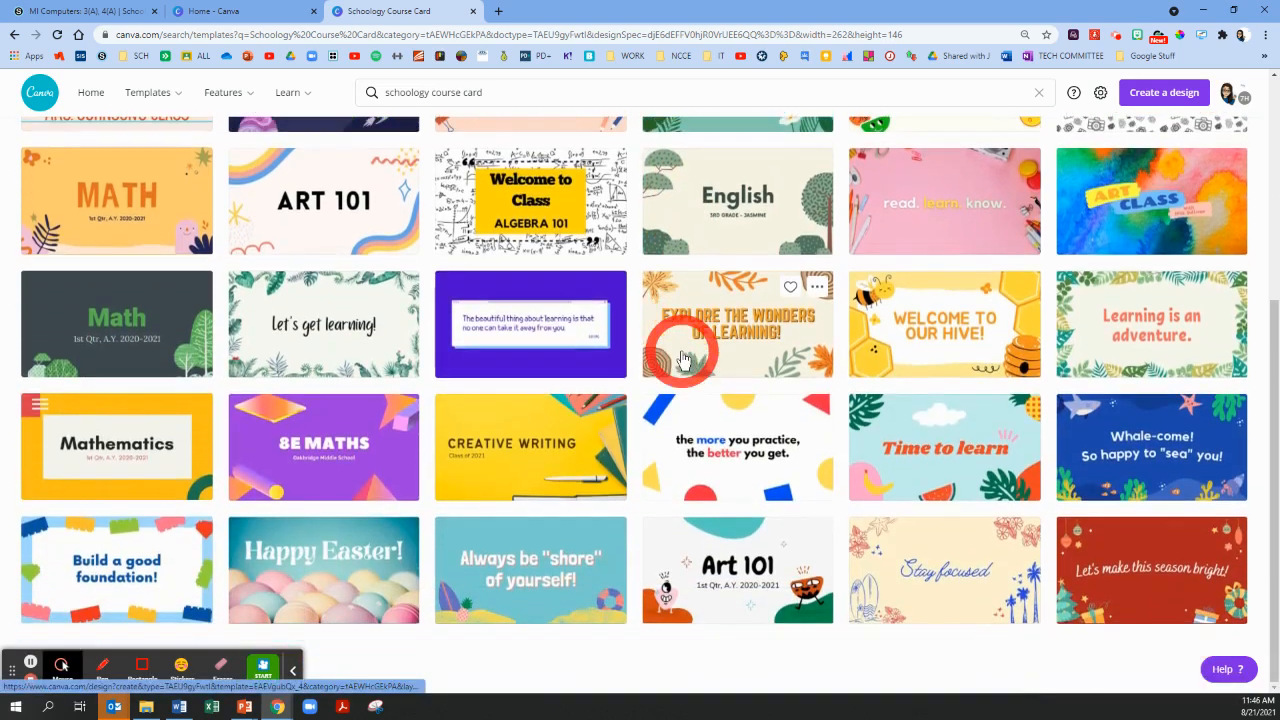
pyautogui.scroll(3)
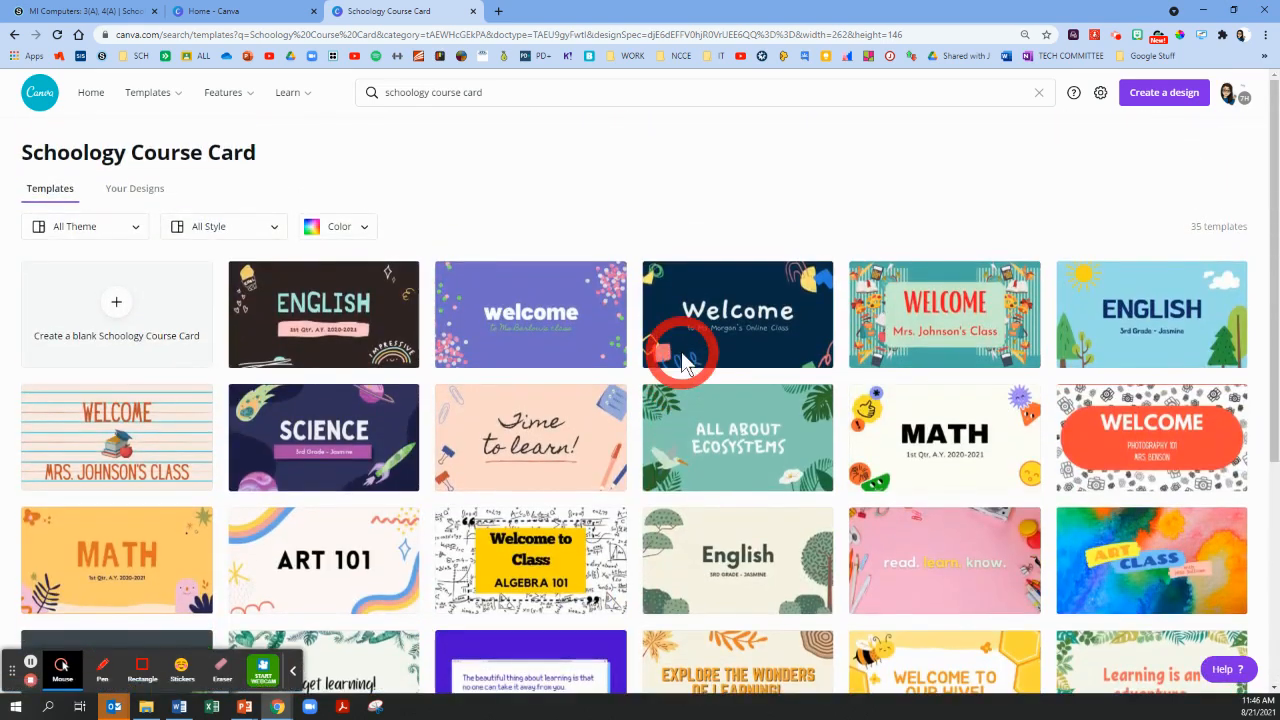
pyautogui.moveTo(684, 360)
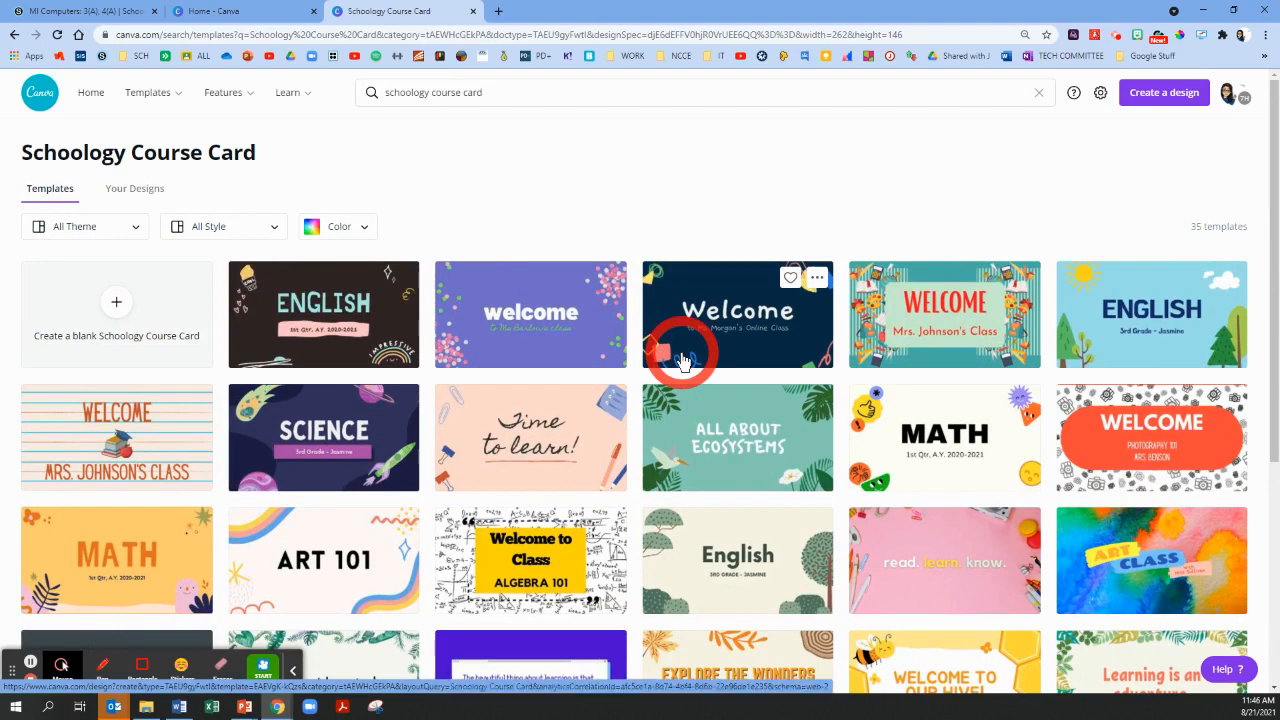
pyautogui.moveTo(530, 320)
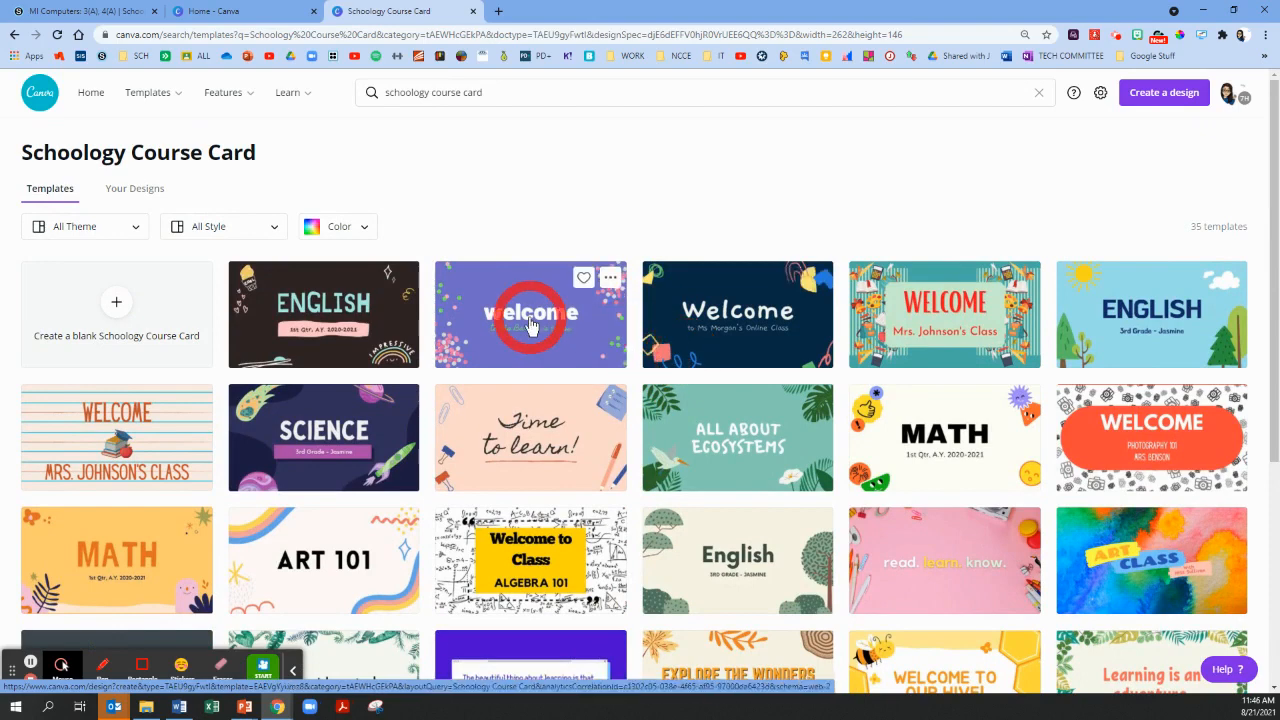
pyautogui.moveTo(736, 320)
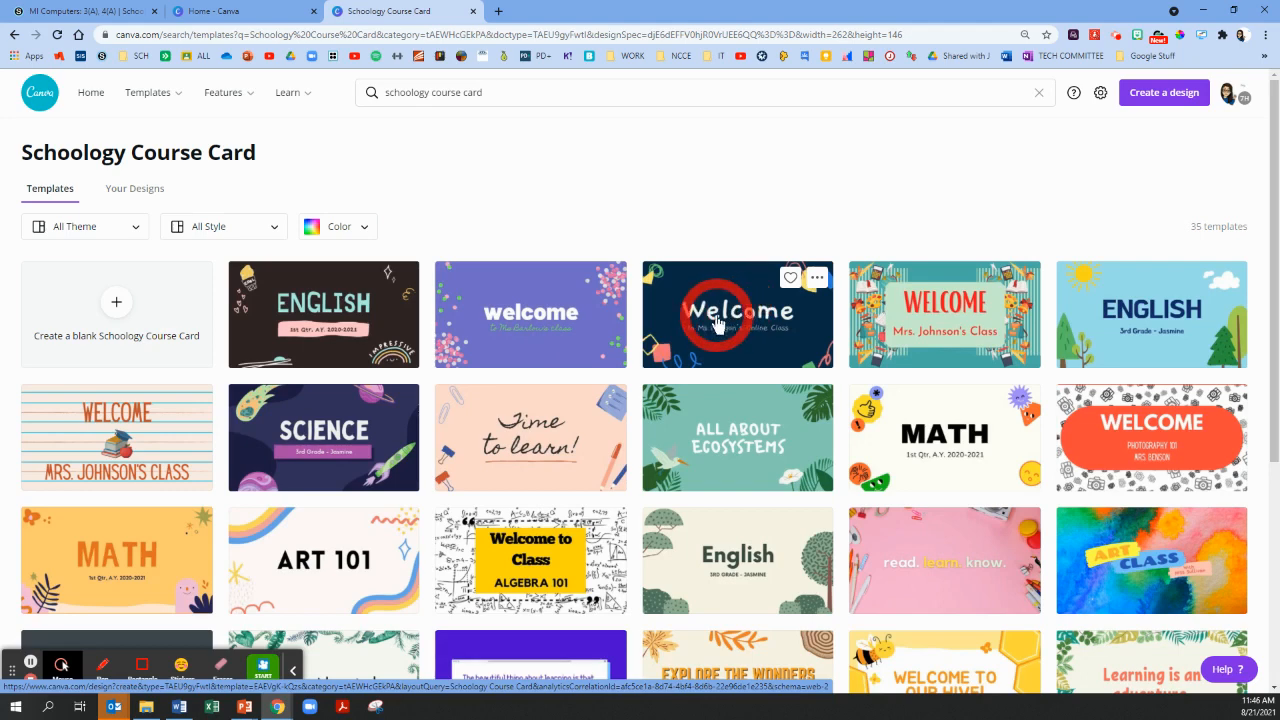
pyautogui.moveTo(438, 432)
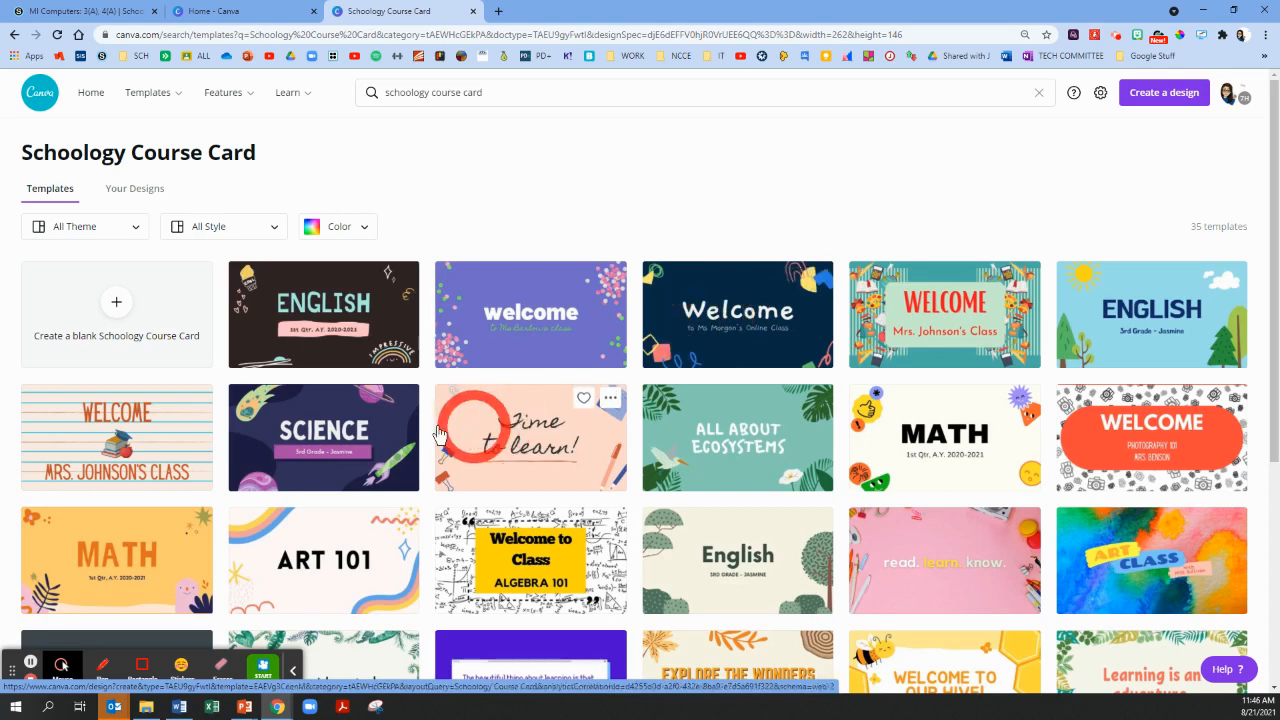
pyautogui.click(324, 436)
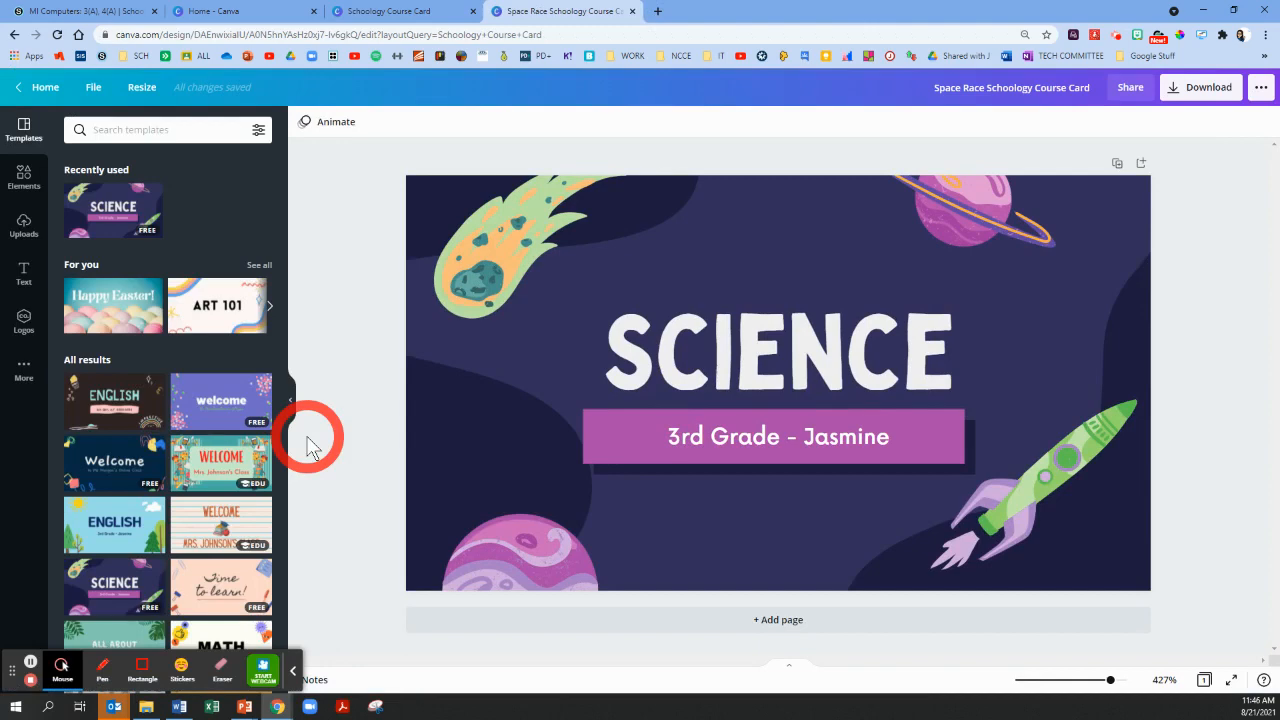
# Delete the comet illustration from the card's top-left, leaving rocket and planets
pyautogui.click(778, 352)
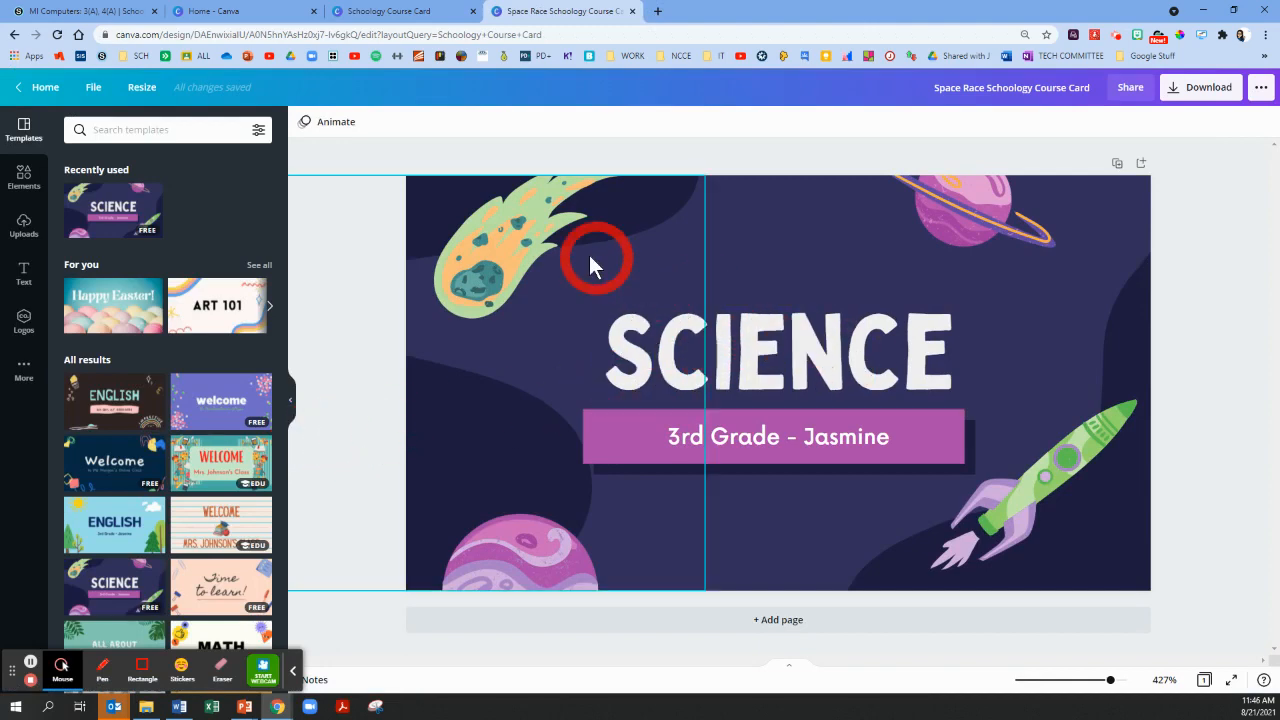
pyautogui.click(1056, 460)
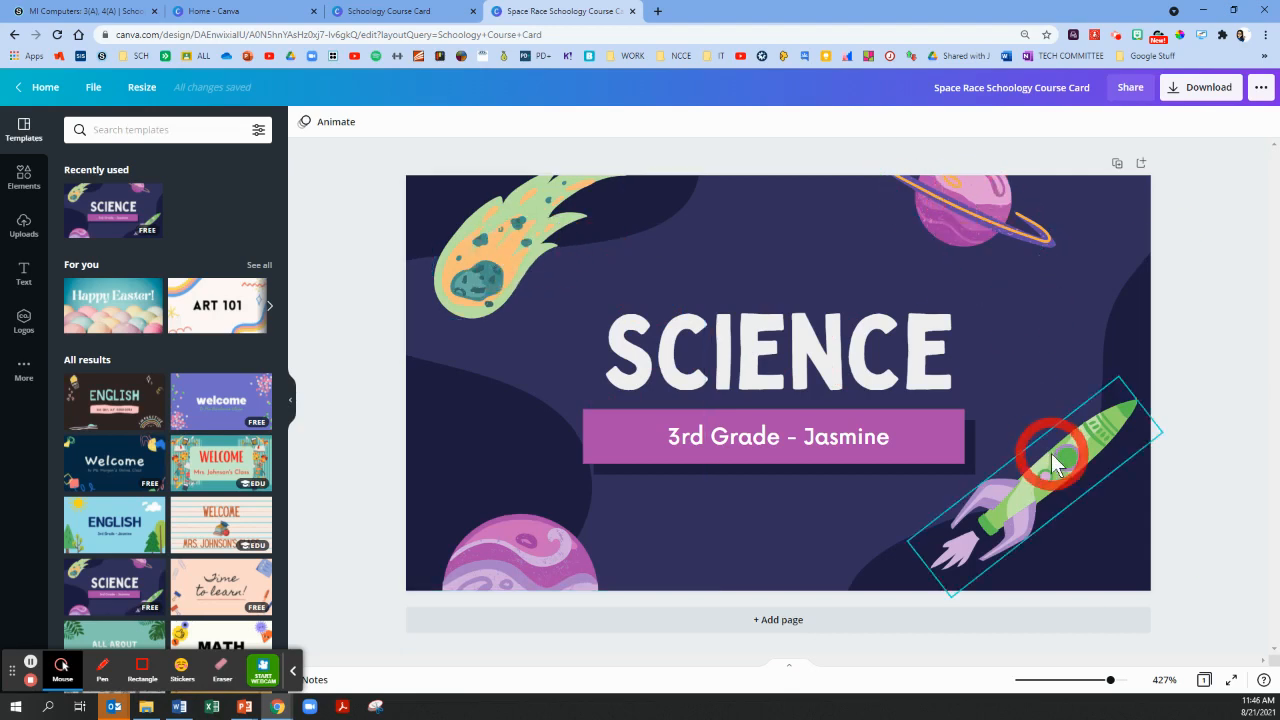
pyautogui.click(460, 270)
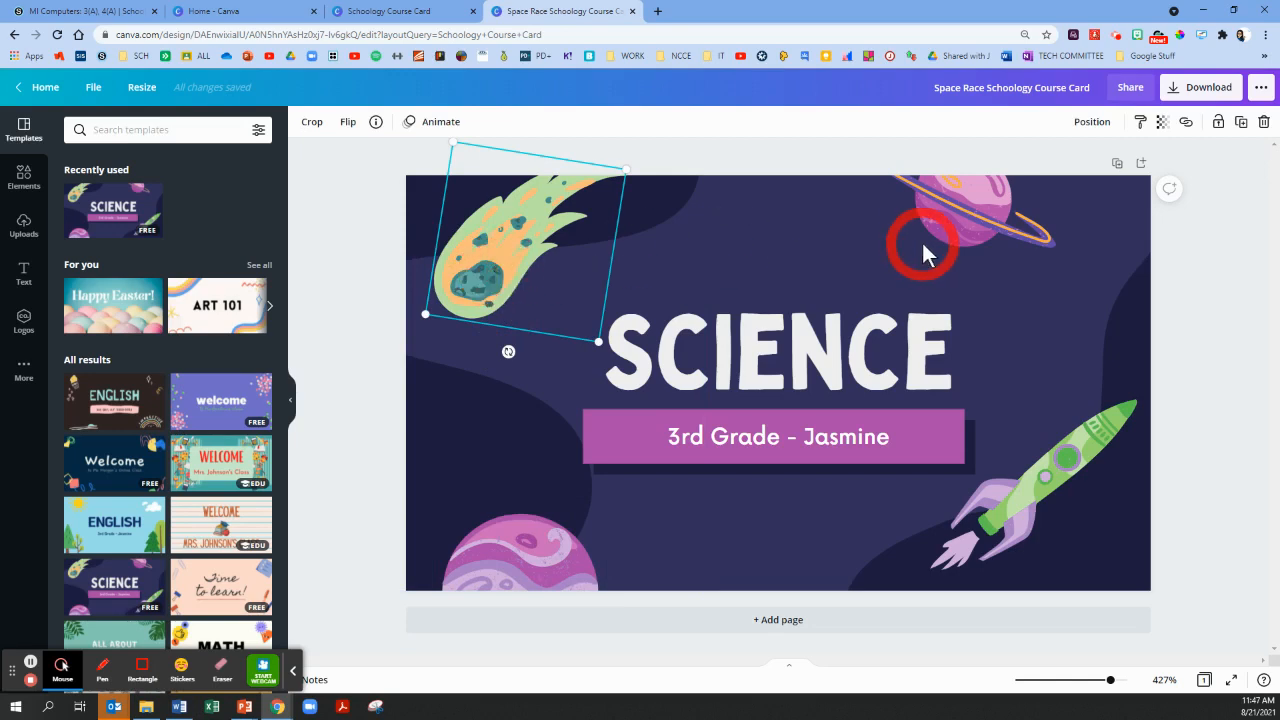
pyautogui.click(1004, 524)
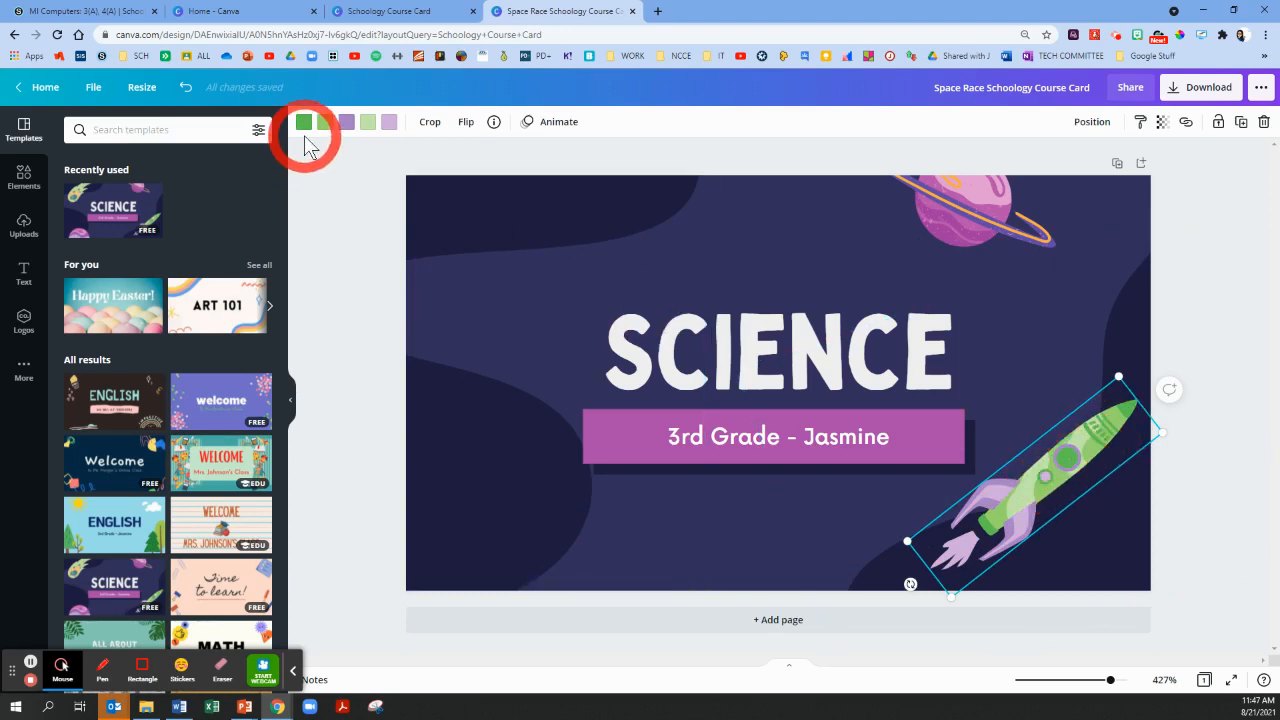
pyautogui.moveTo(388, 122)
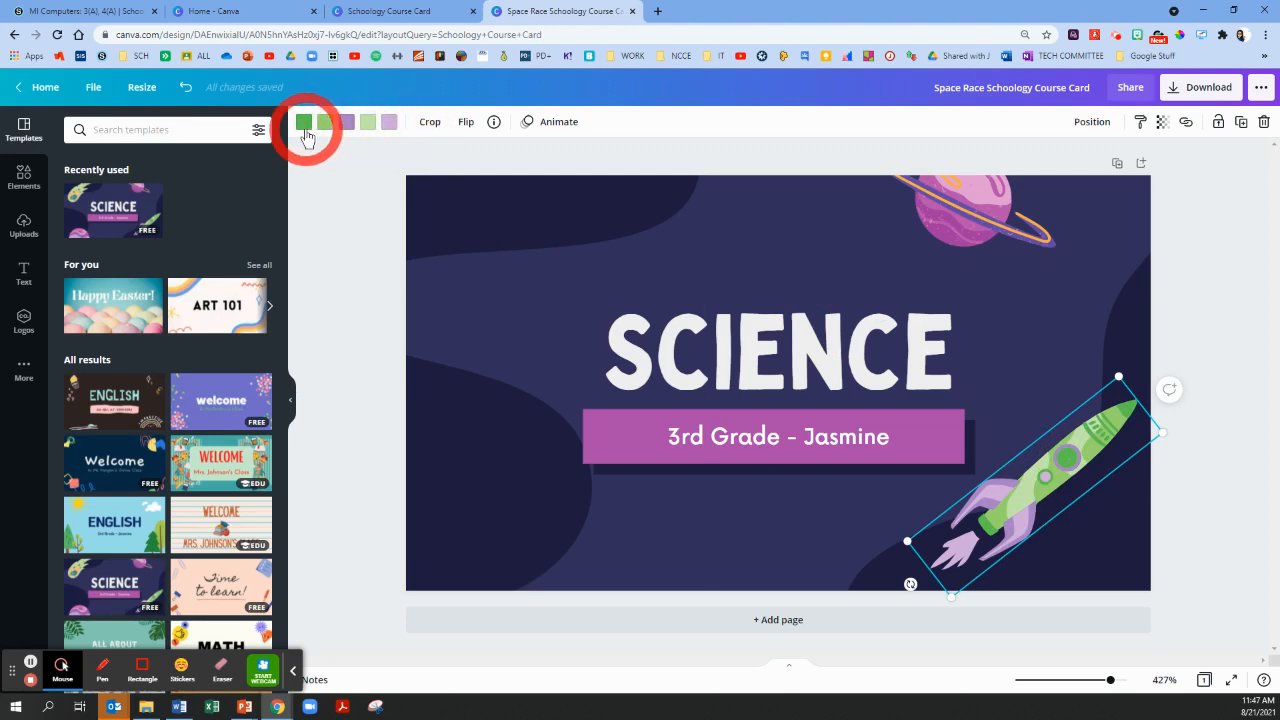
# Recolour the rocket: green parts orange, one part black, flame yellow; then select the ringed planet
pyautogui.click(304, 122)
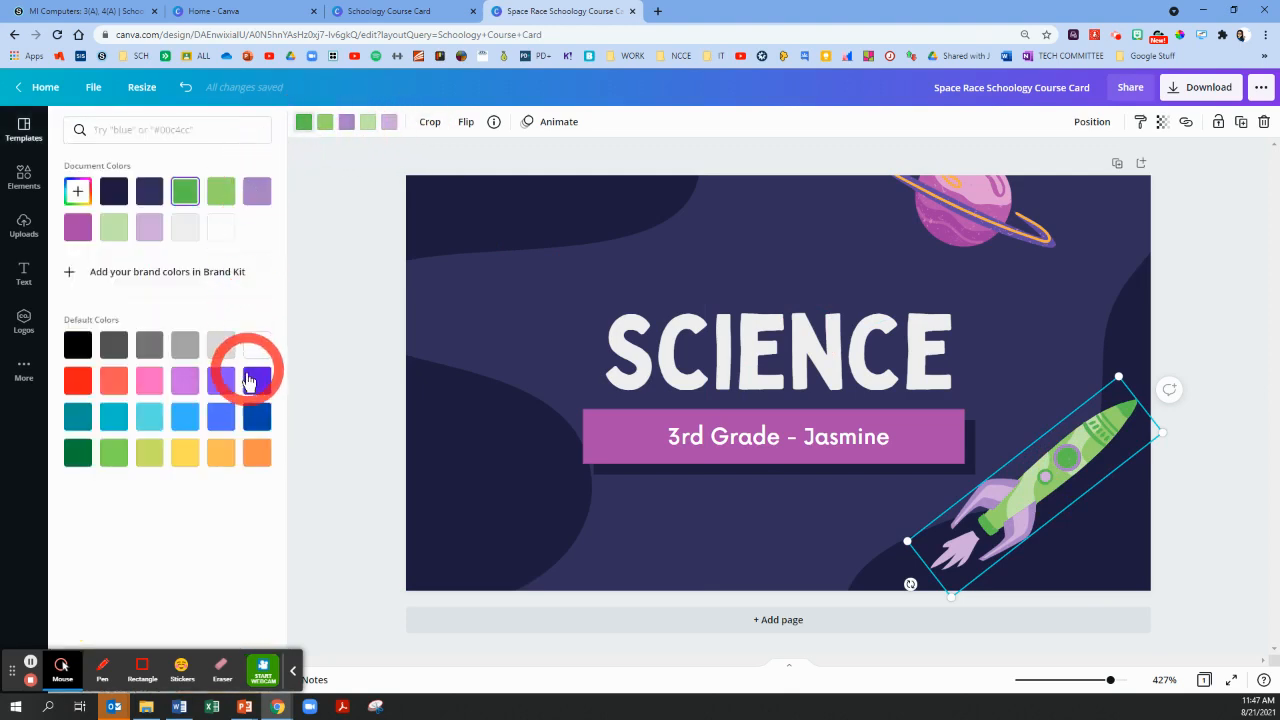
pyautogui.click(256, 416)
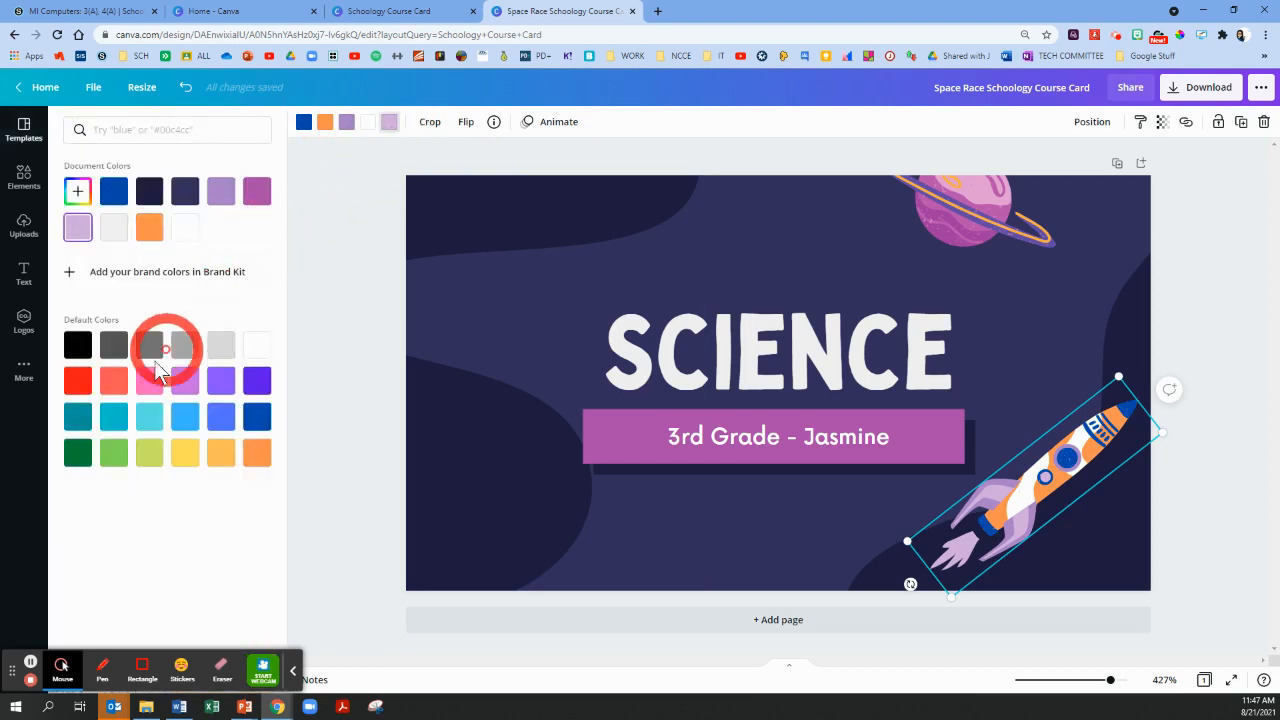
pyautogui.click(76, 344)
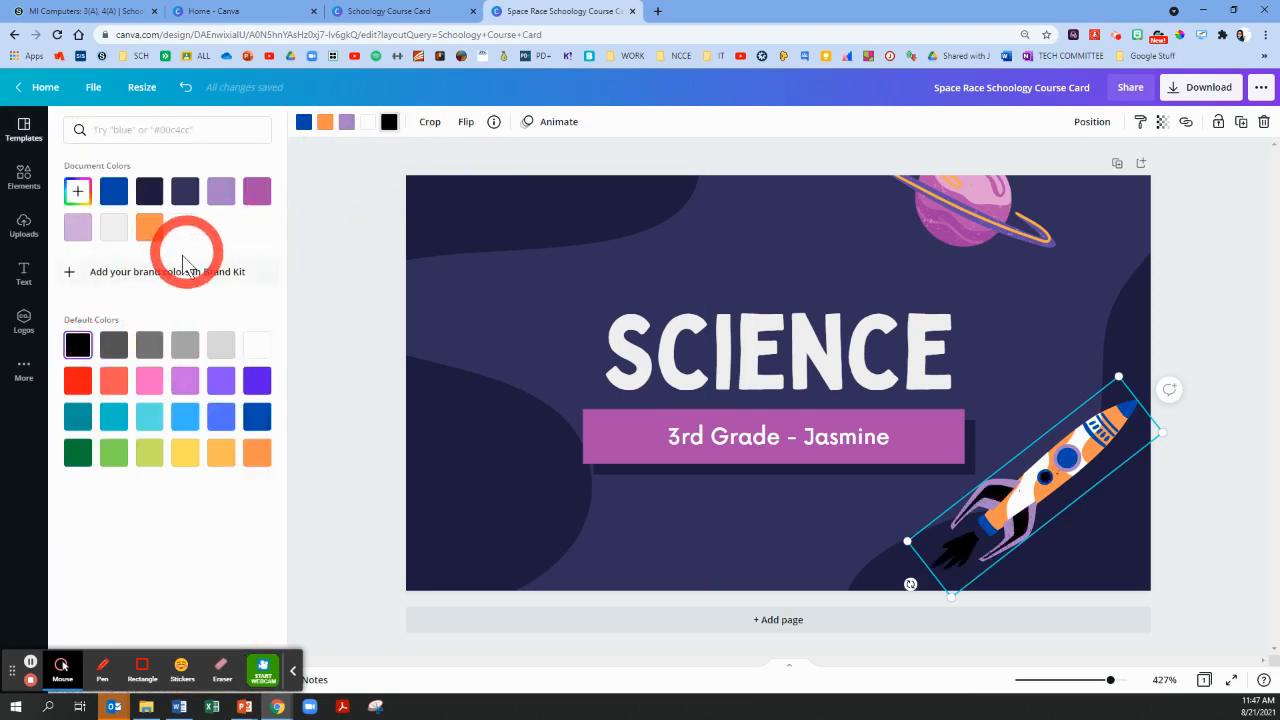
pyautogui.click(184, 452)
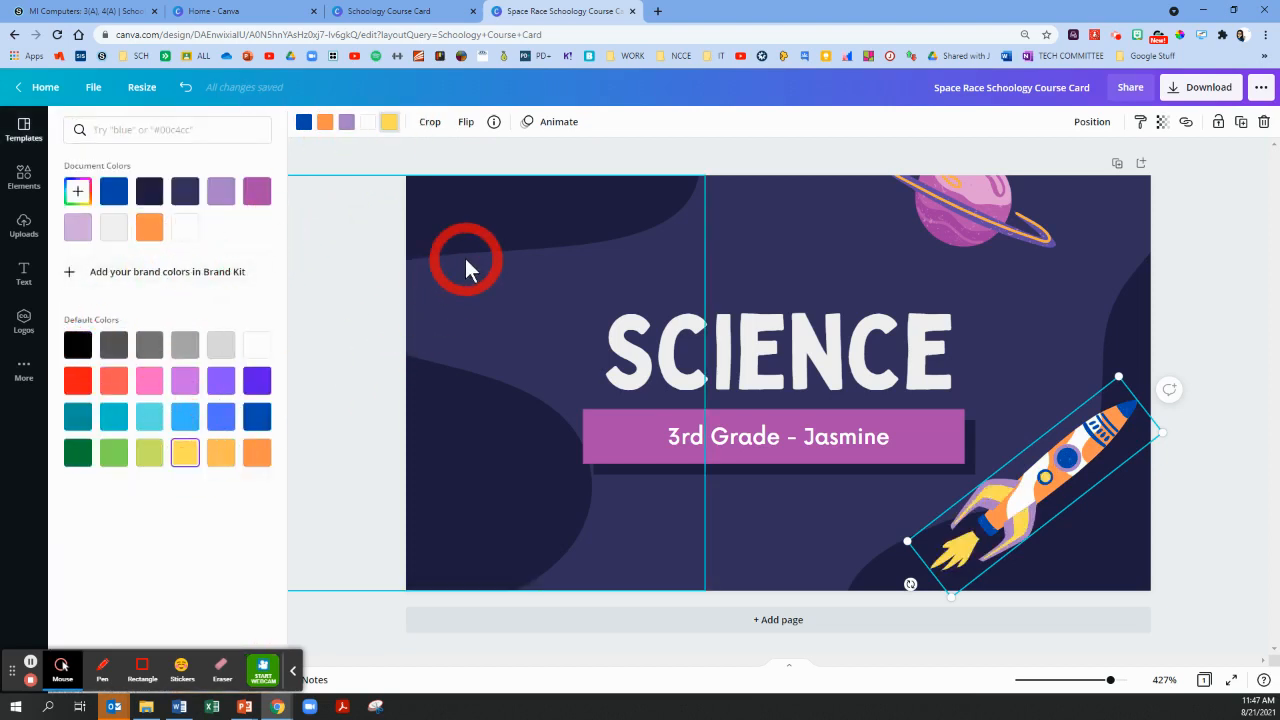
pyautogui.click(976, 210)
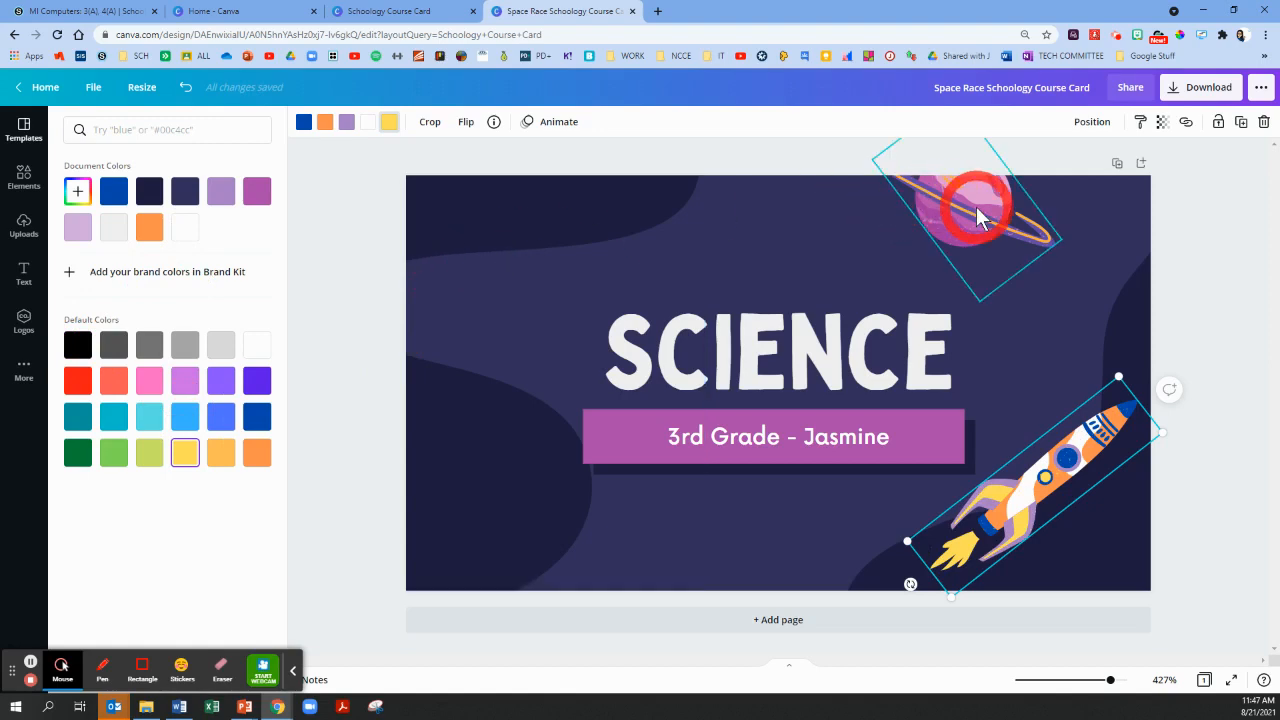
pyautogui.click(1070, 480)
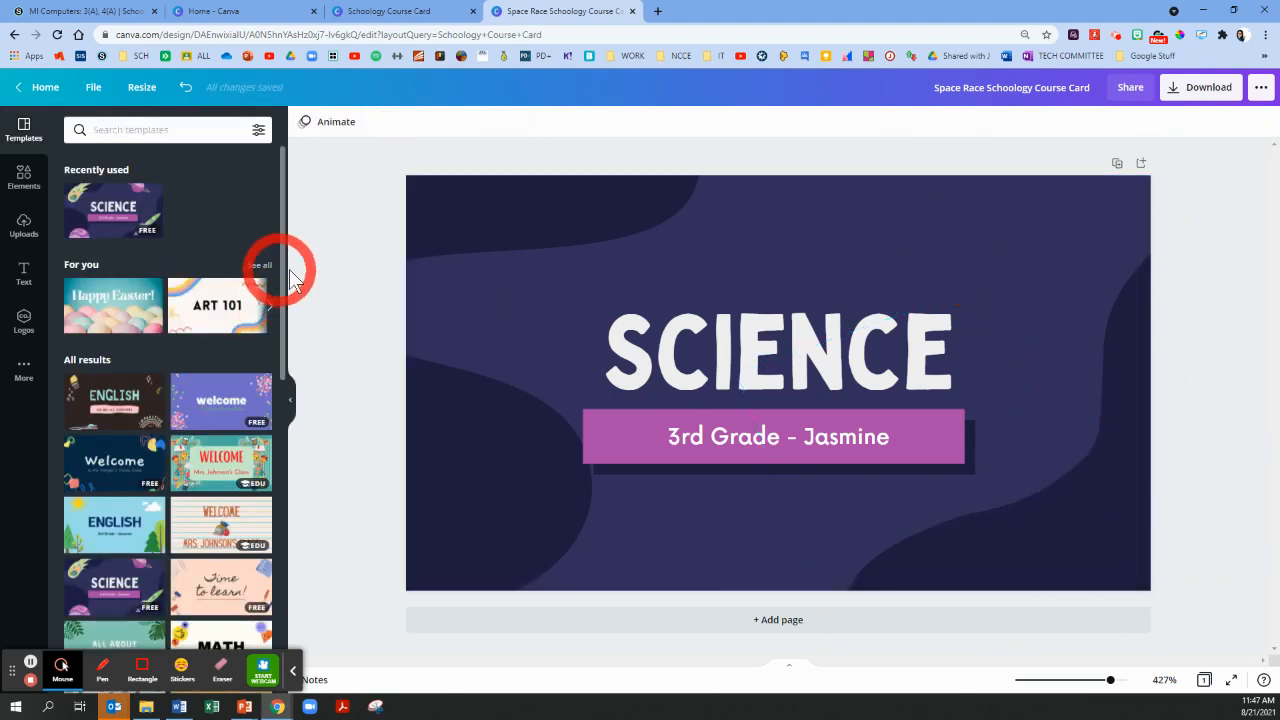
# Rewrite the subtitle as '8th Grade Francis' and retype the title as 'CHEMISTRY'
pyautogui.click(778, 436)
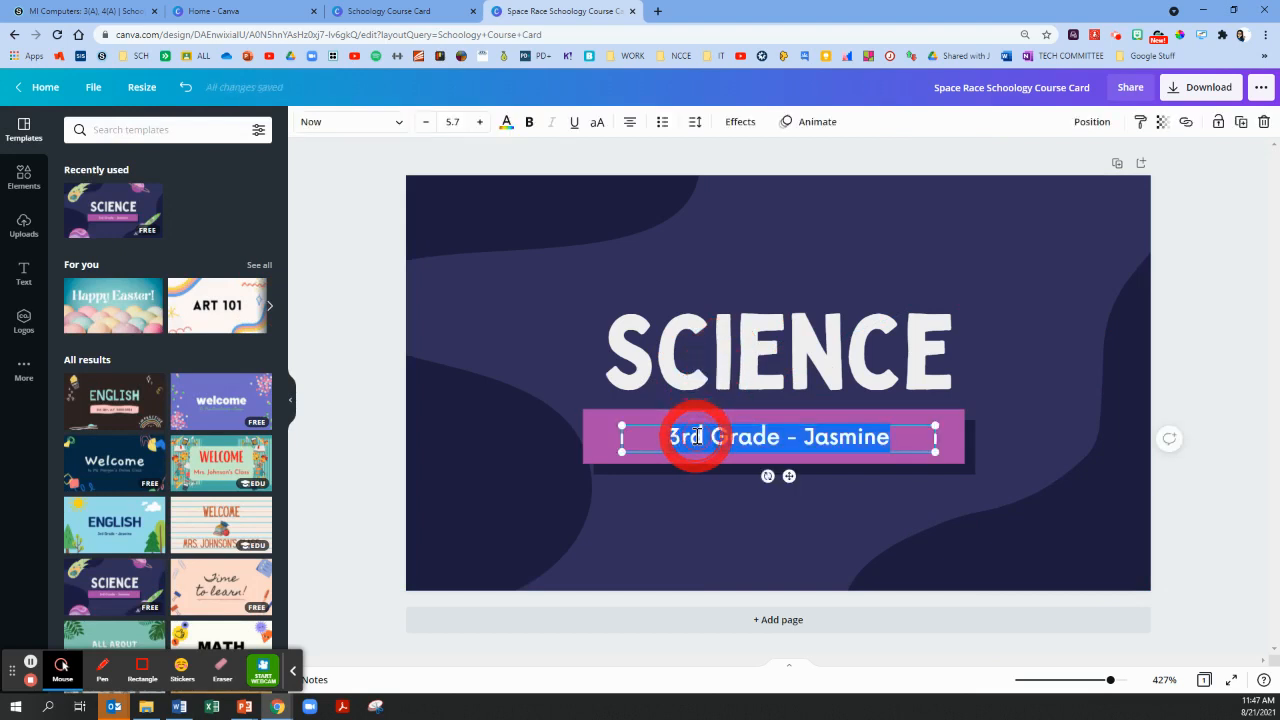
pyautogui.write('8th Grade')
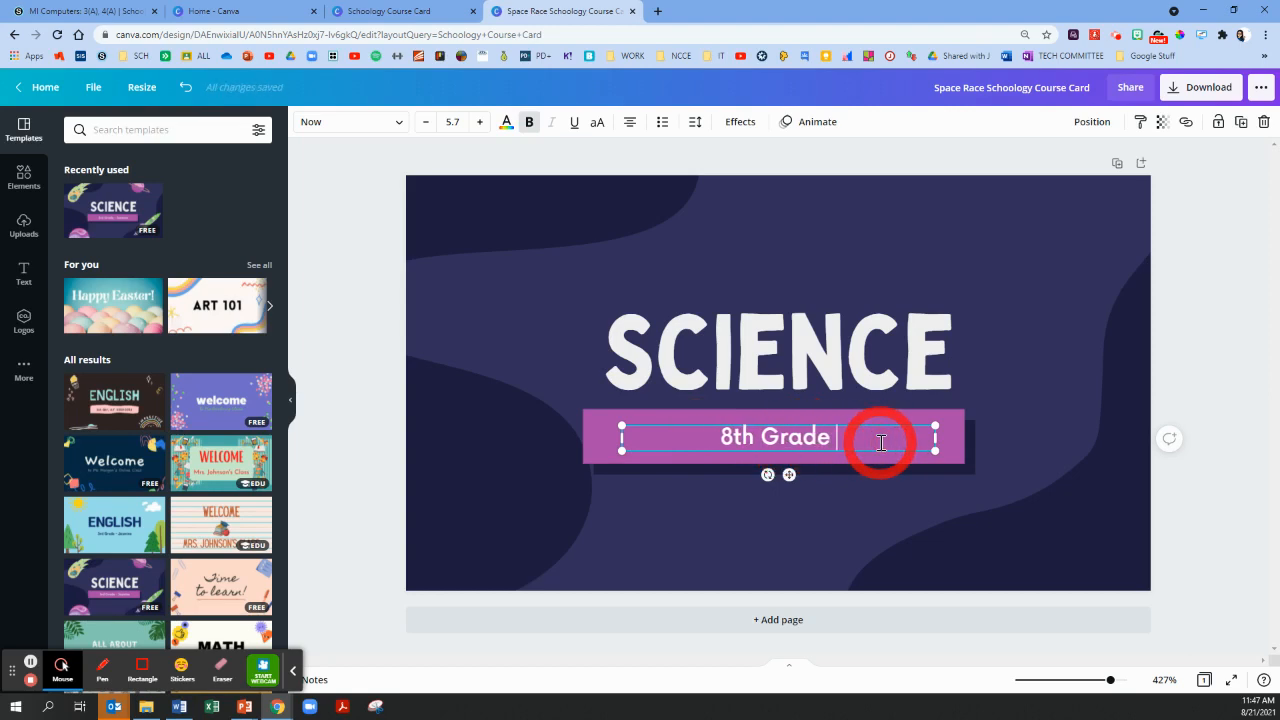
pyautogui.write('Francis')
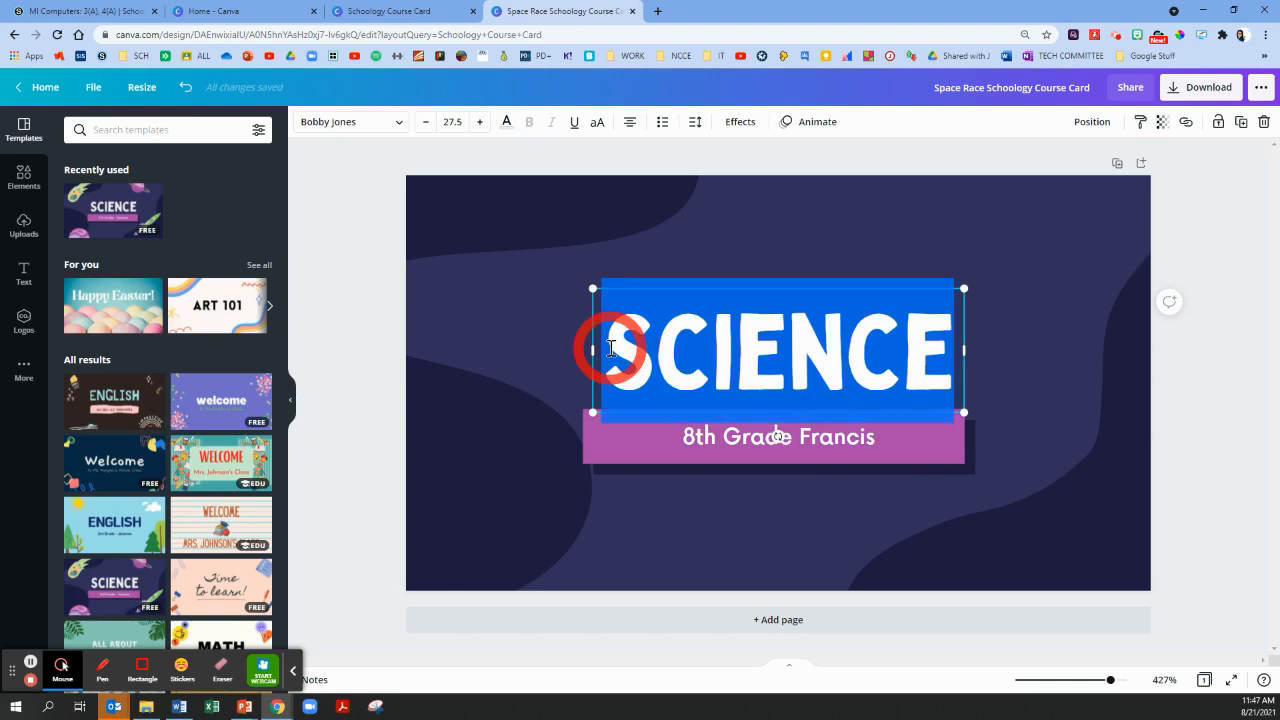
pyautogui.write('CHEMISTRY')
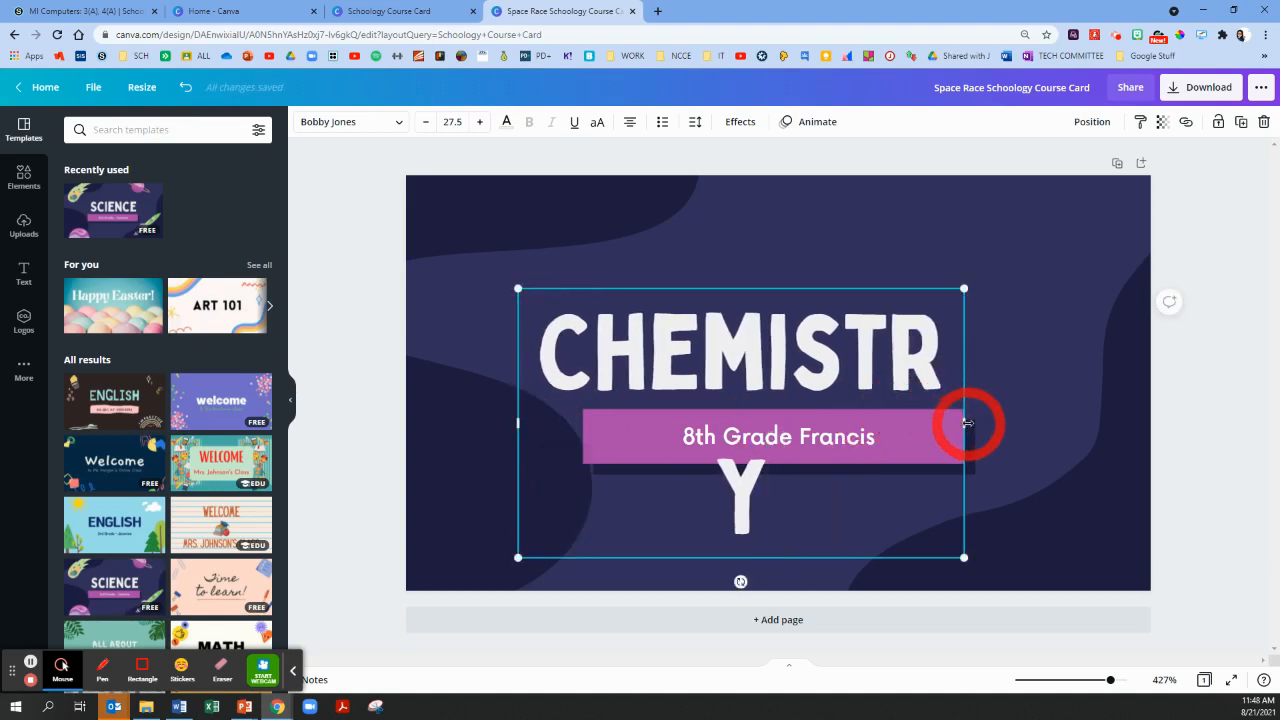
# Widen the CHEMISTRY title onto one line and set its font to Gagalin
pyautogui.moveTo(964, 424); pyautogui.dragTo(790, 444)
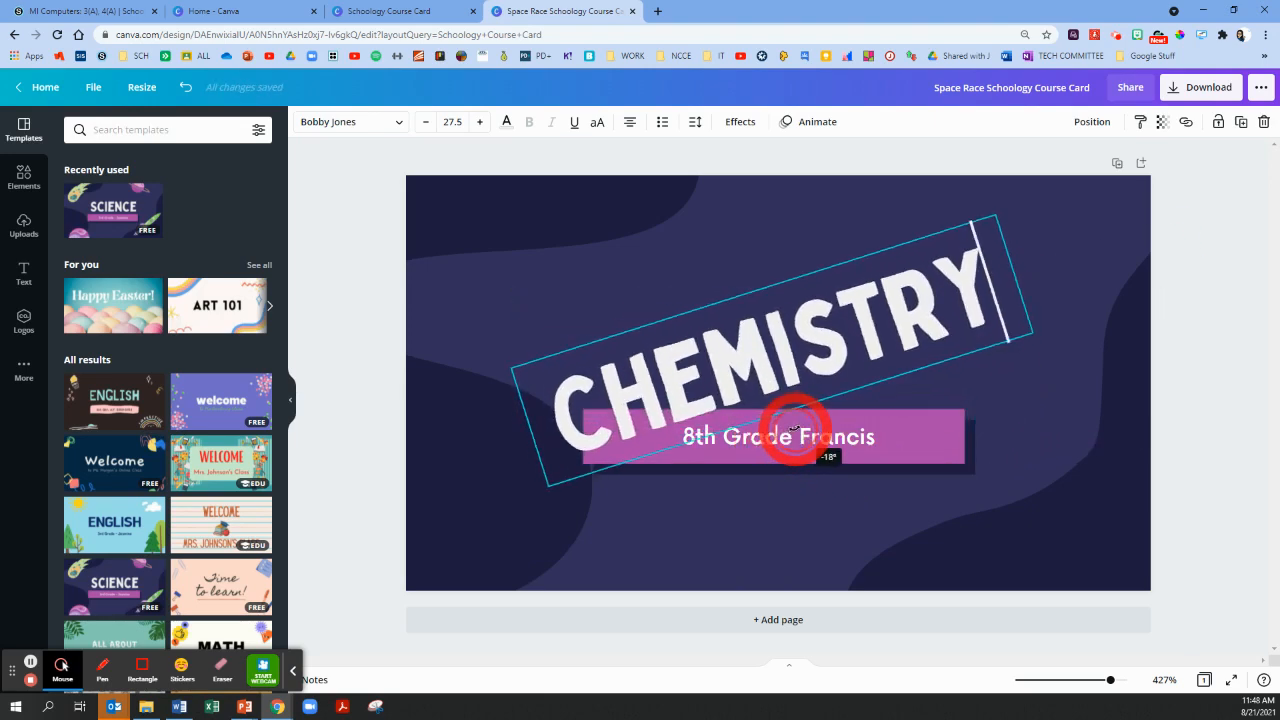
pyautogui.click(796, 436)
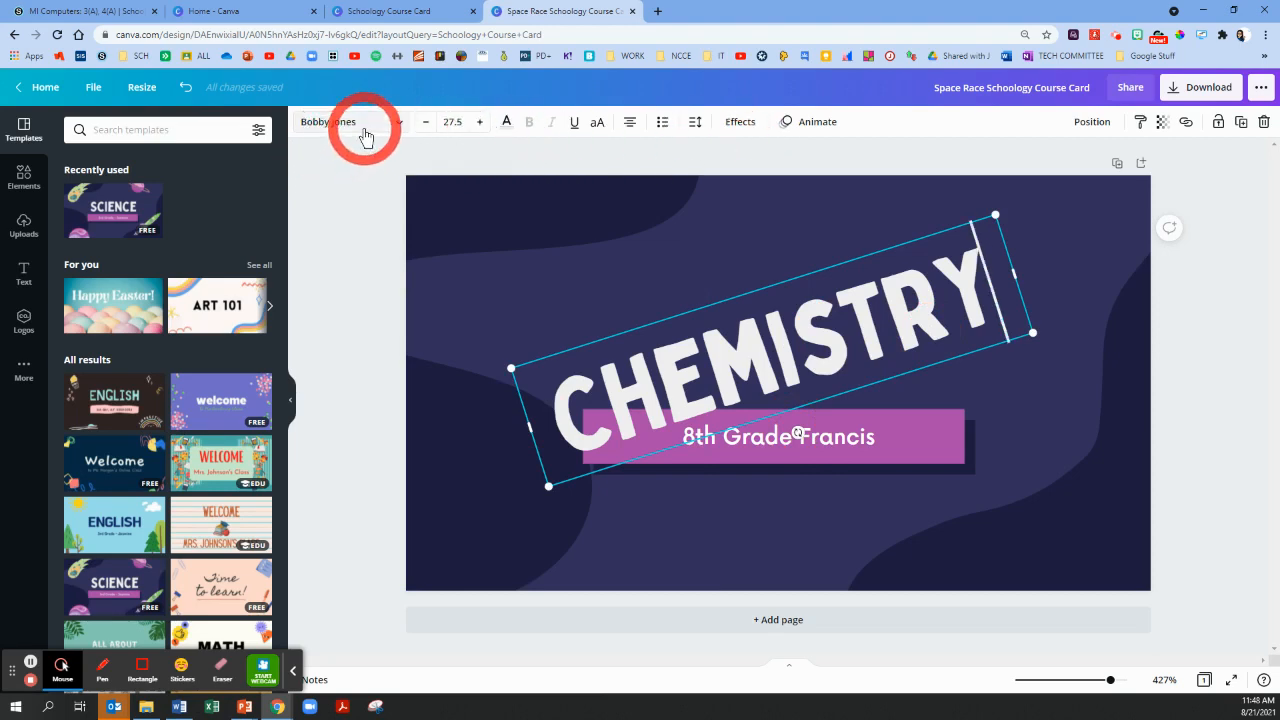
pyautogui.click(350, 122)
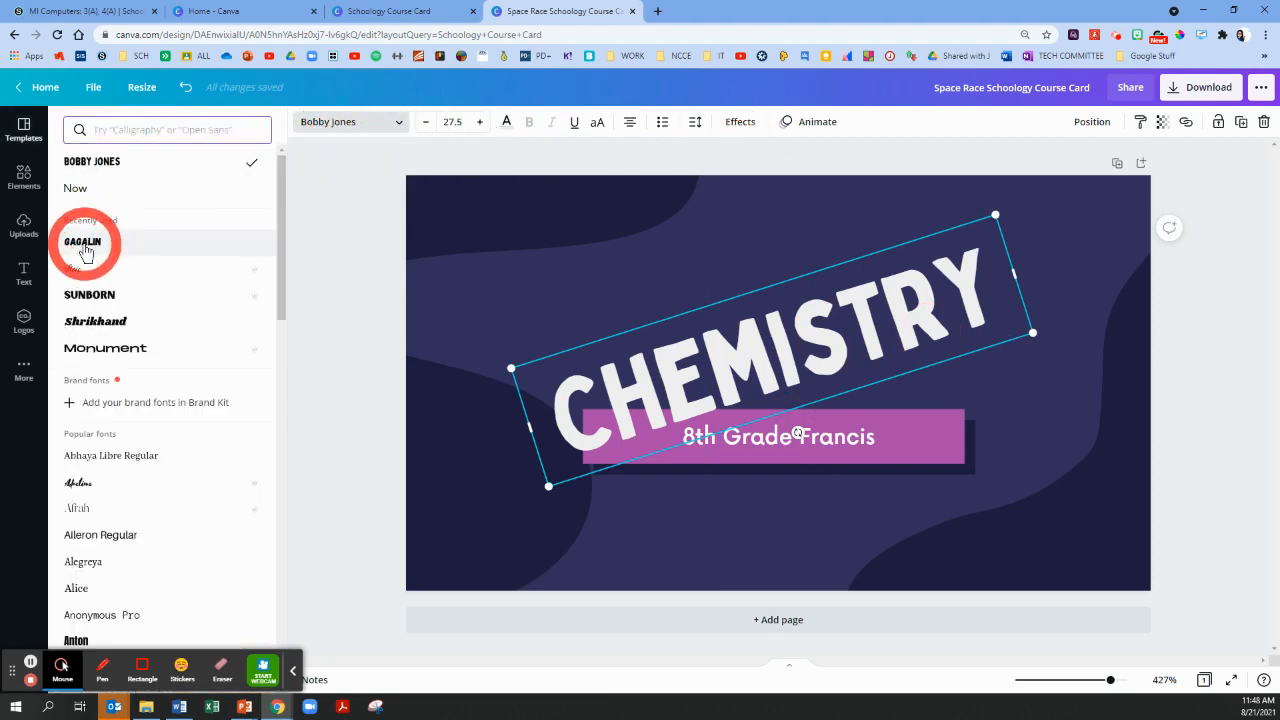
pyautogui.click(84, 242)
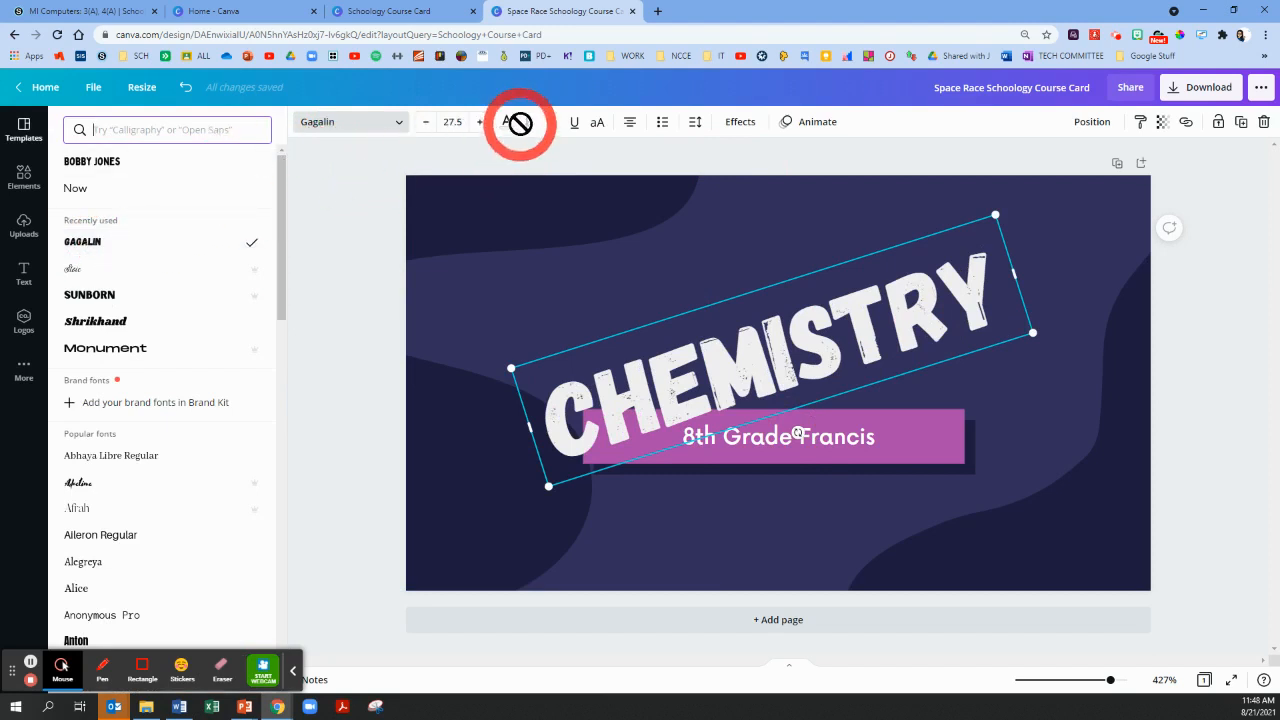
# Make the CHEMISTRY title orange
pyautogui.click(508, 122)
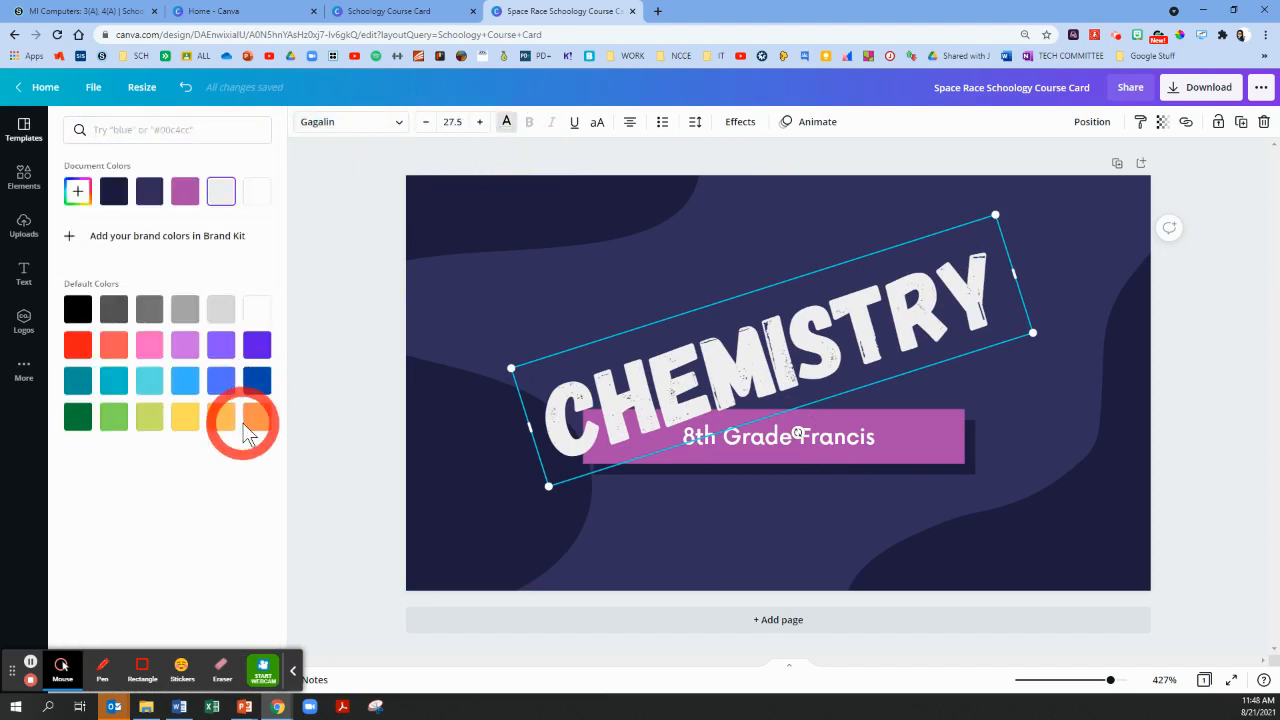
pyautogui.click(256, 416)
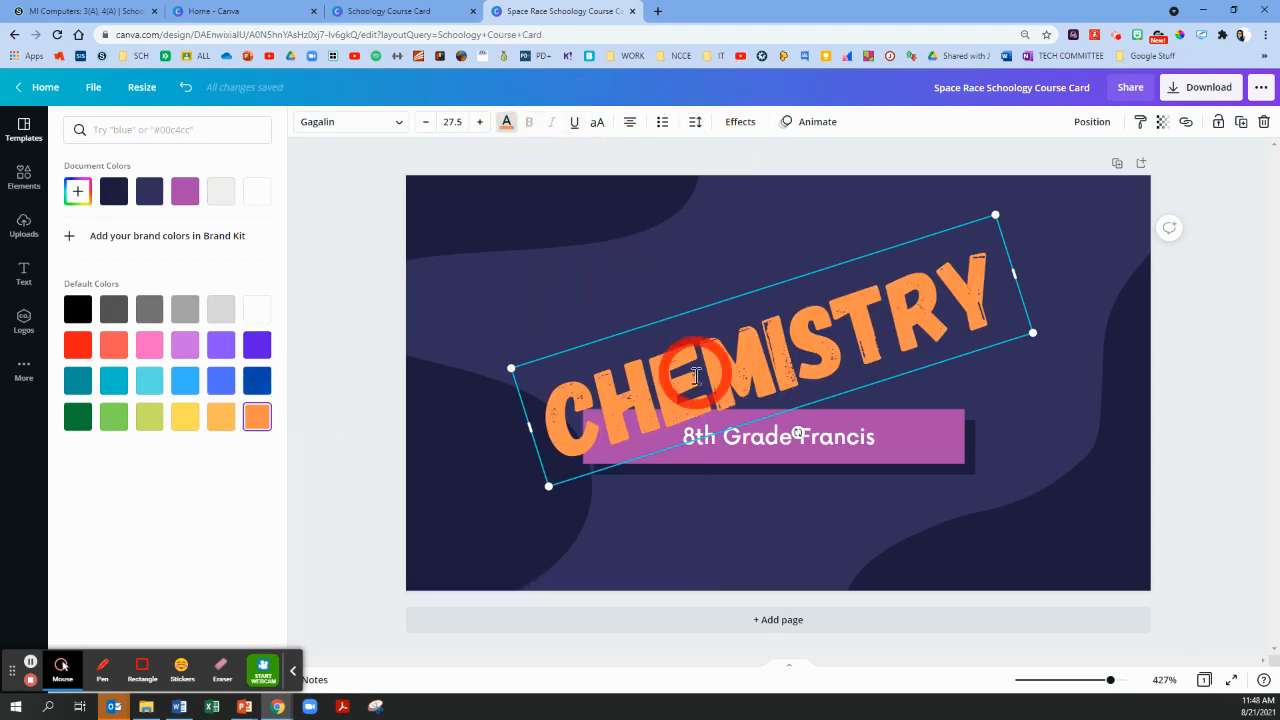
pyautogui.moveTo(840, 350)
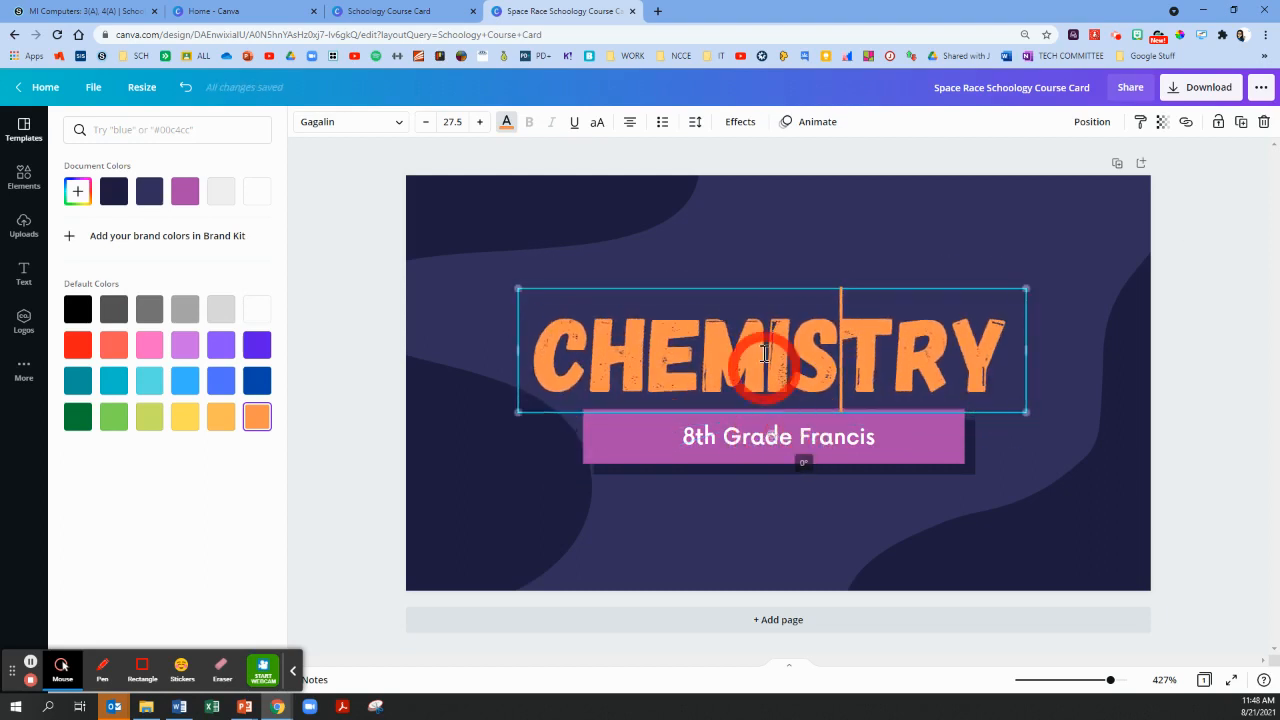
pyautogui.moveTo(760, 256)
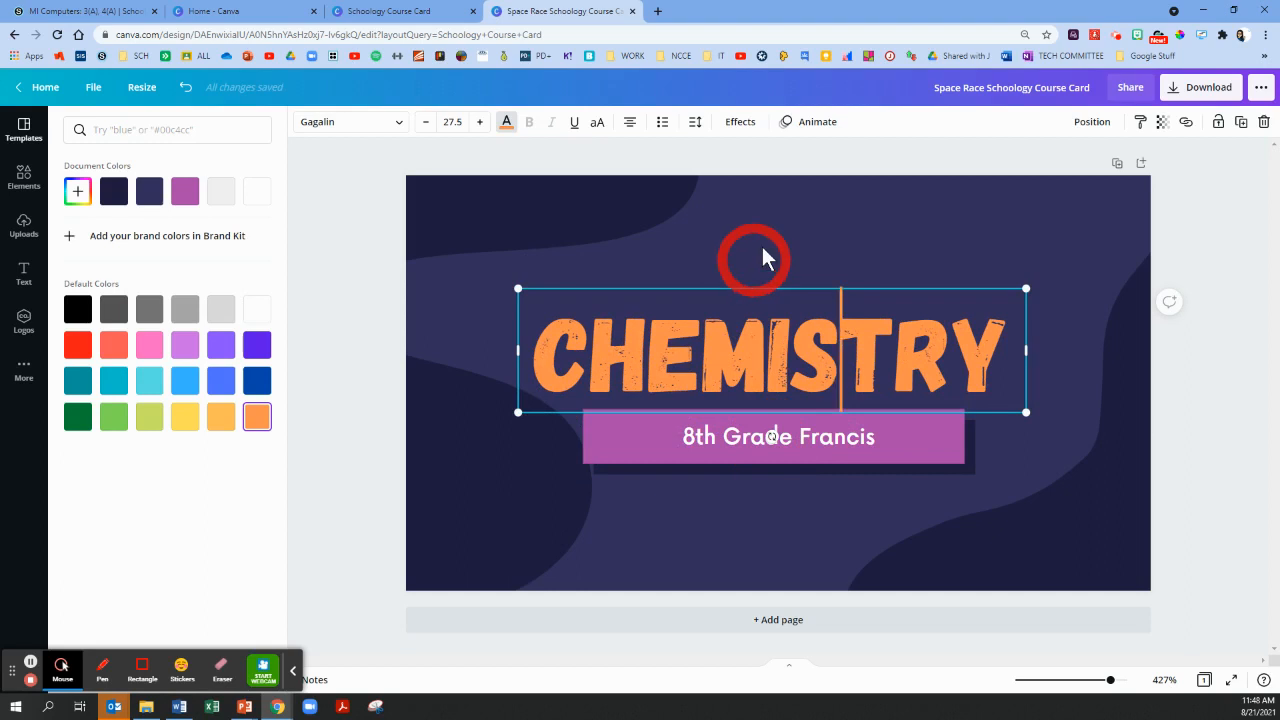
pyautogui.click(24, 124)
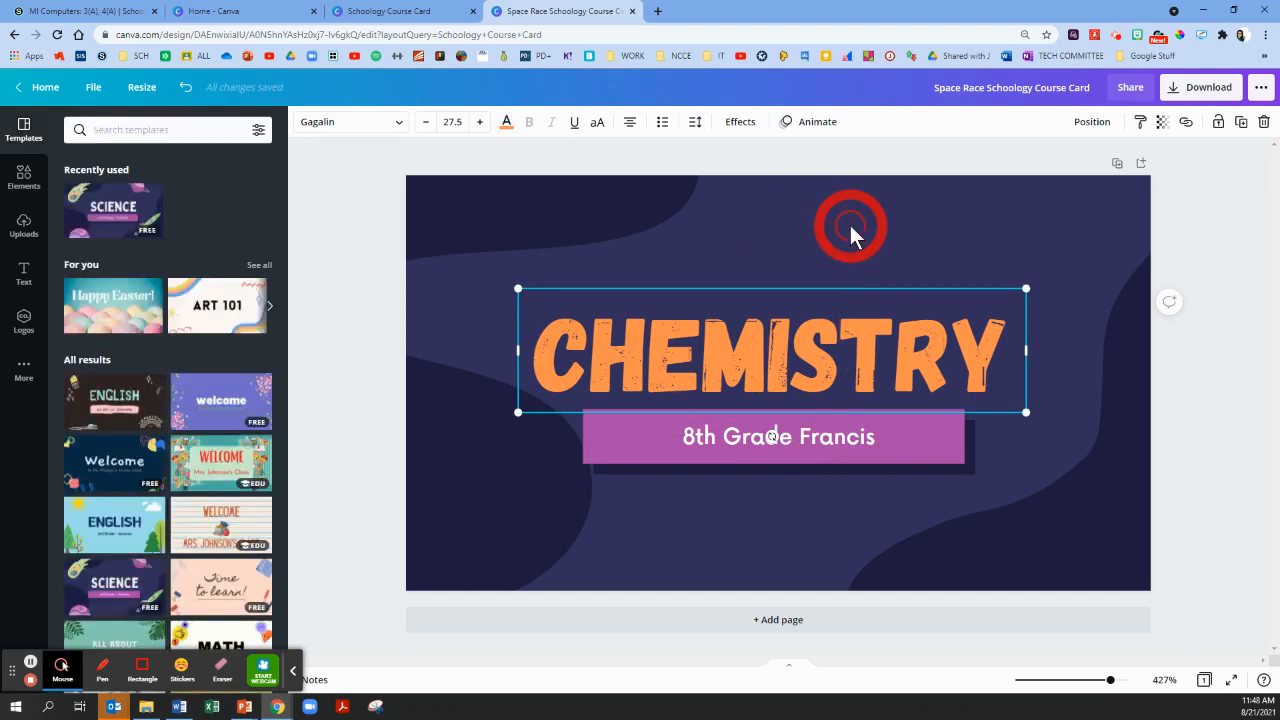
# Make the card background bright blue
pyautogui.click(790, 230)
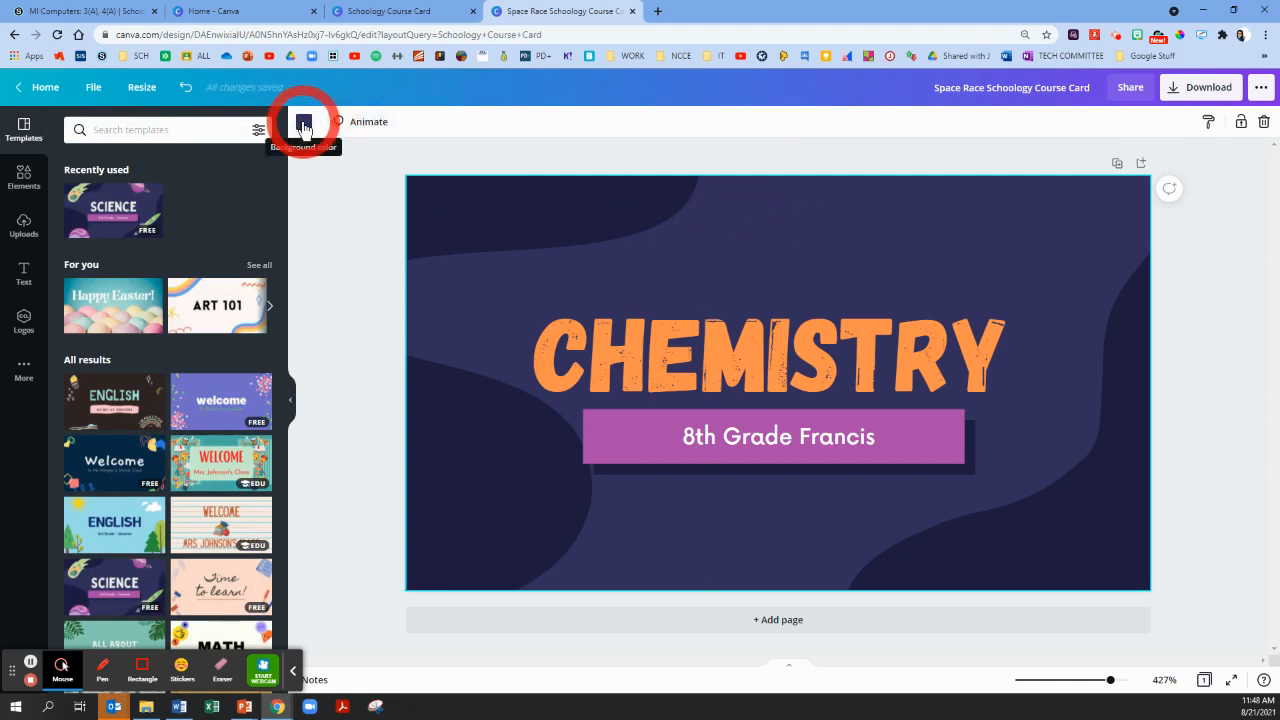
pyautogui.click(304, 122)
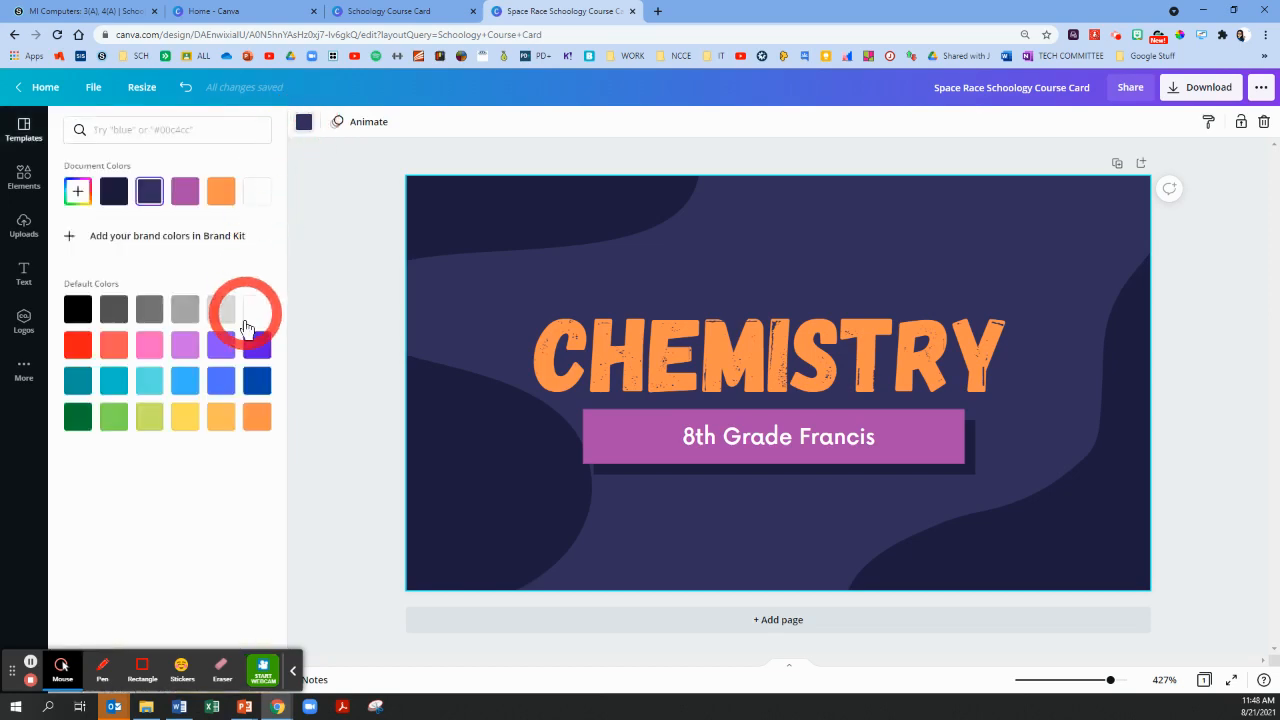
pyautogui.click(256, 380)
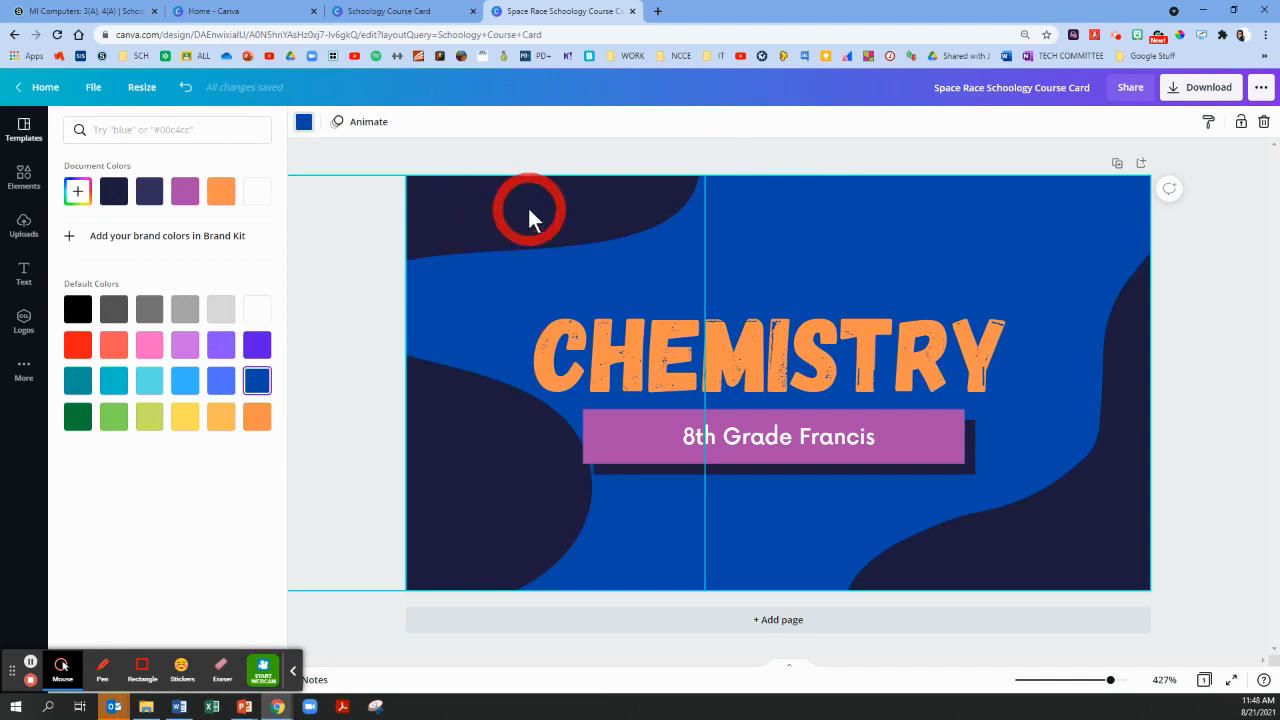
# Recolour the decorative wave shapes, trying blue and purple
pyautogui.click(24, 130)
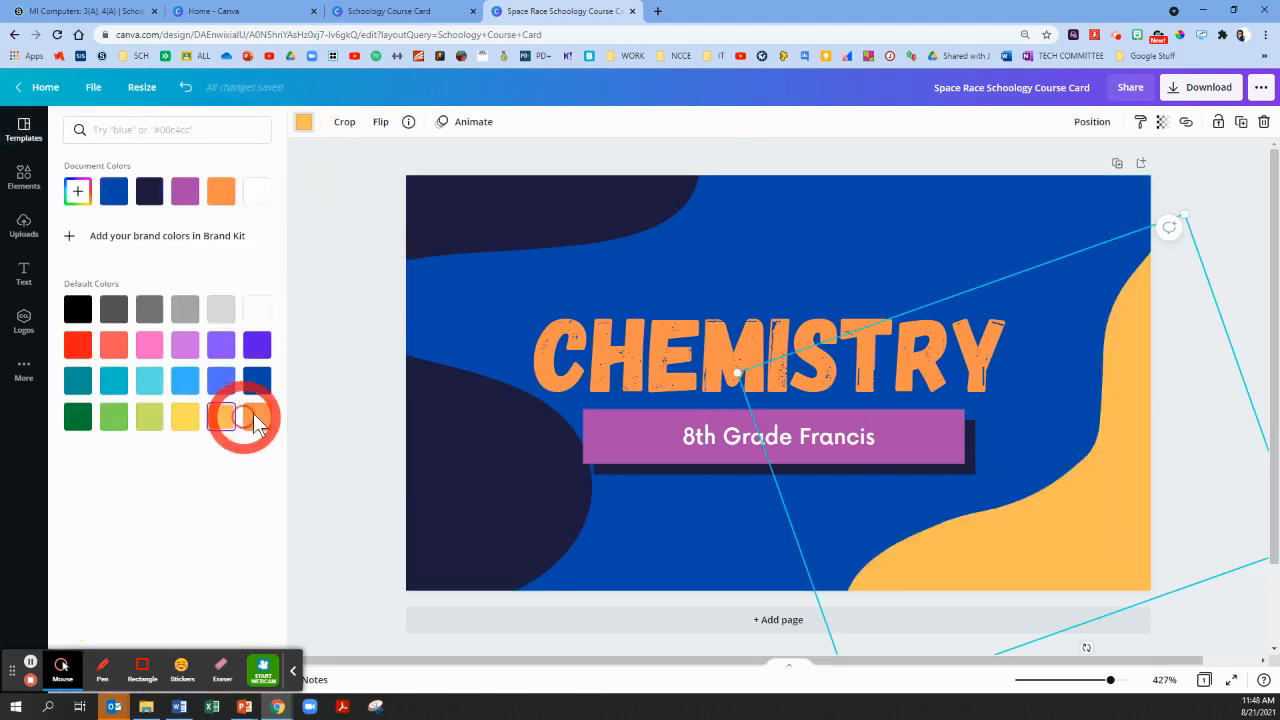
pyautogui.click(220, 380)
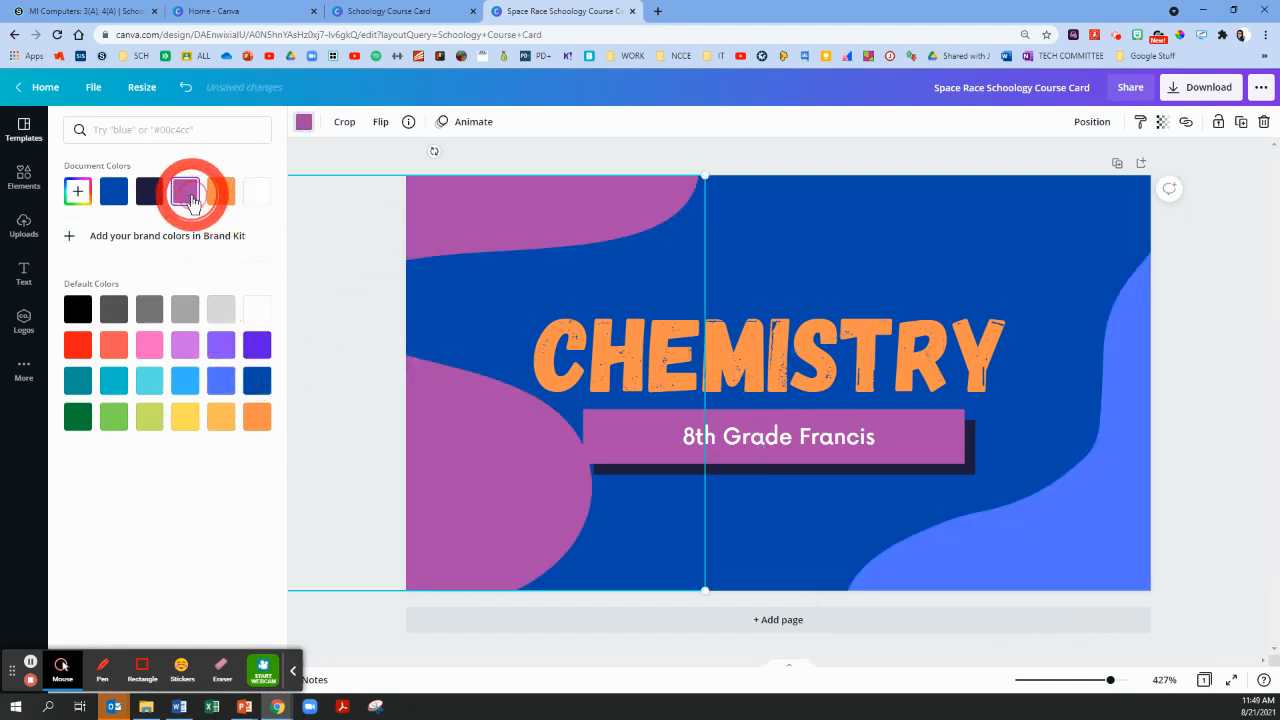
pyautogui.click(184, 192)
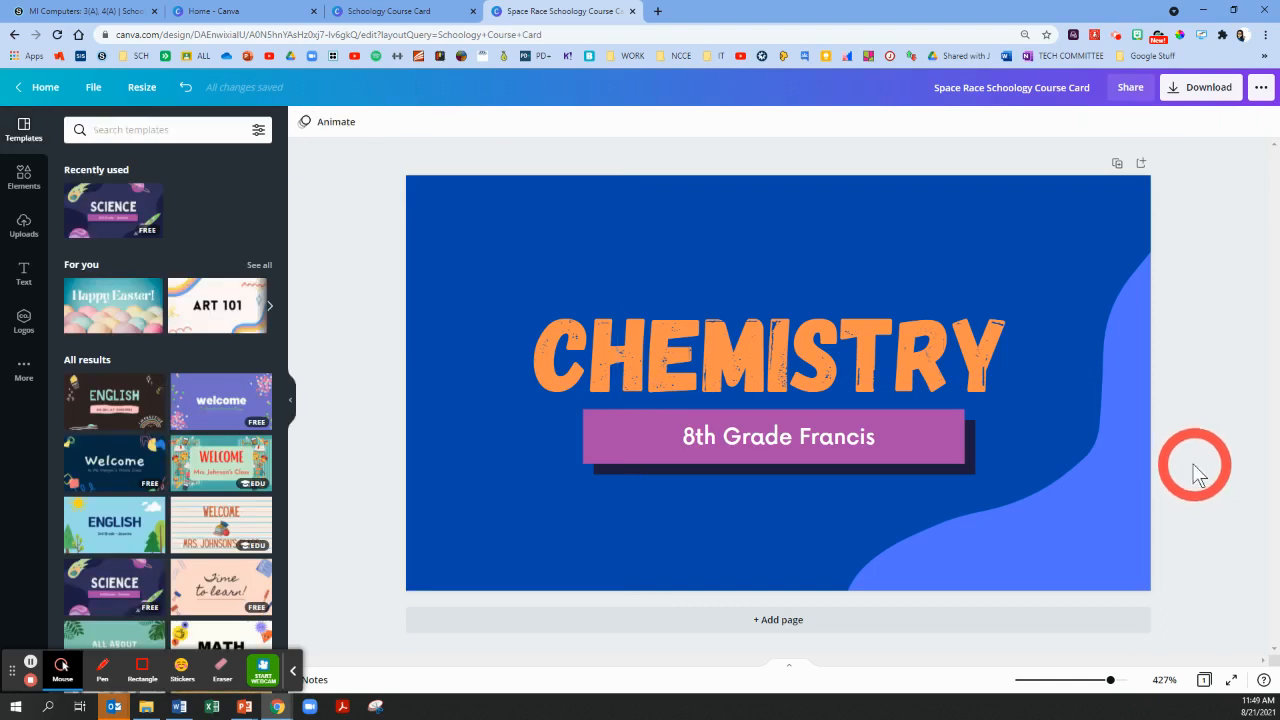
pyautogui.moveTo(820, 216)
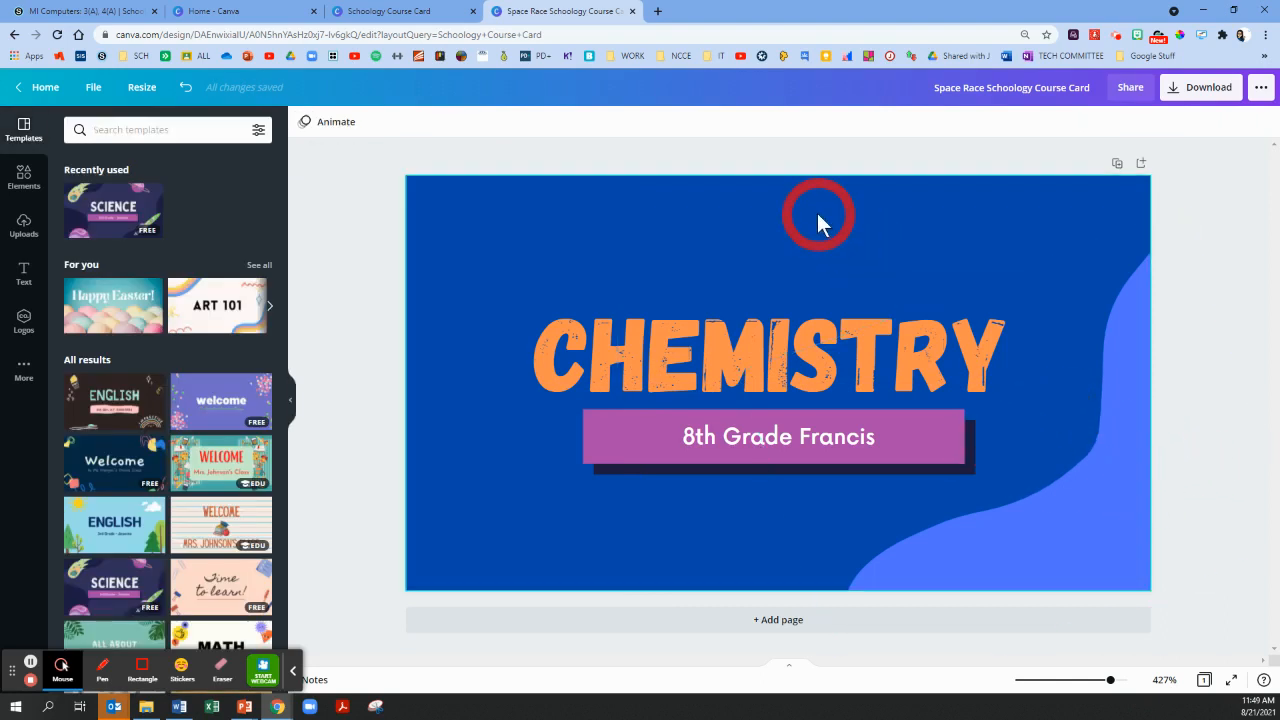
pyautogui.moveTo(408, 244)
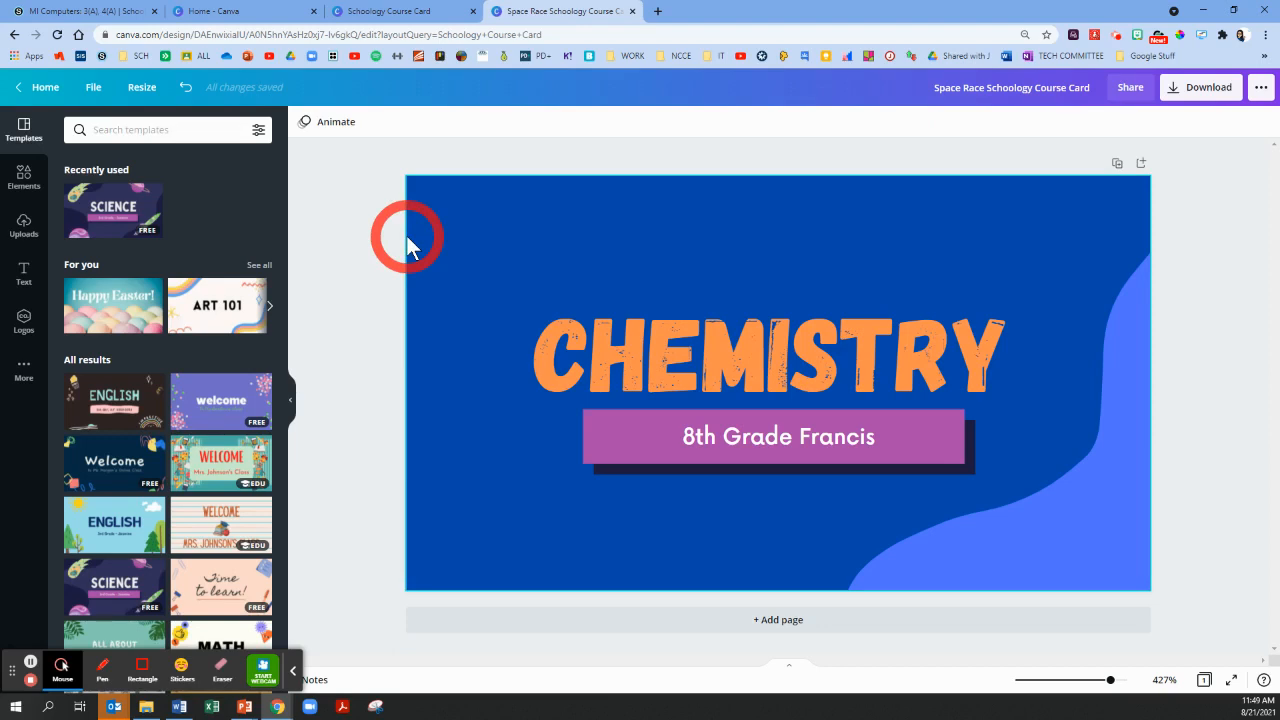
pyautogui.moveTo(400, 262)
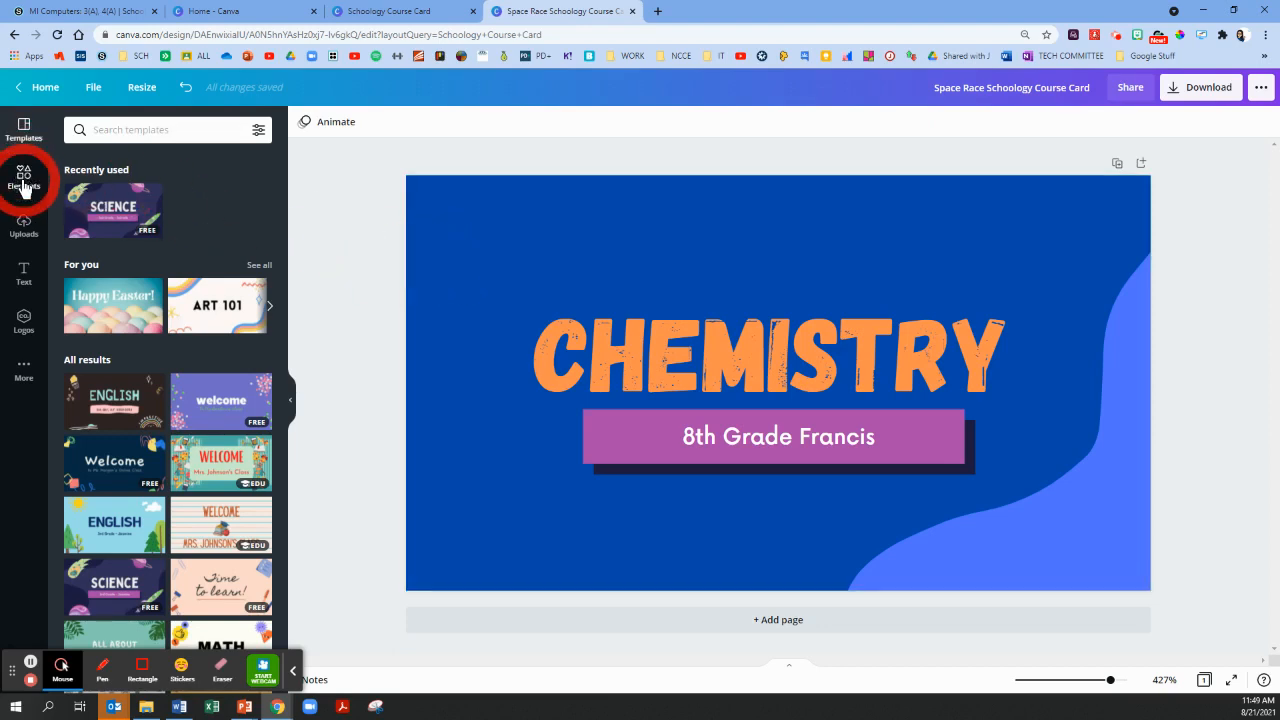
# Search Elements for 'chemisty' and place the colourful flasks graphic at the card's bottom right
pyautogui.click(24, 178)
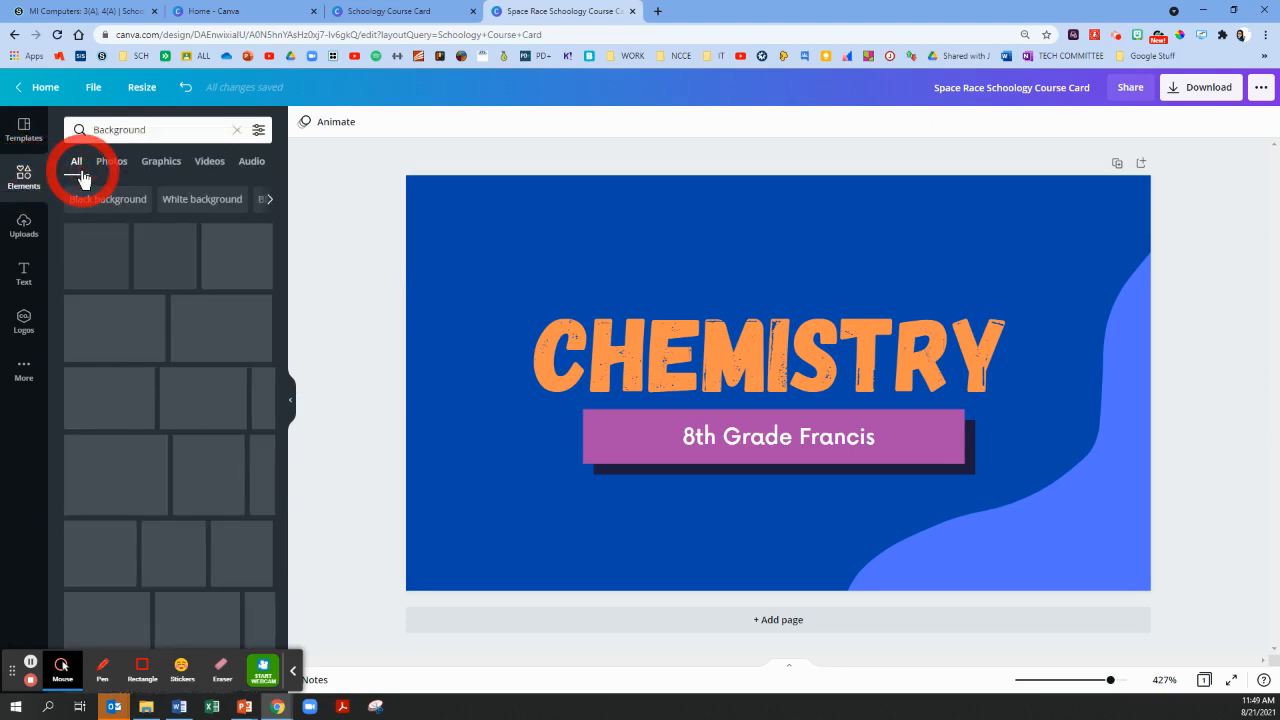
pyautogui.click(112, 160)
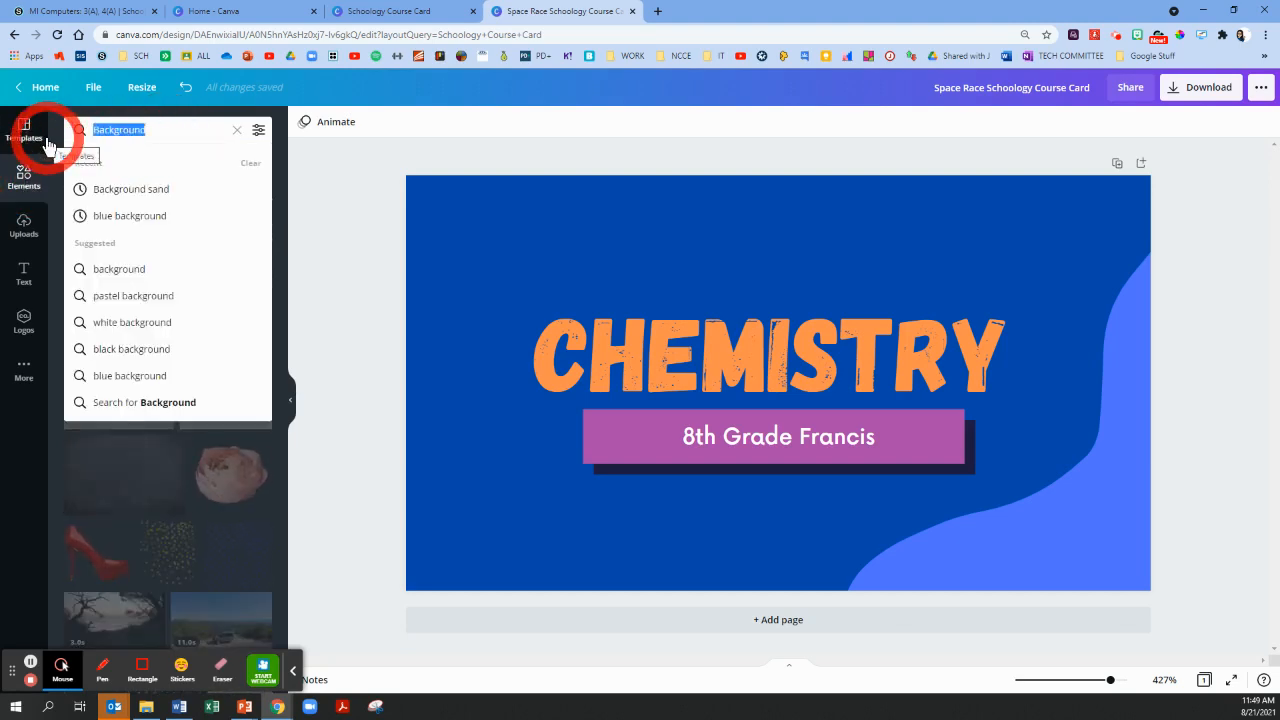
pyautogui.write('chemisty')
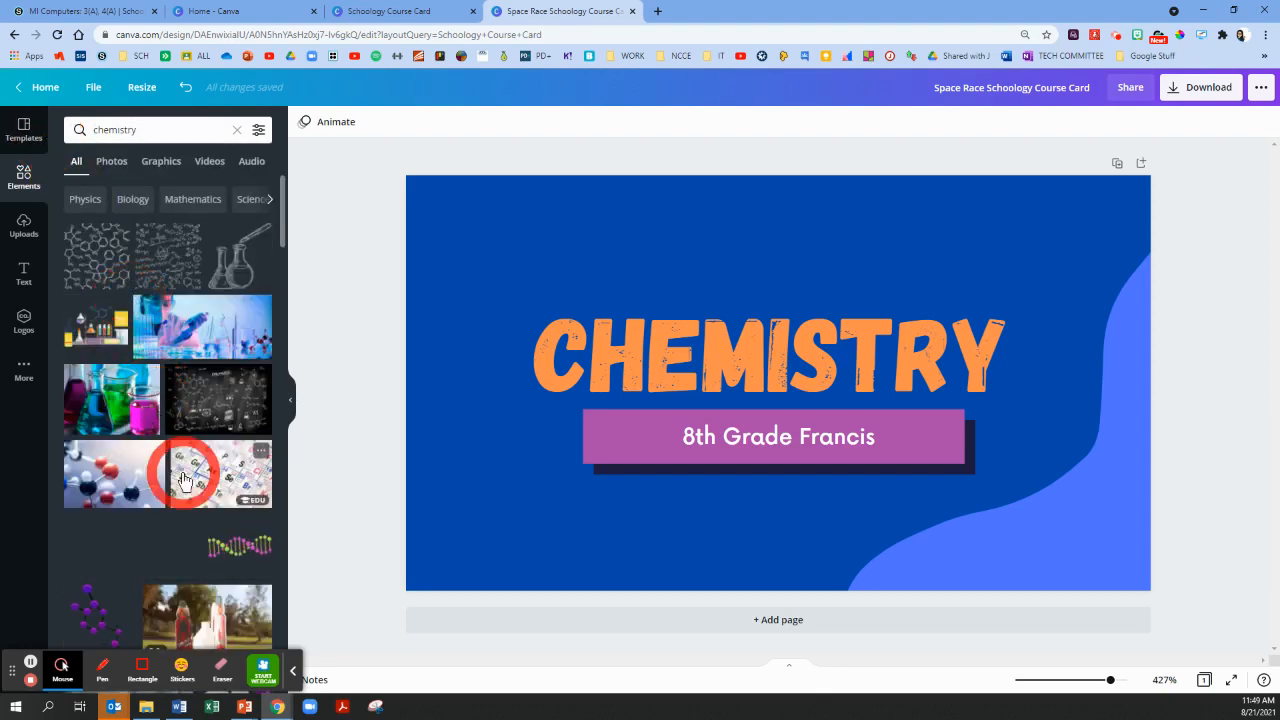
pyautogui.scroll(-3)
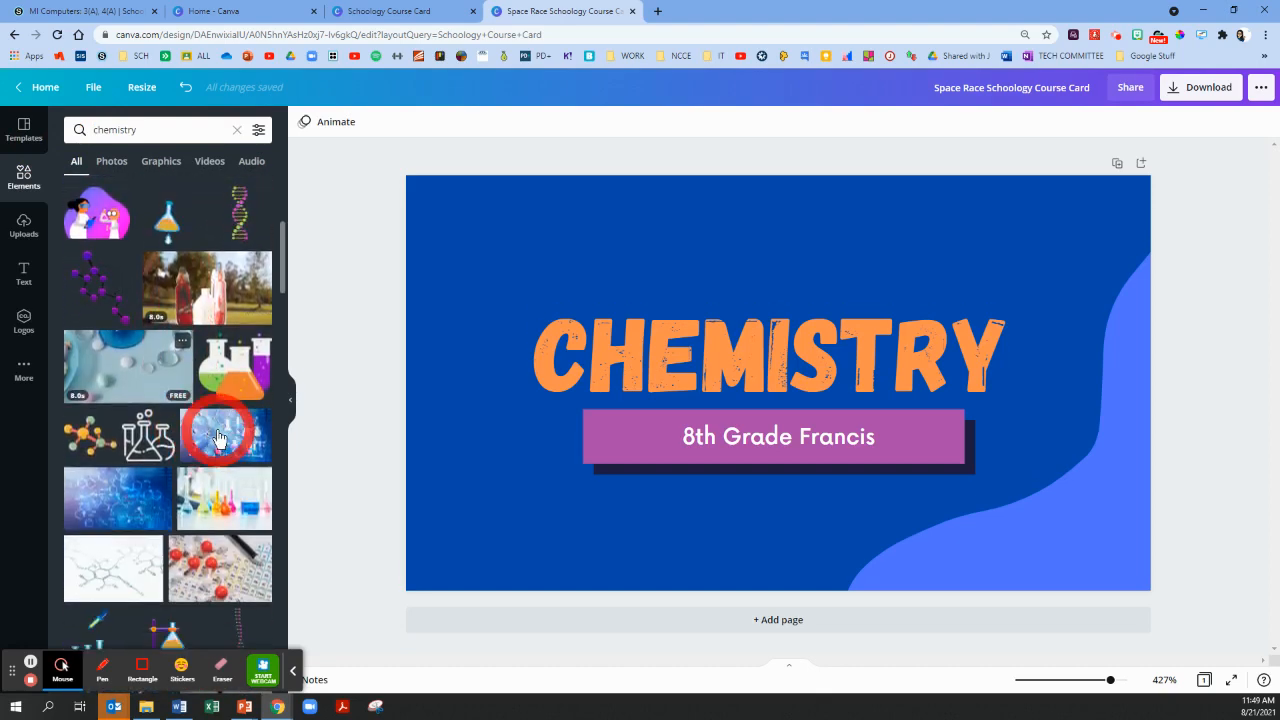
pyautogui.click(220, 432)
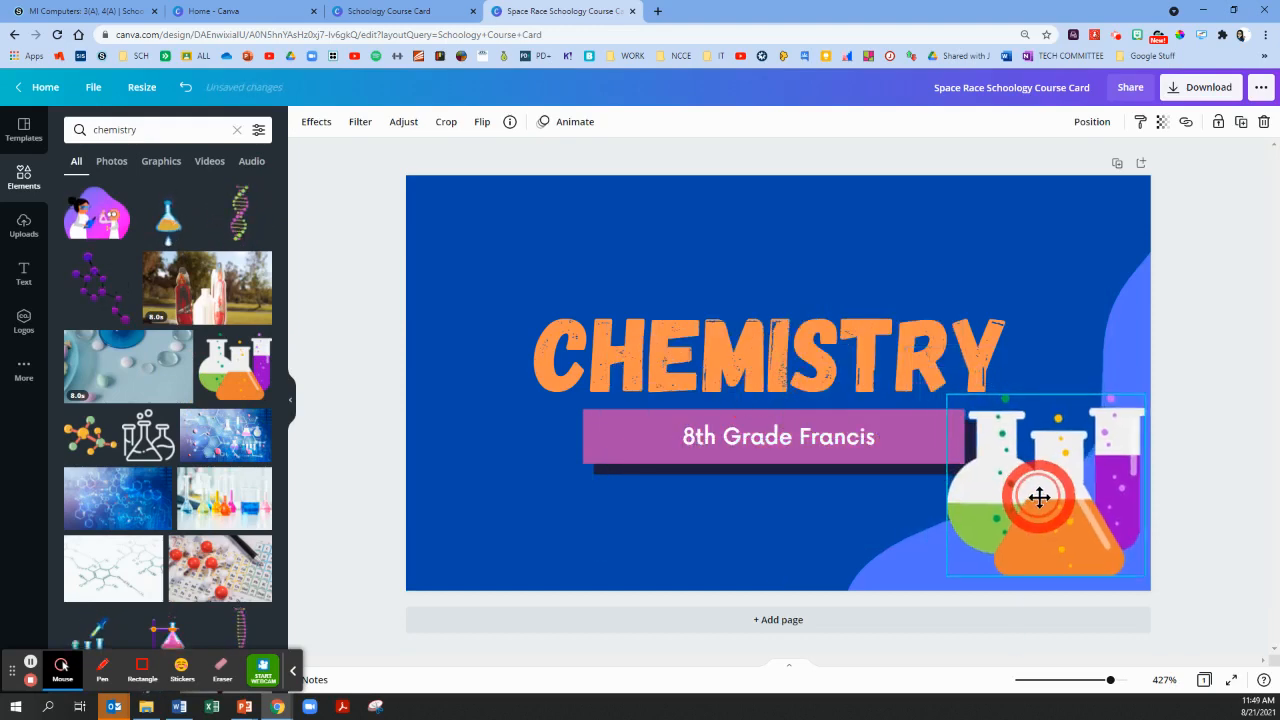
pyautogui.moveTo(1040, 496); pyautogui.dragTo(980, 420)
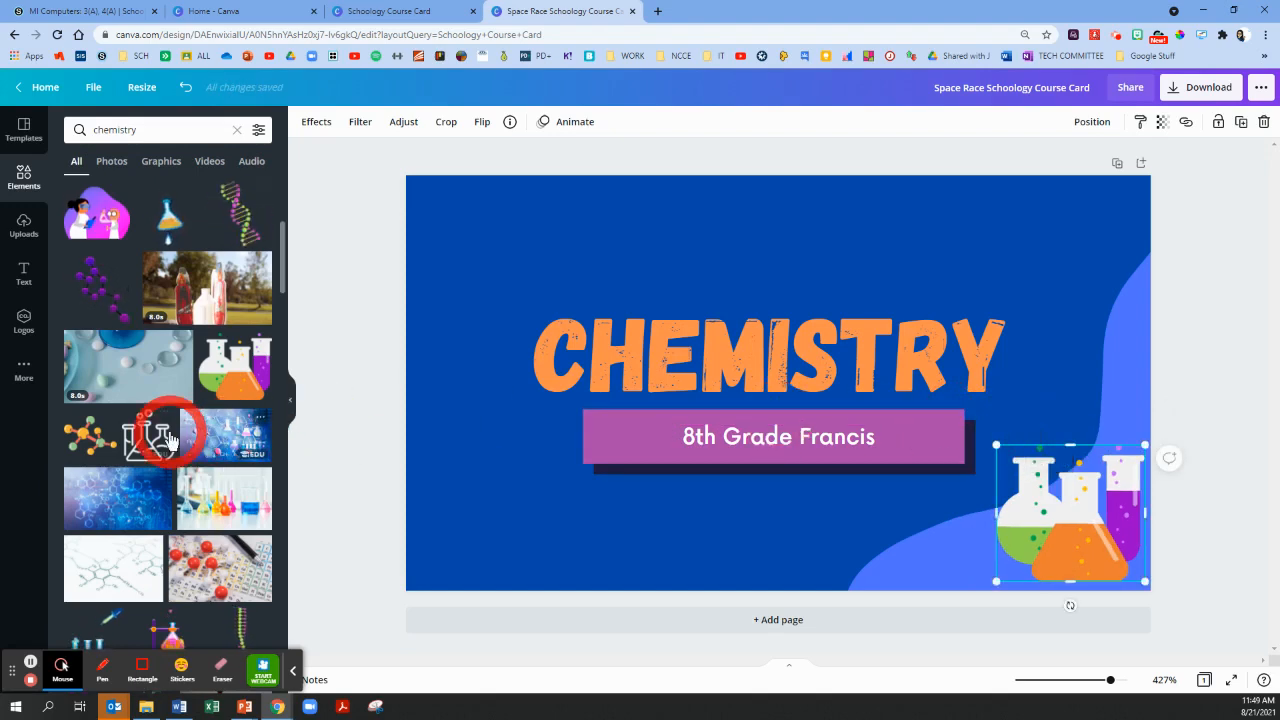
# Add the test tubes graphic, move it to the top left and enlarge it
pyautogui.scroll(-3)
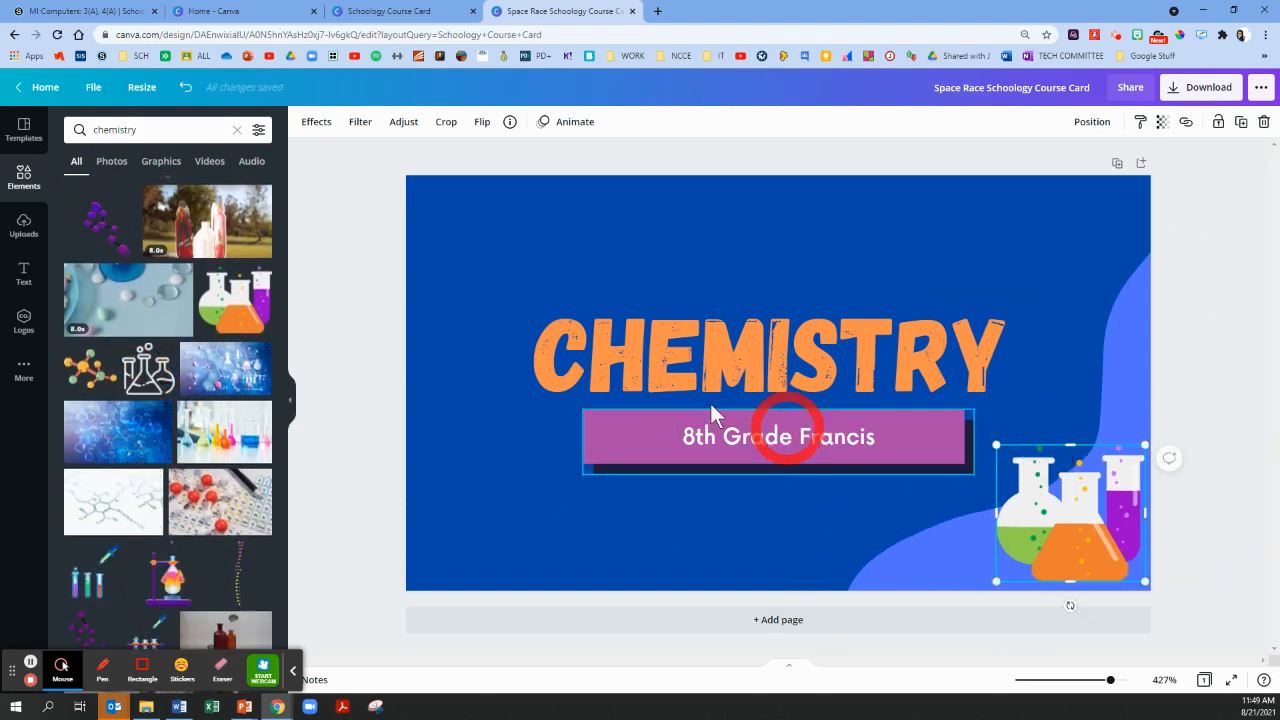
pyautogui.scroll(-3)
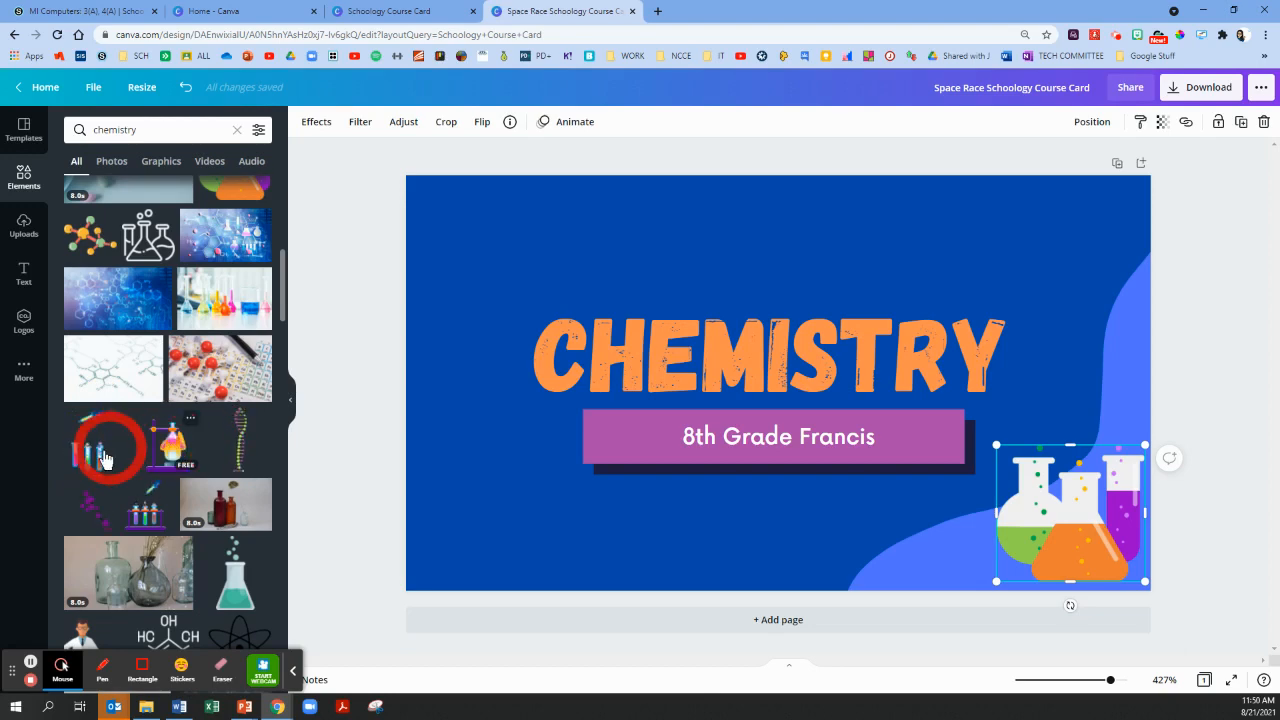
pyautogui.click(110, 448)
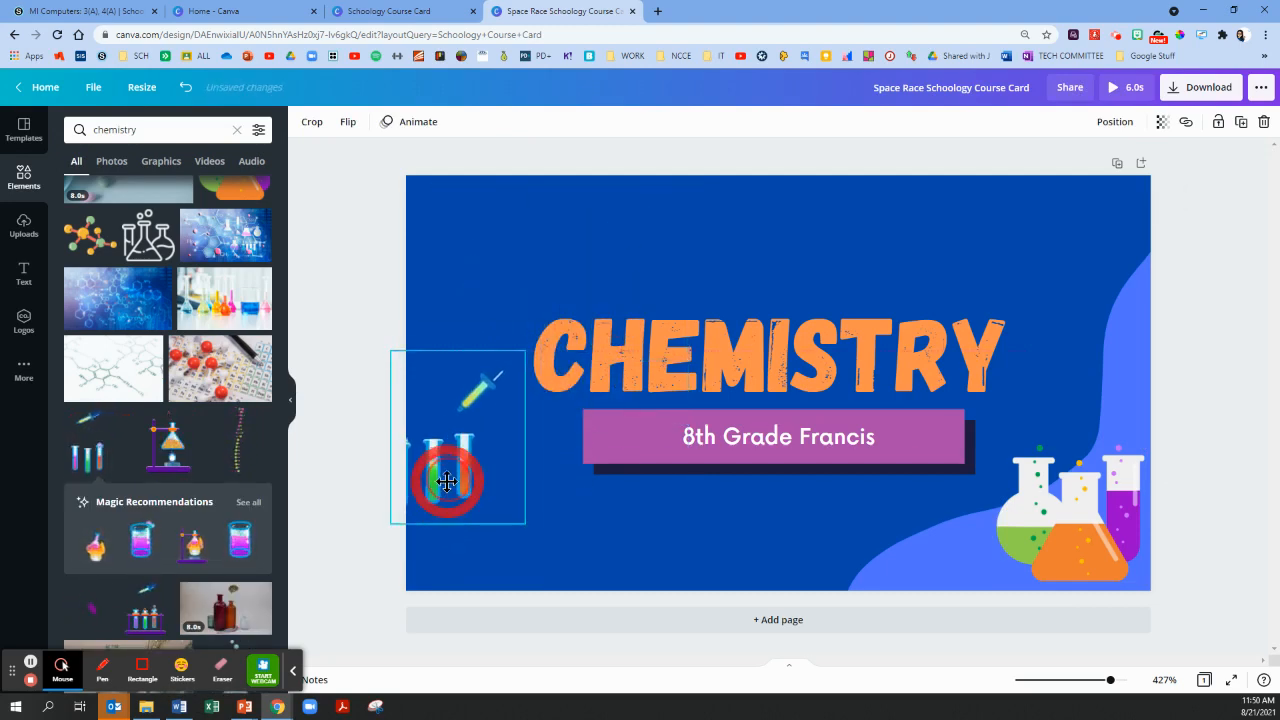
pyautogui.moveTo(448, 480); pyautogui.dragTo(478, 290)
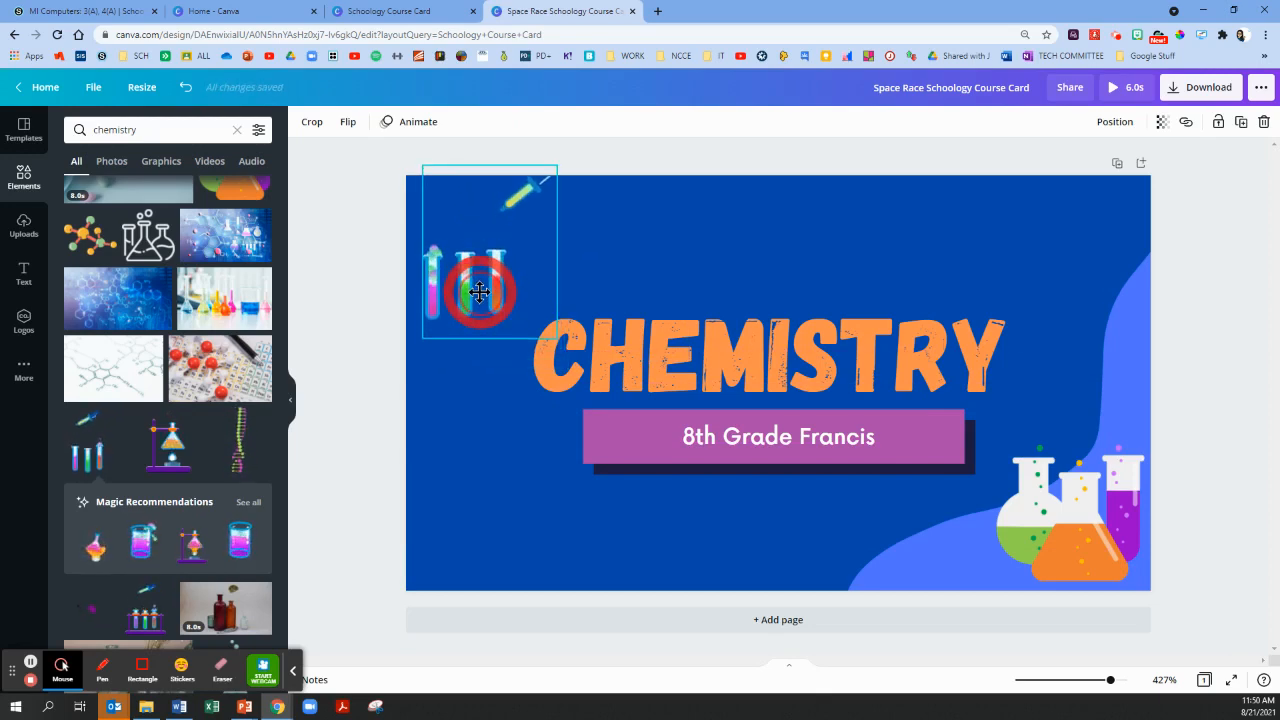
pyautogui.click(218, 544)
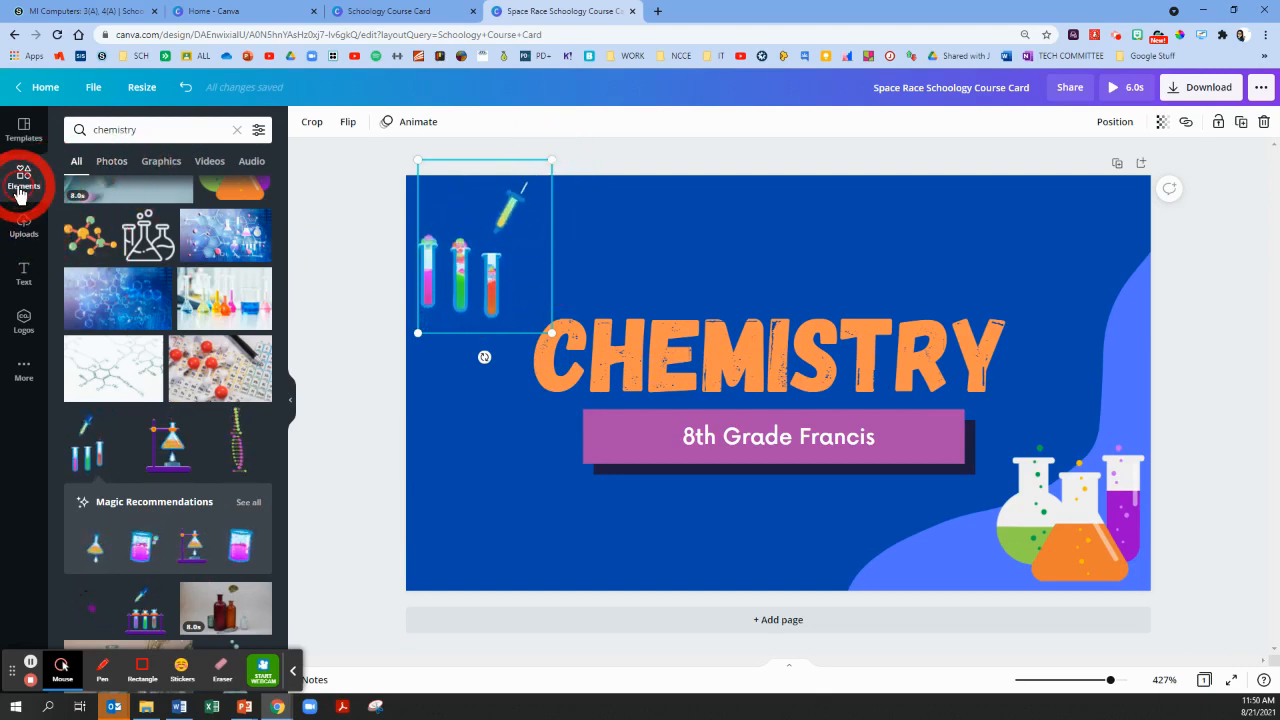
# Add a circle shape to the card and colour it green
pyautogui.click(236, 128)
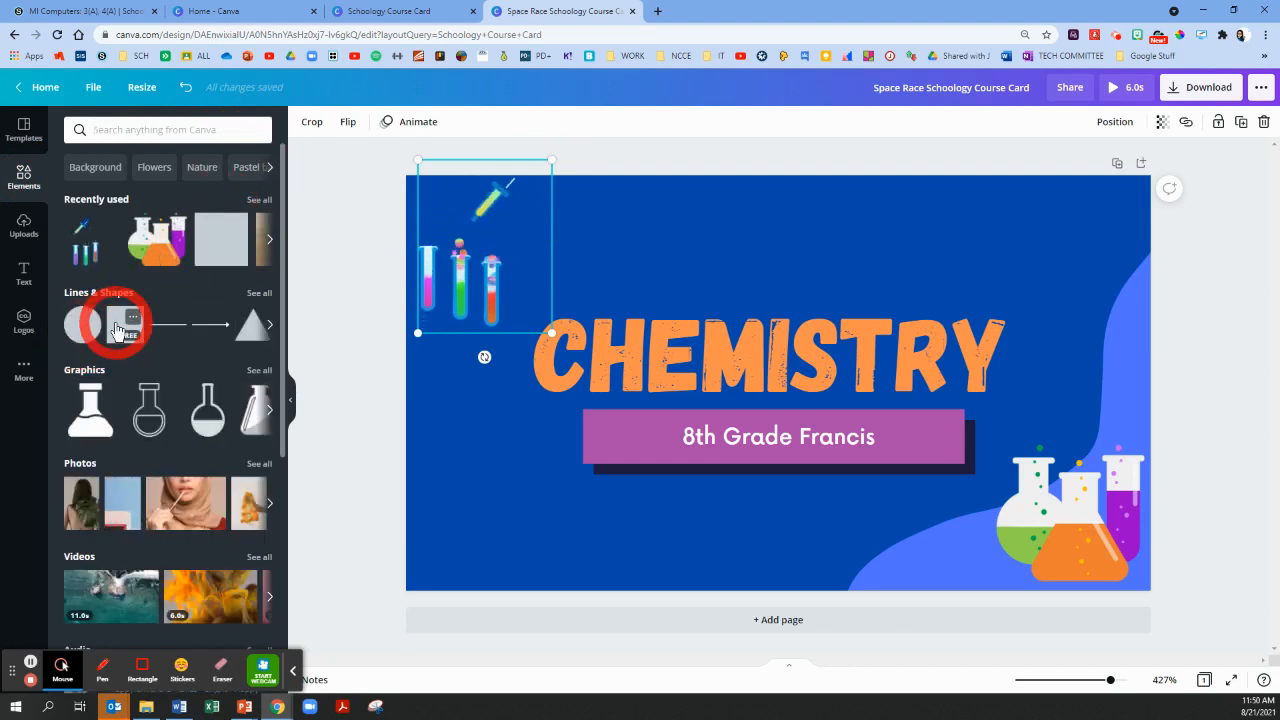
pyautogui.click(84, 324)
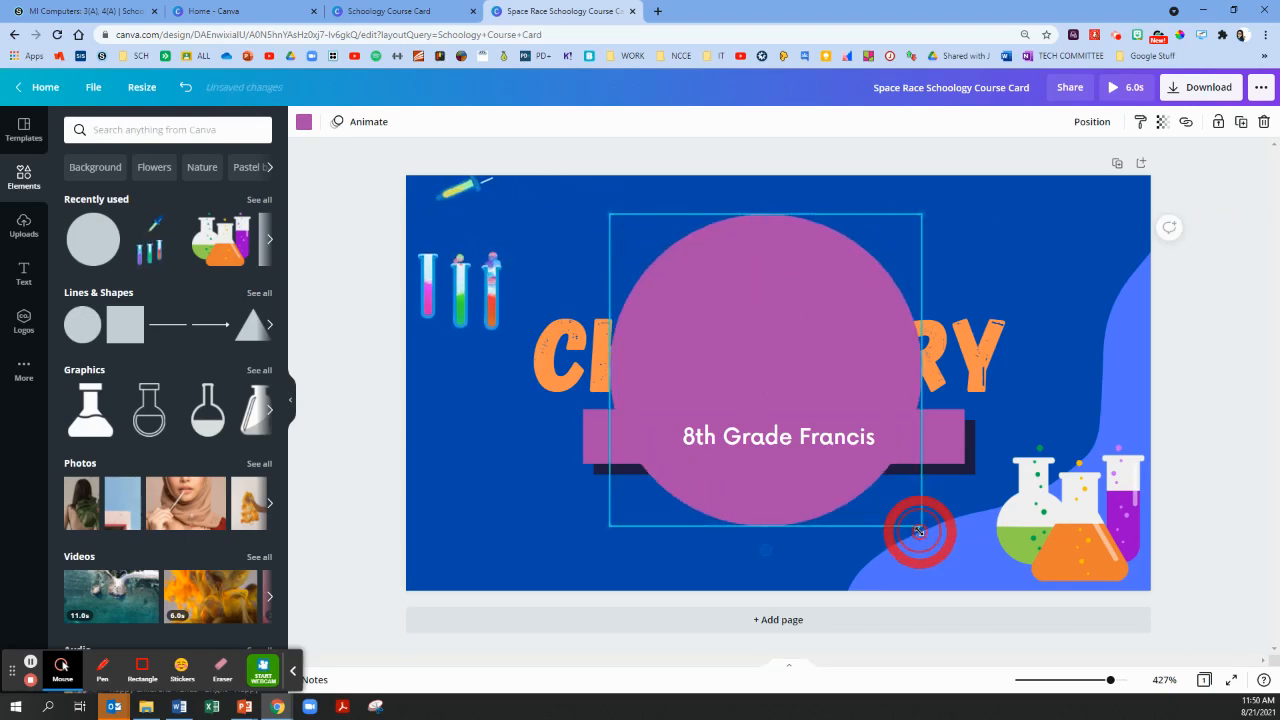
pyautogui.click(304, 122)
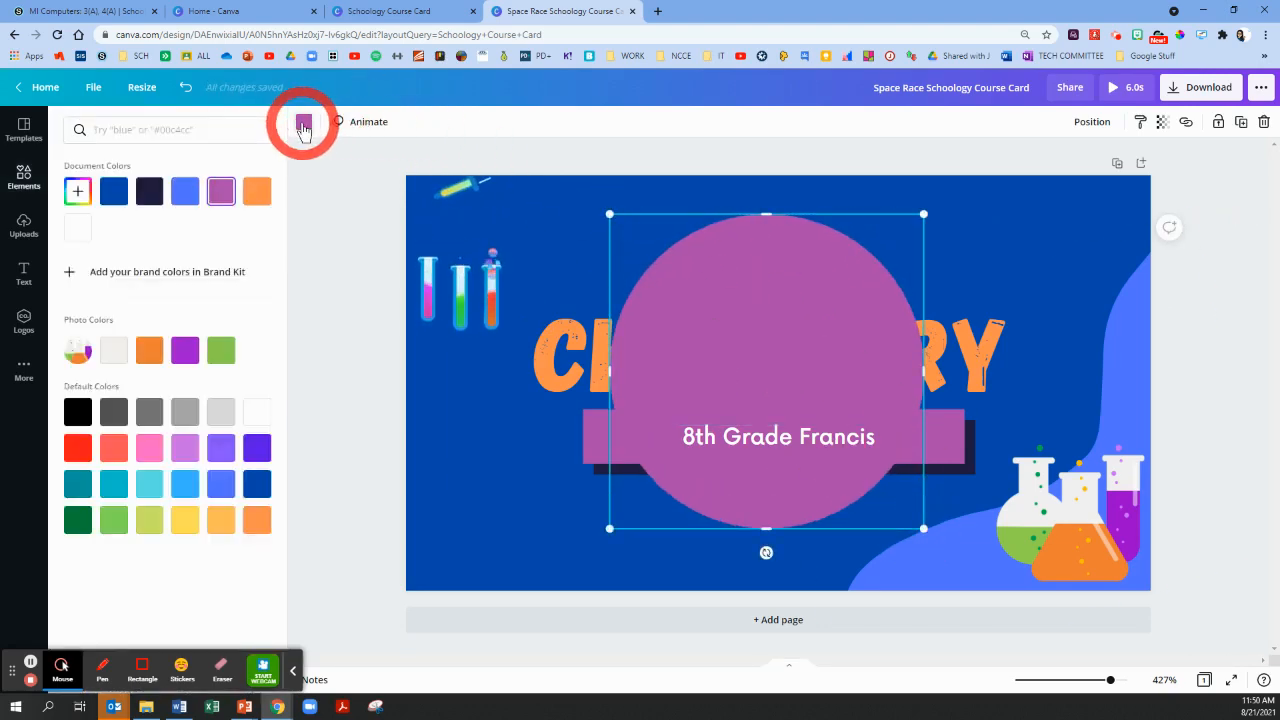
pyautogui.click(220, 350)
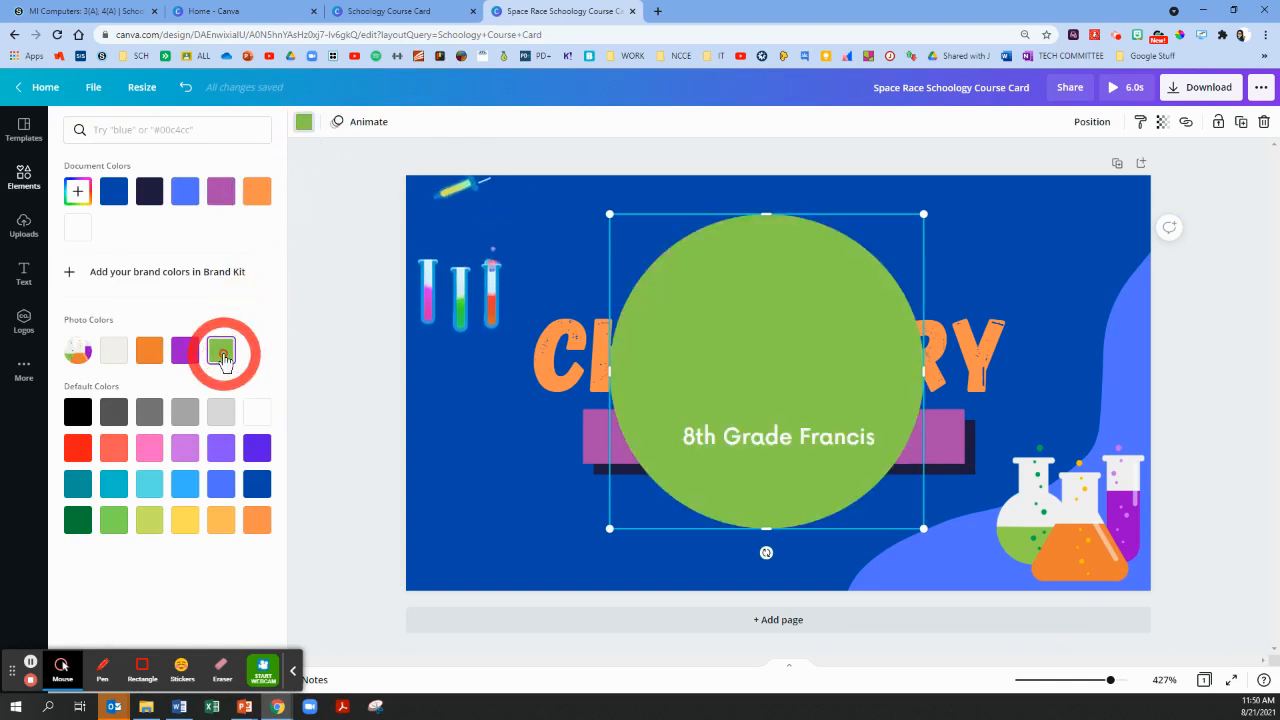
pyautogui.click(224, 352)
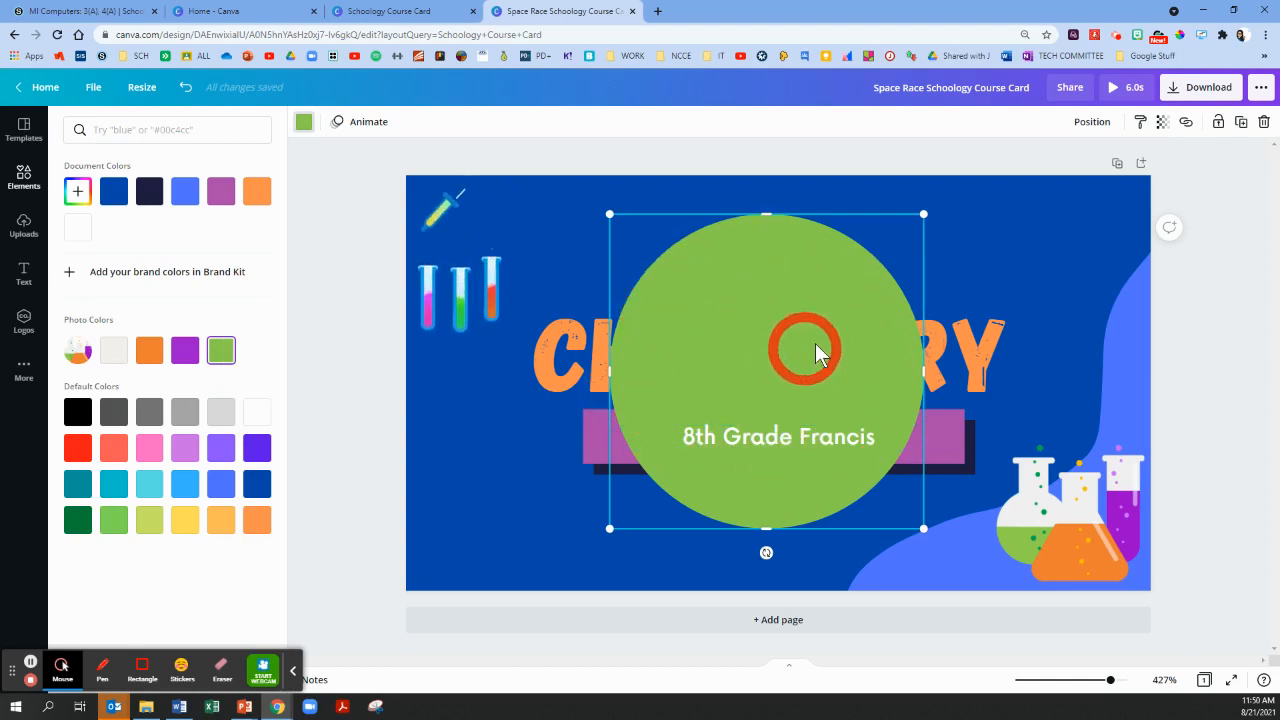
# Position the green circle behind the CHEMISTRY title using the layering options
pyautogui.moveTo(804, 350); pyautogui.dragTo(778, 290)
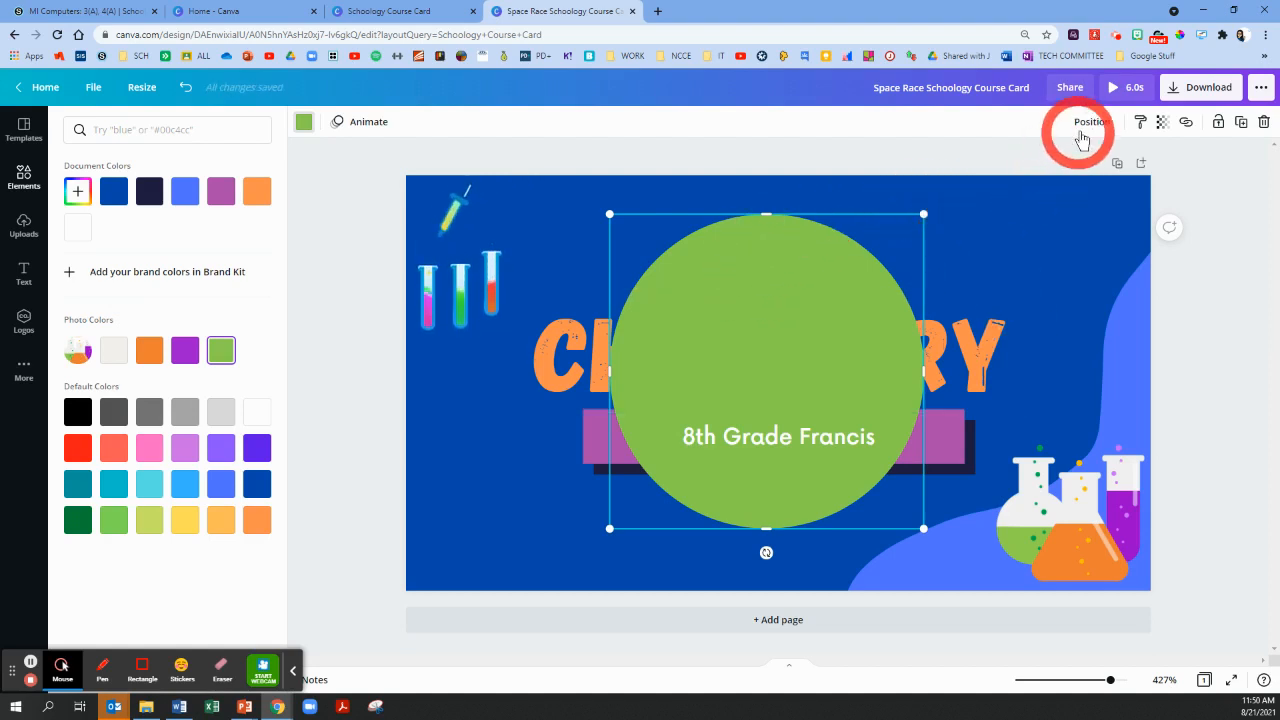
pyautogui.click(1090, 122)
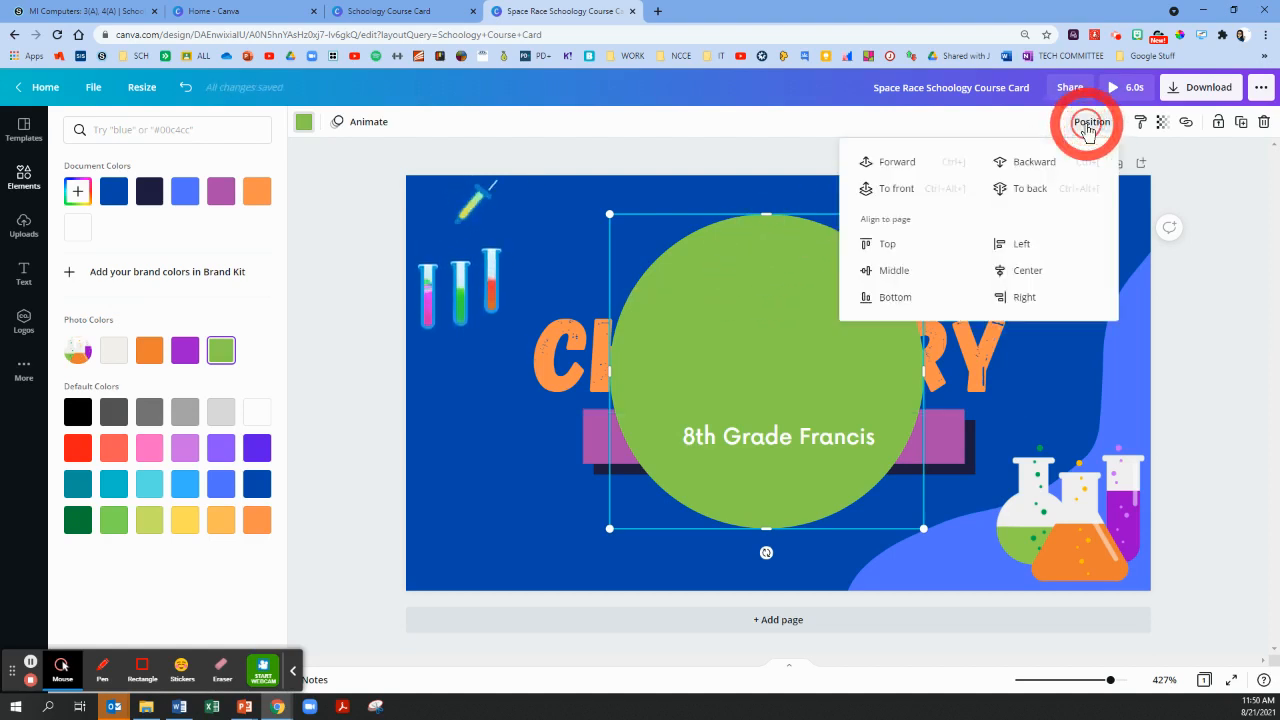
pyautogui.click(1028, 188)
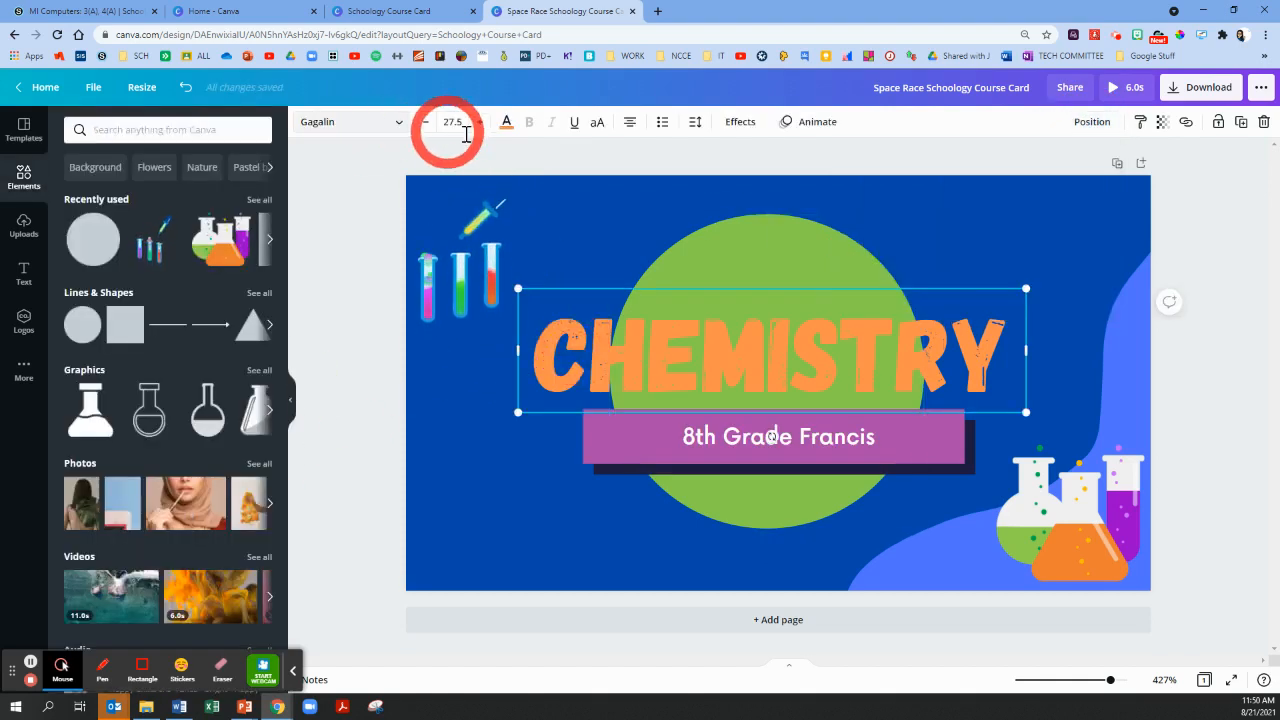
# Colour the CHEMISTRY heading white so it stands out over the green circle
pyautogui.click(506, 122)
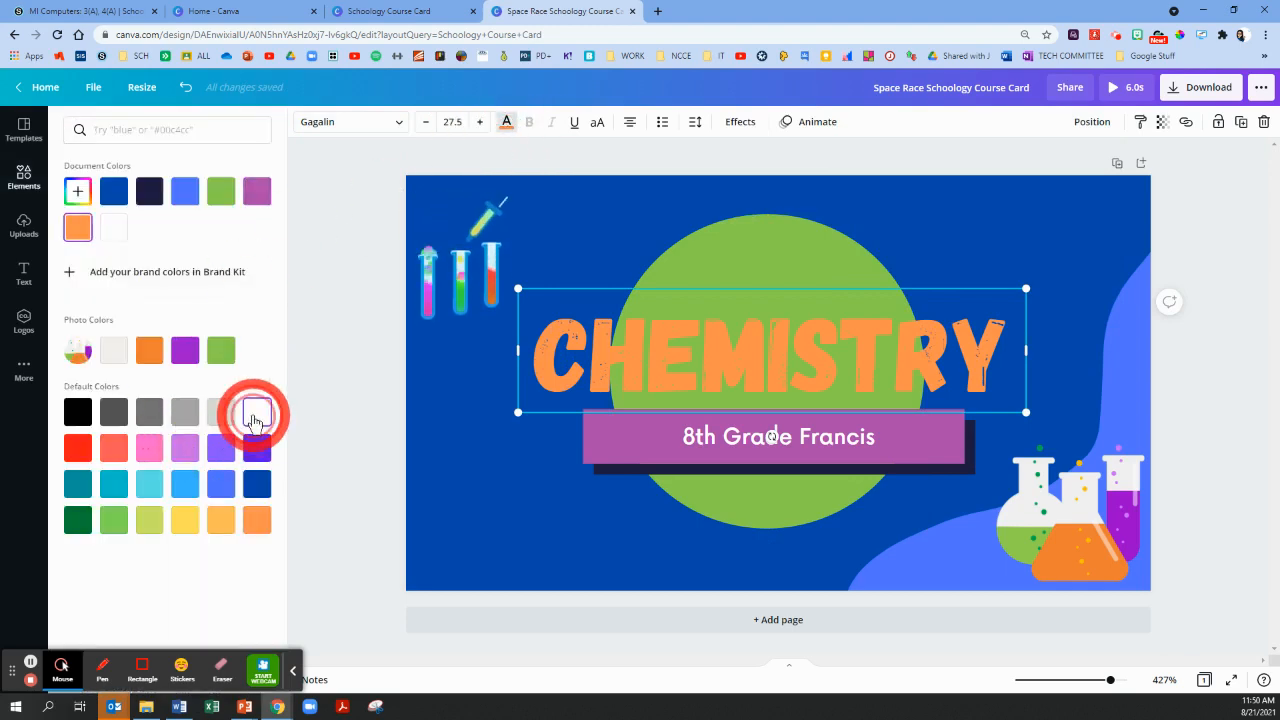
pyautogui.click(256, 414)
pyautogui.write('Chemistry')
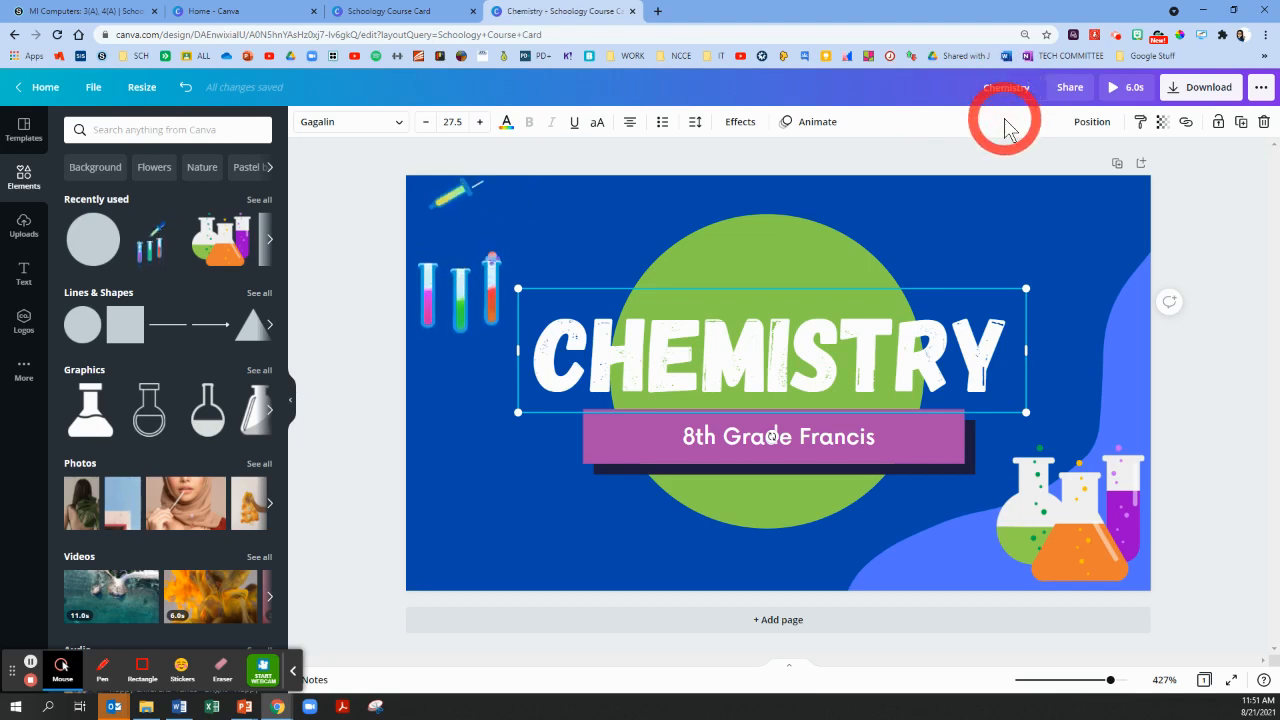
pyautogui.moveTo(1176, 96)
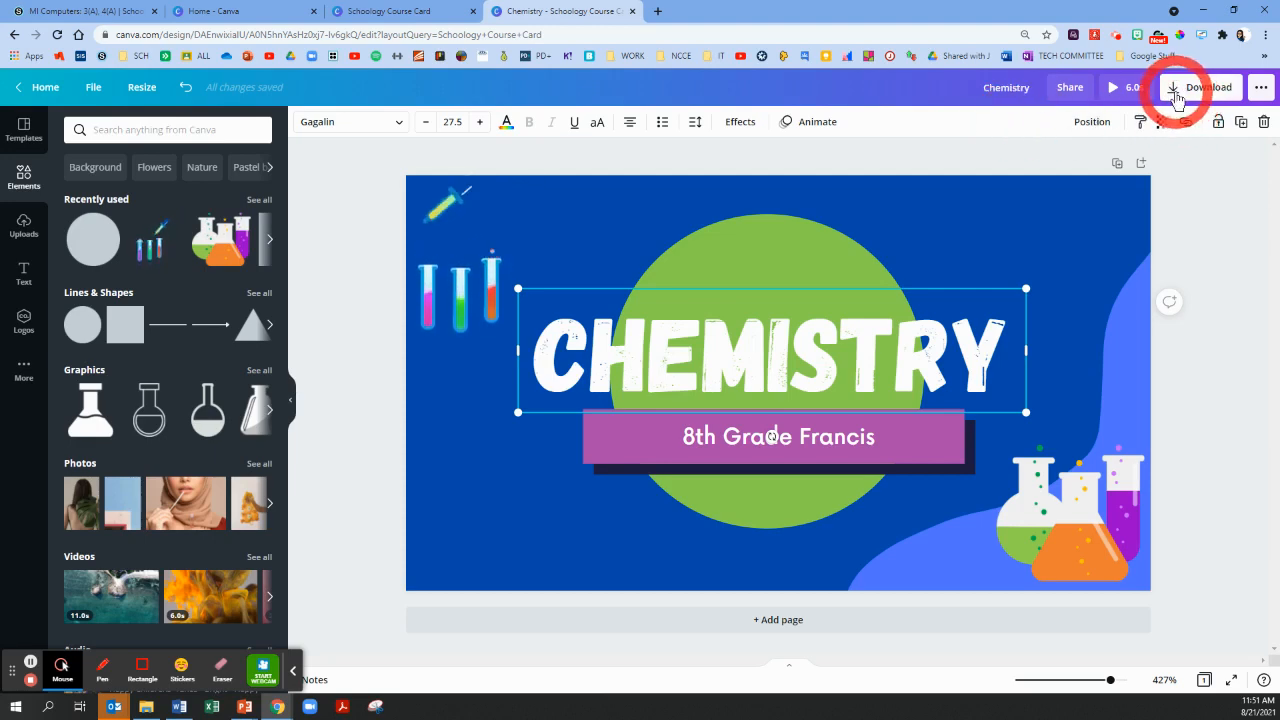
# Download the Chemistry card as a PNG image
pyautogui.click(1200, 88)
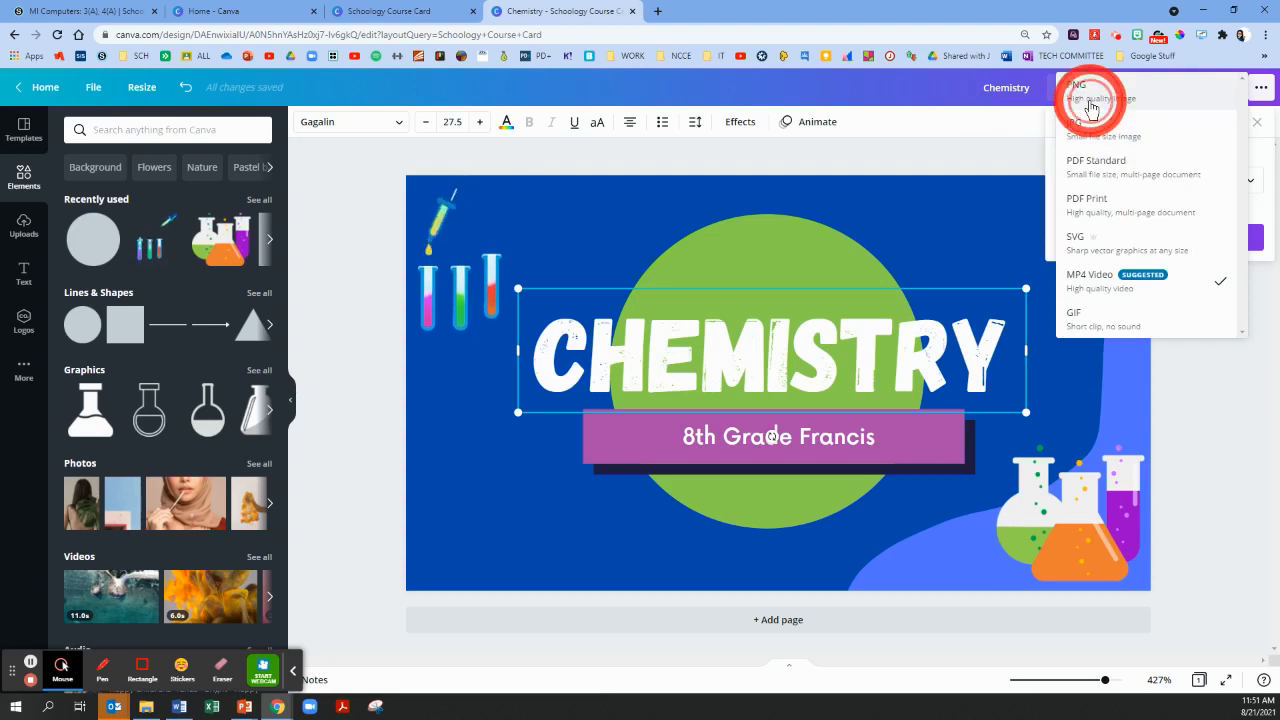
pyautogui.click(1076, 90)
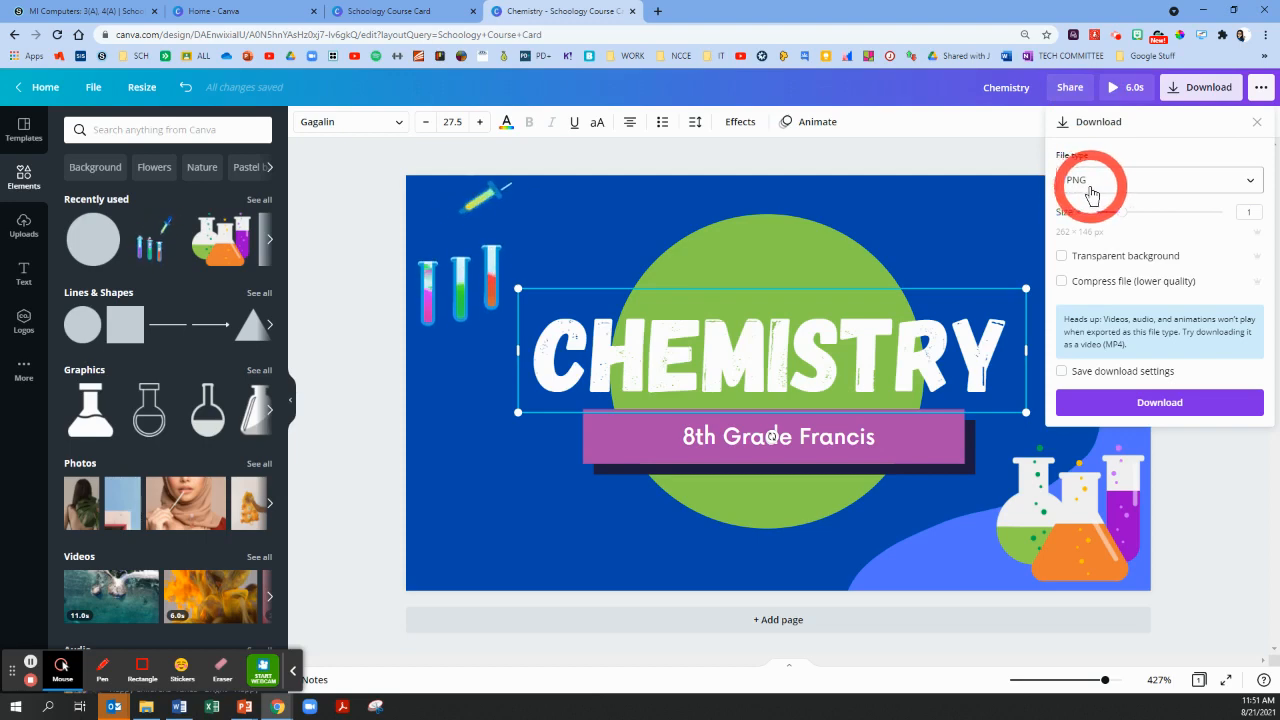
pyautogui.click(1160, 402)
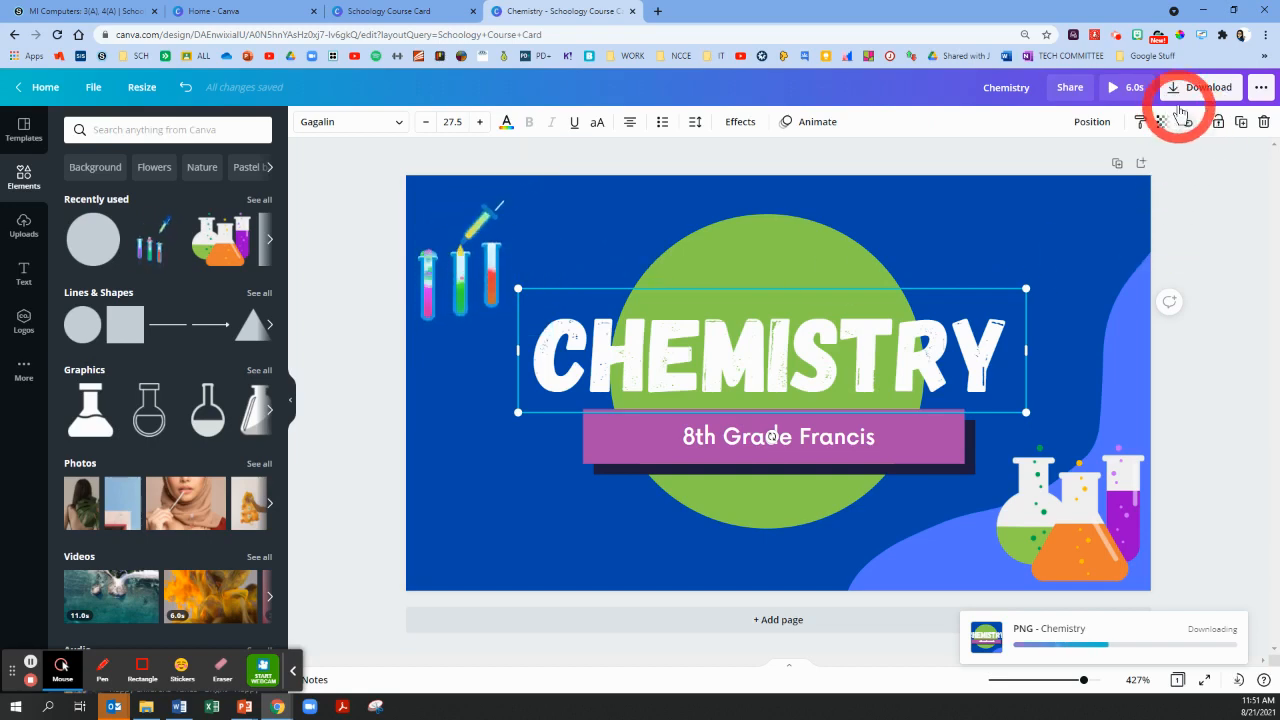
pyautogui.click(1204, 88)
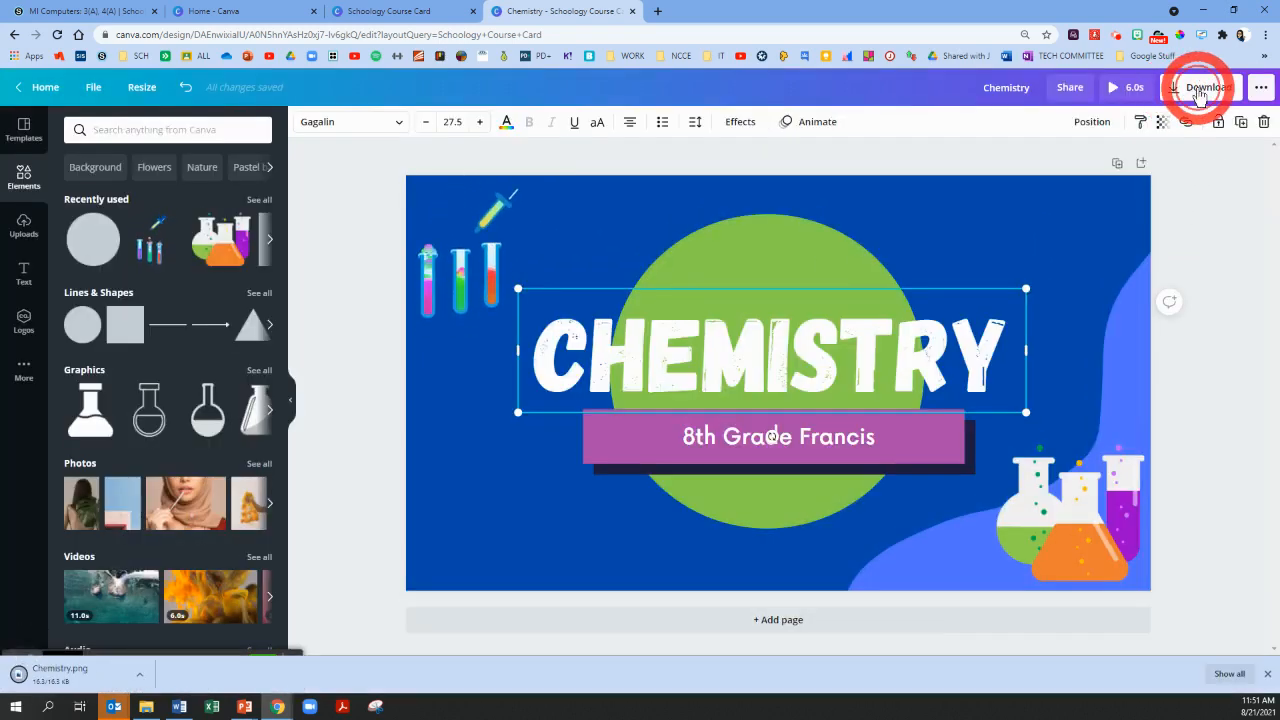
# Reopen Download and choose GIF as the next file type
pyautogui.click(1200, 88)
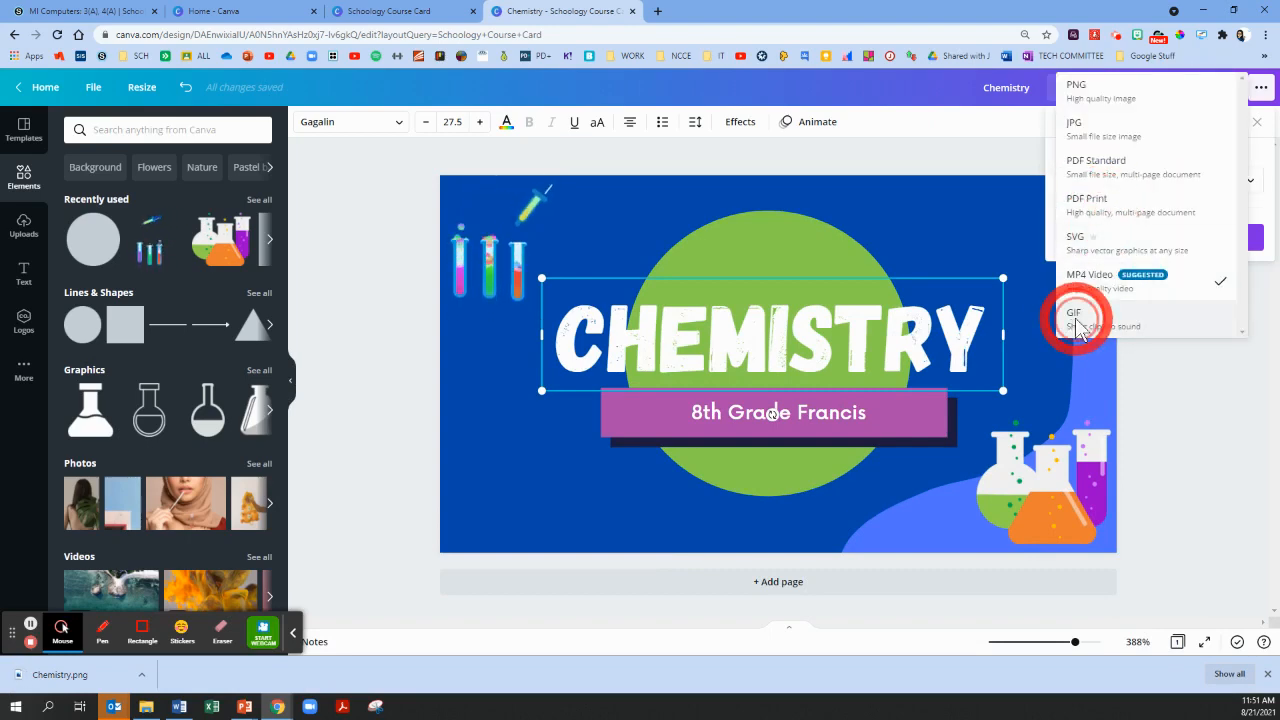
pyautogui.click(1074, 312)
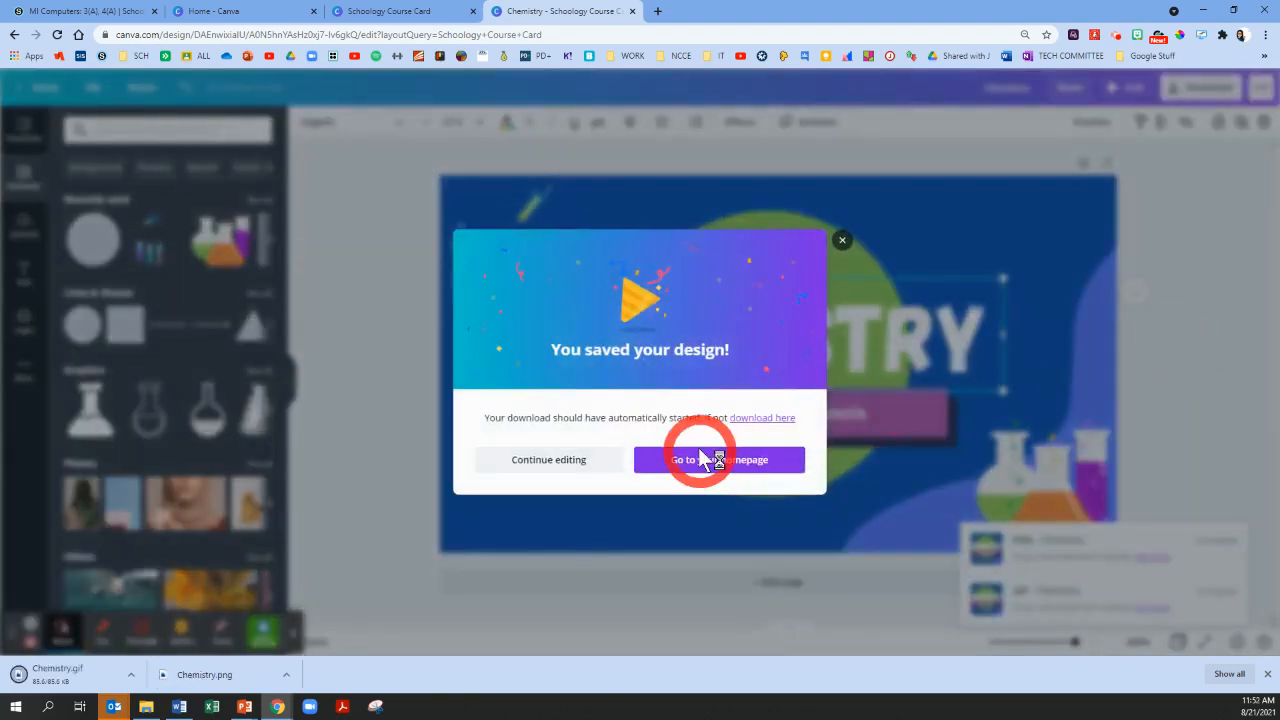
# Leave the saved-design popup for the Canva homepage after the GIF download
pyautogui.click(548, 458)
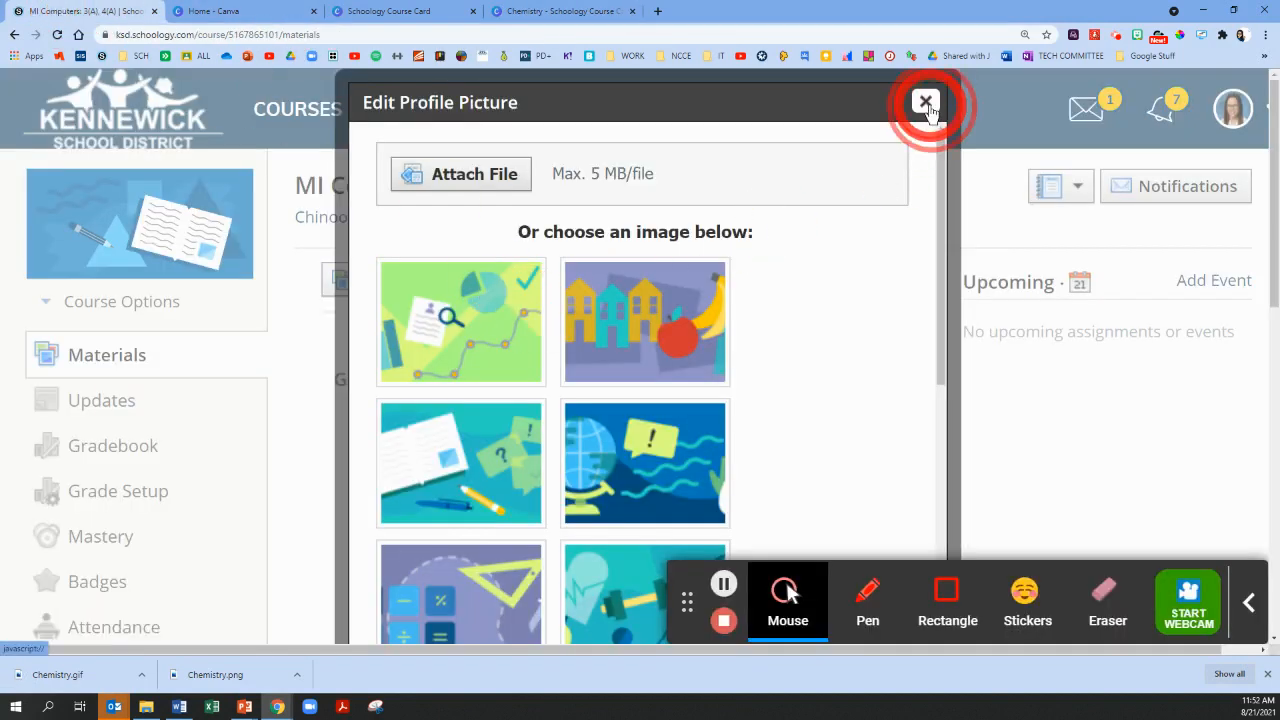
pyautogui.click(924, 102)
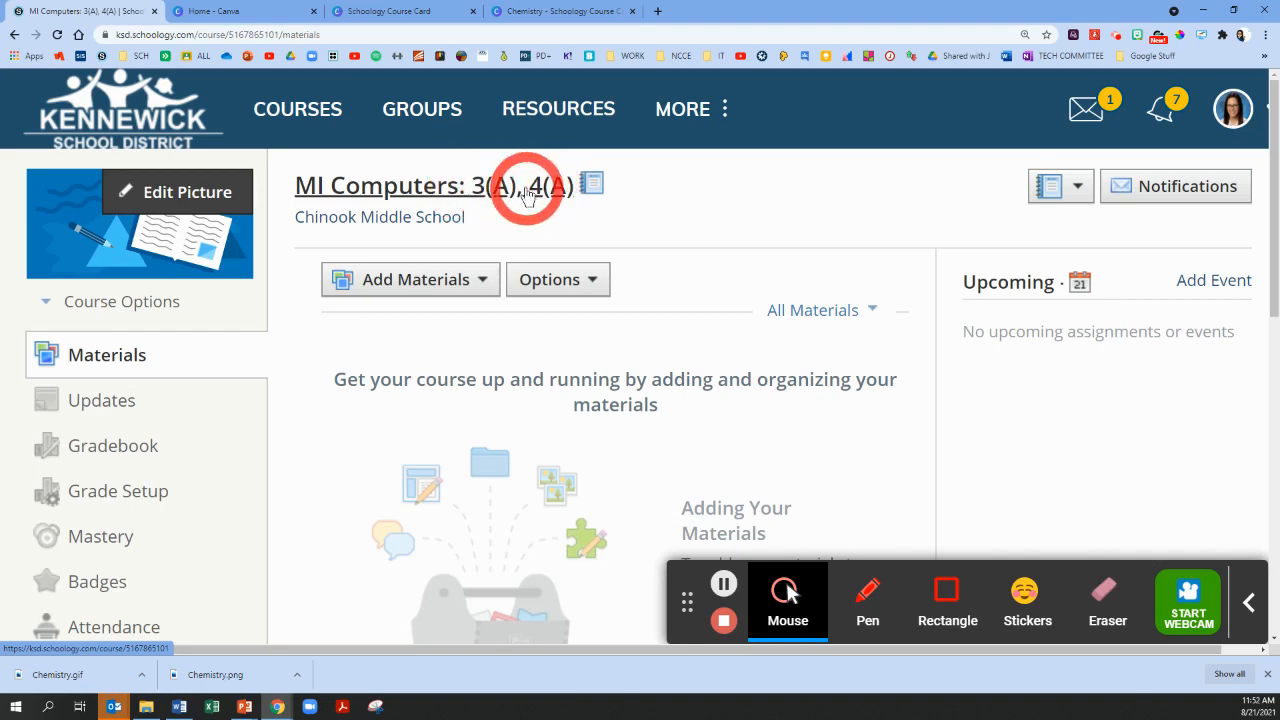
pyautogui.moveTo(124, 238)
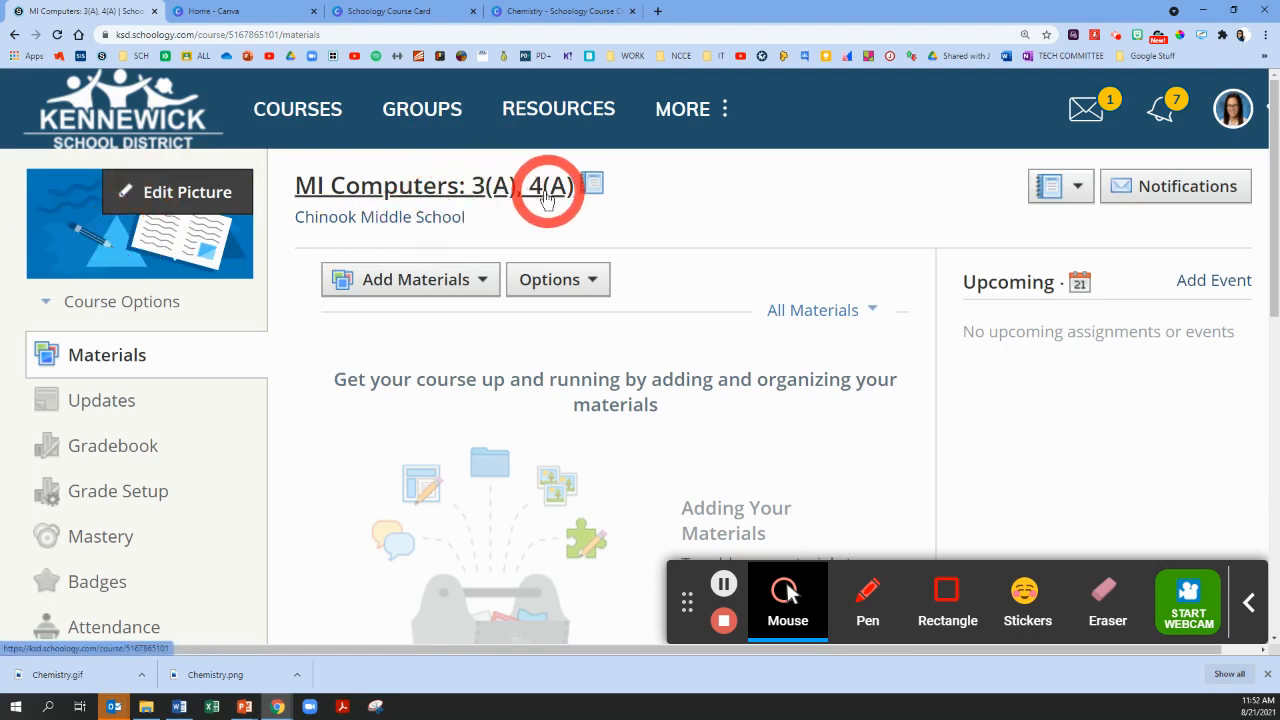
pyautogui.moveTo(496, 184)
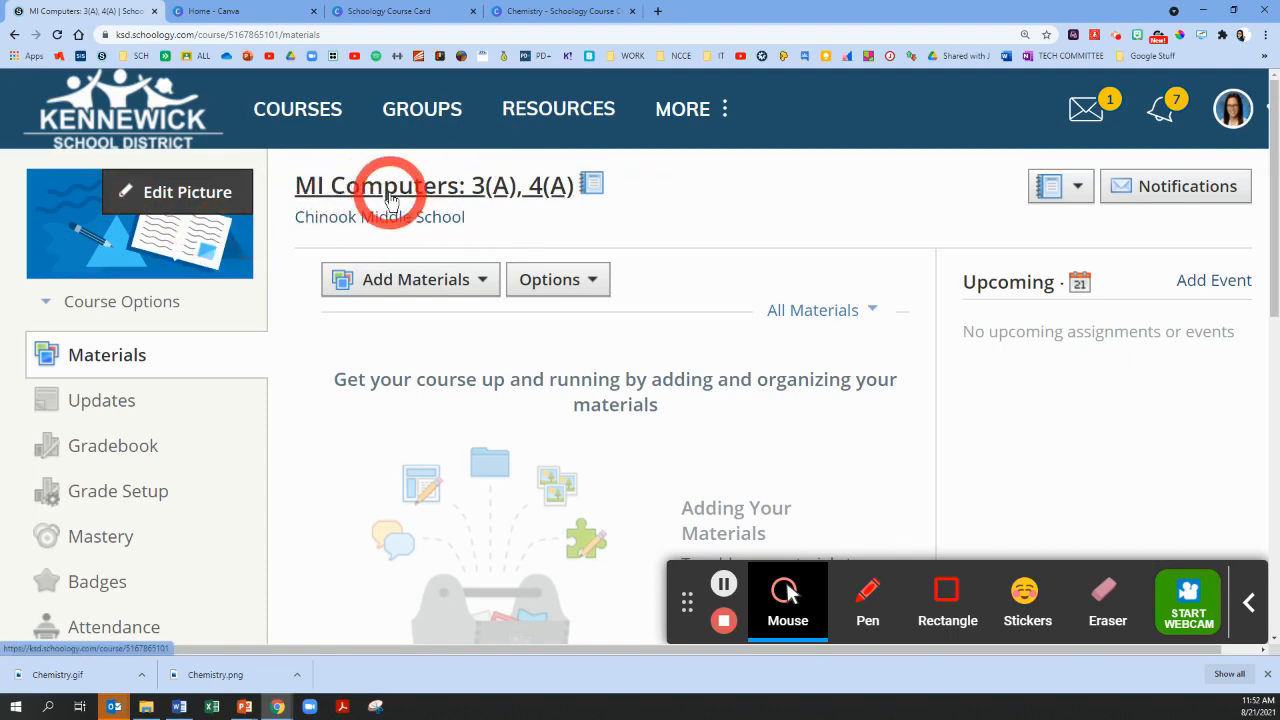
pyautogui.moveTo(108, 262)
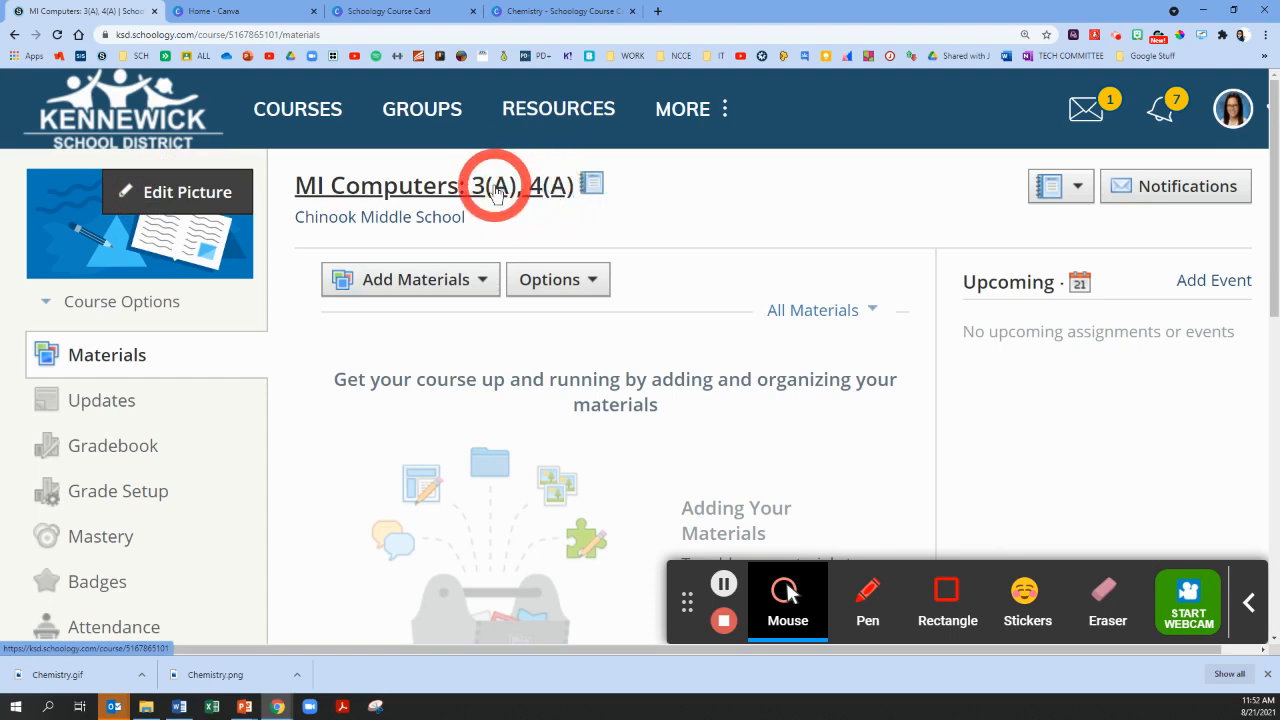
pyautogui.moveTo(260, 204)
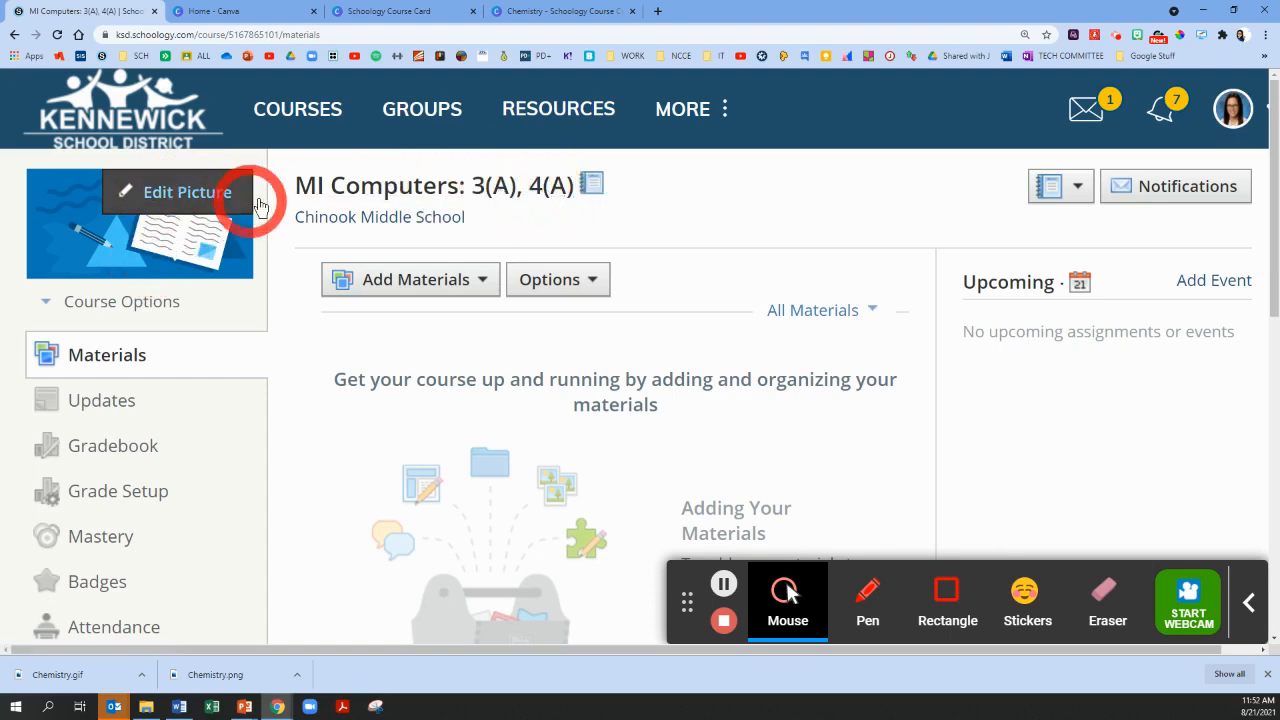
pyautogui.moveTo(512, 186)
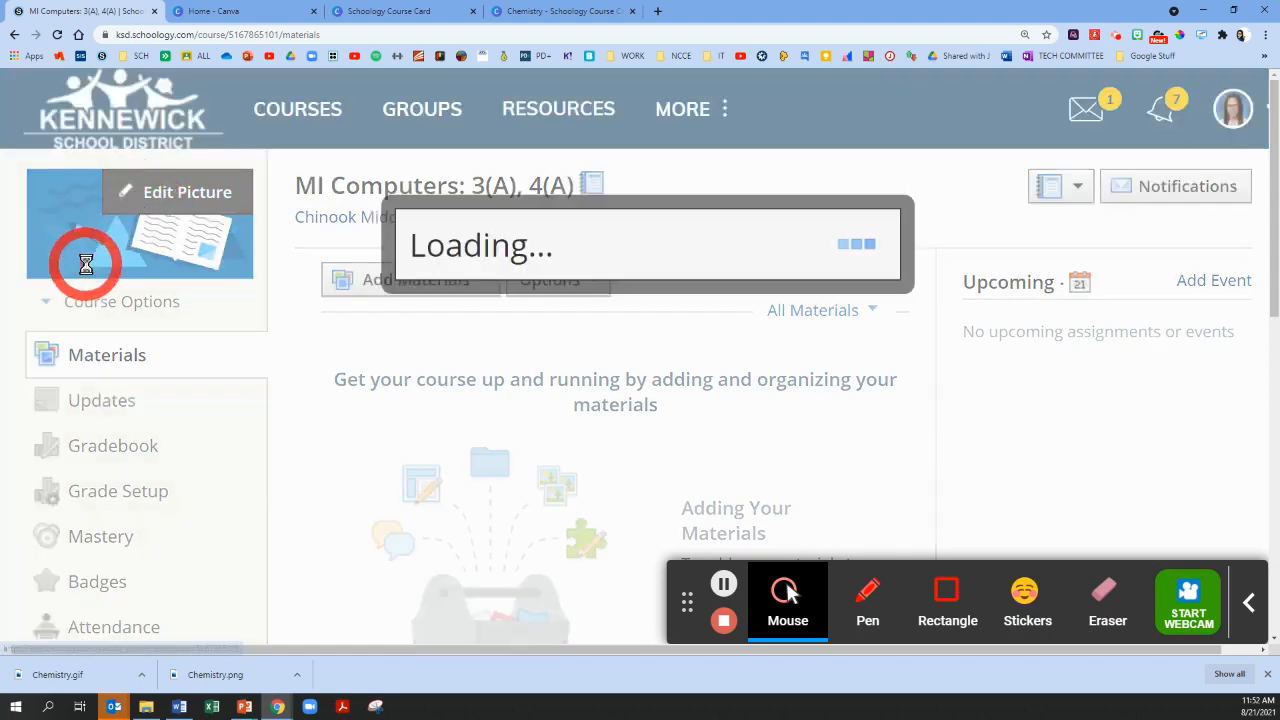
pyautogui.click(244, 12)
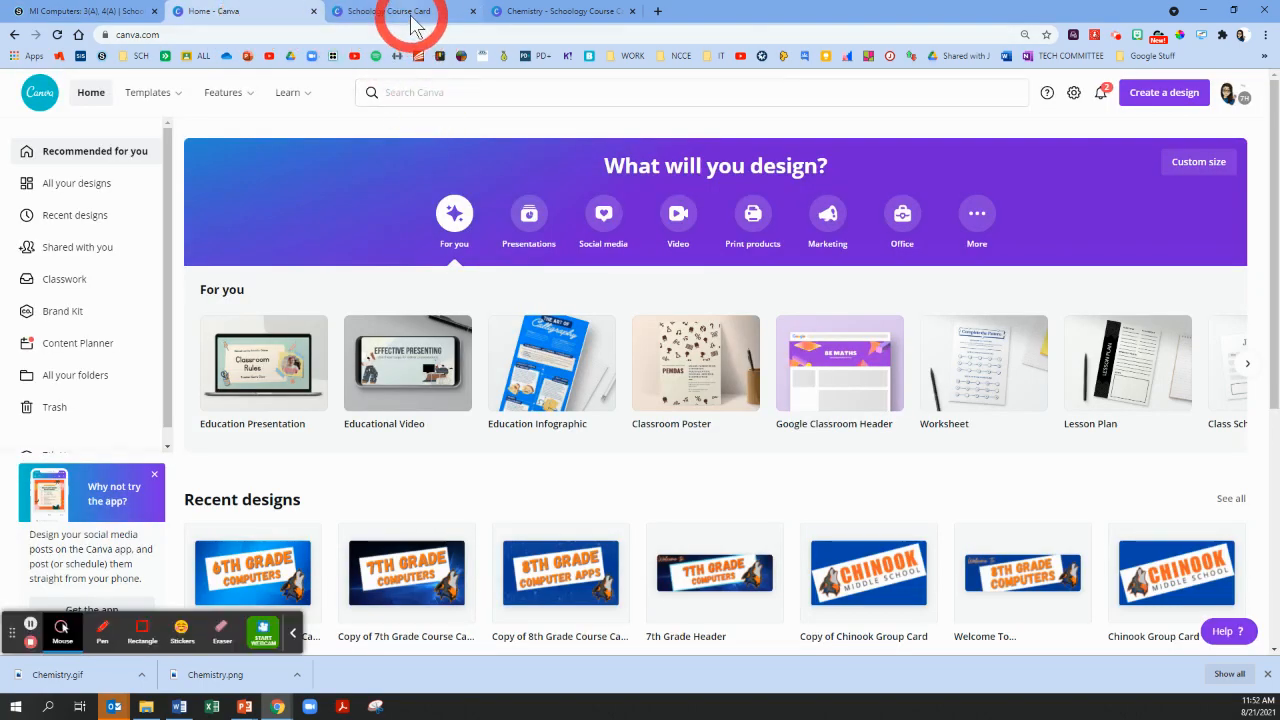
pyautogui.click(404, 12)
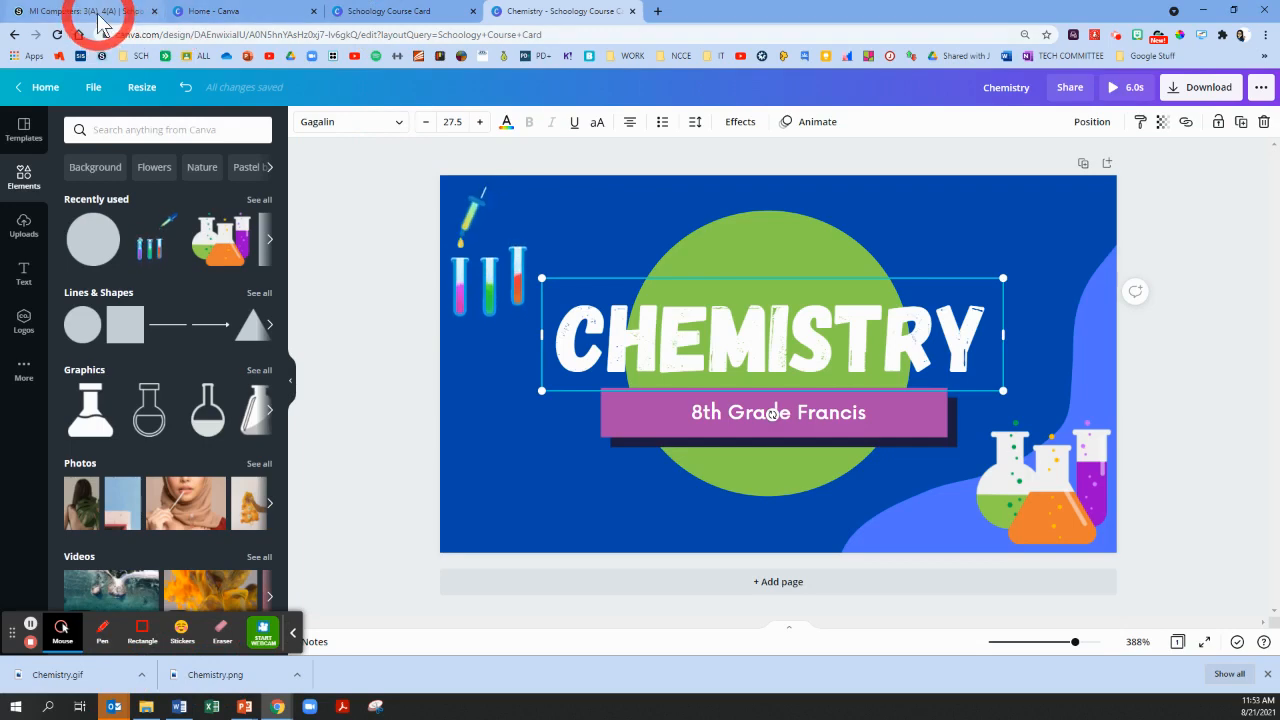
pyautogui.click(80, 12)
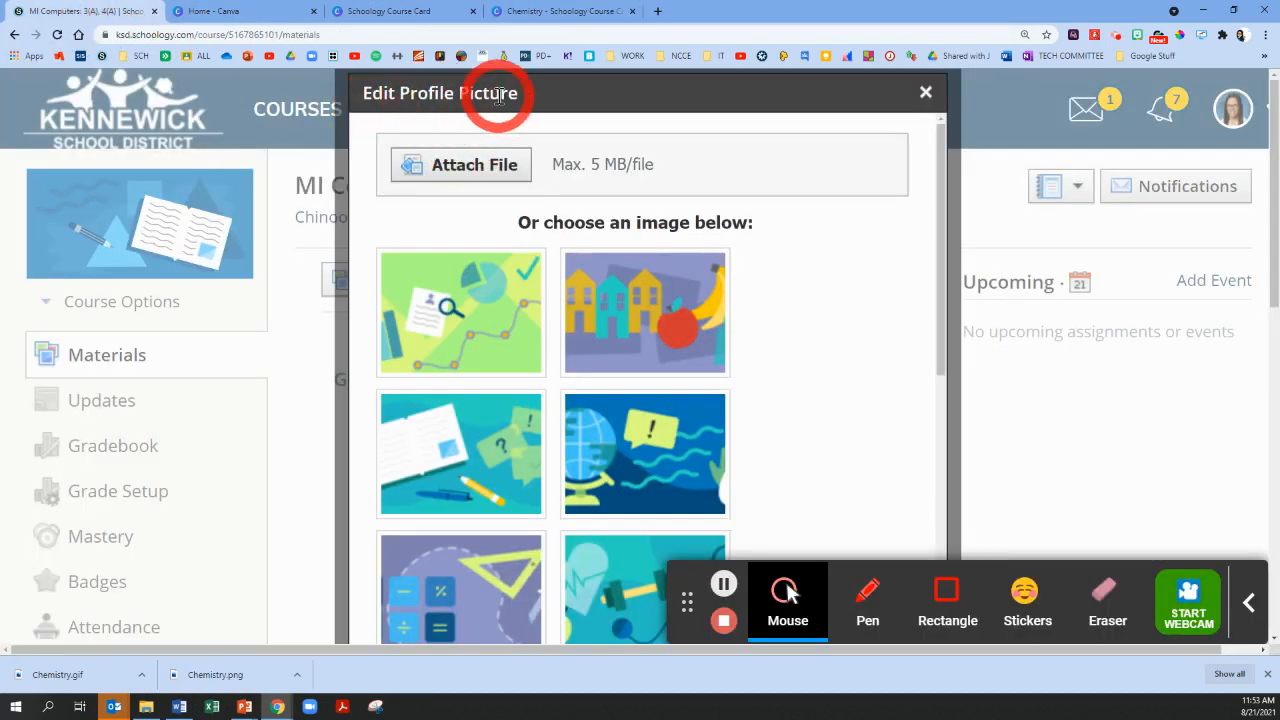
# Start attaching a file in the course picture editor and browse to Downloads
pyautogui.click(924, 92)
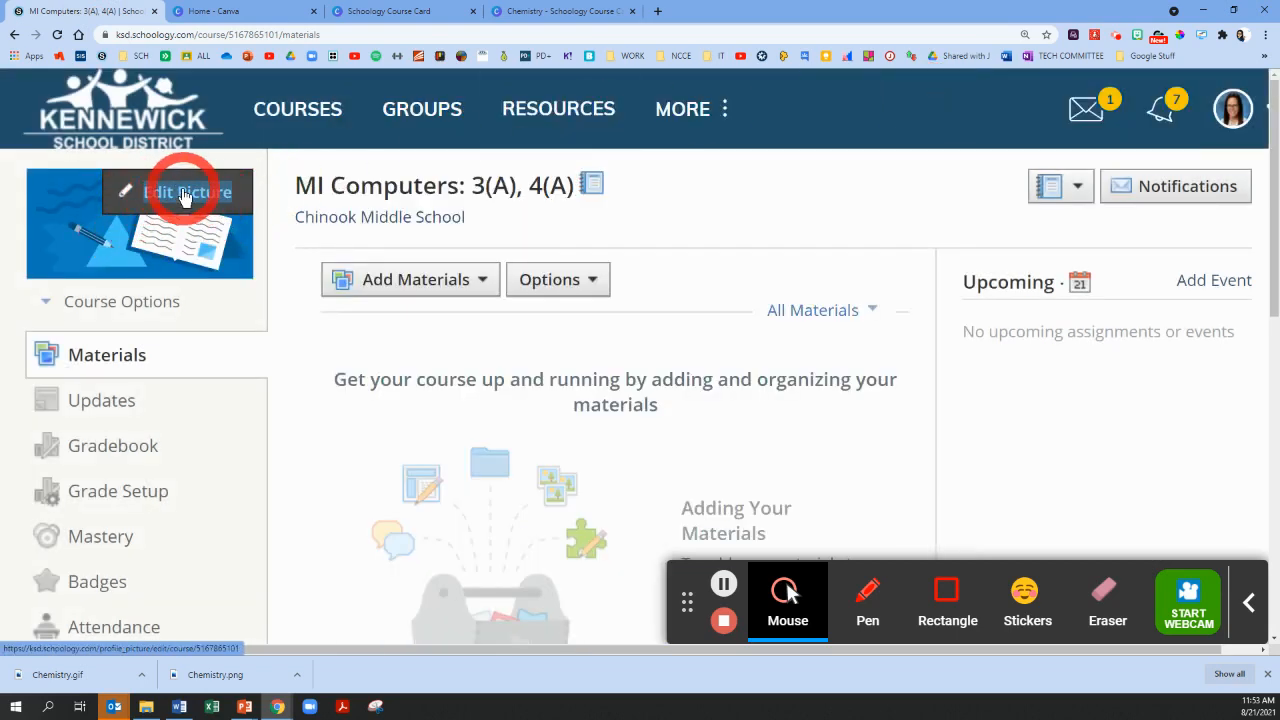
pyautogui.click(184, 192)
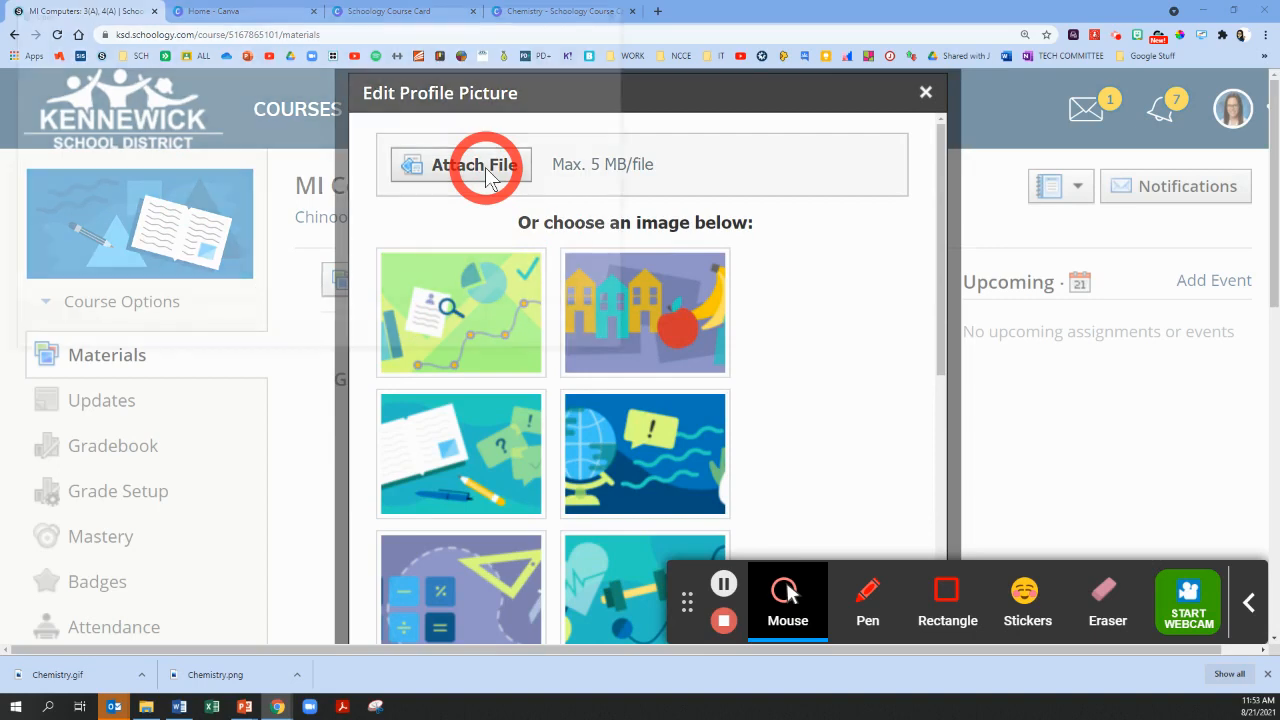
pyautogui.click(474, 164)
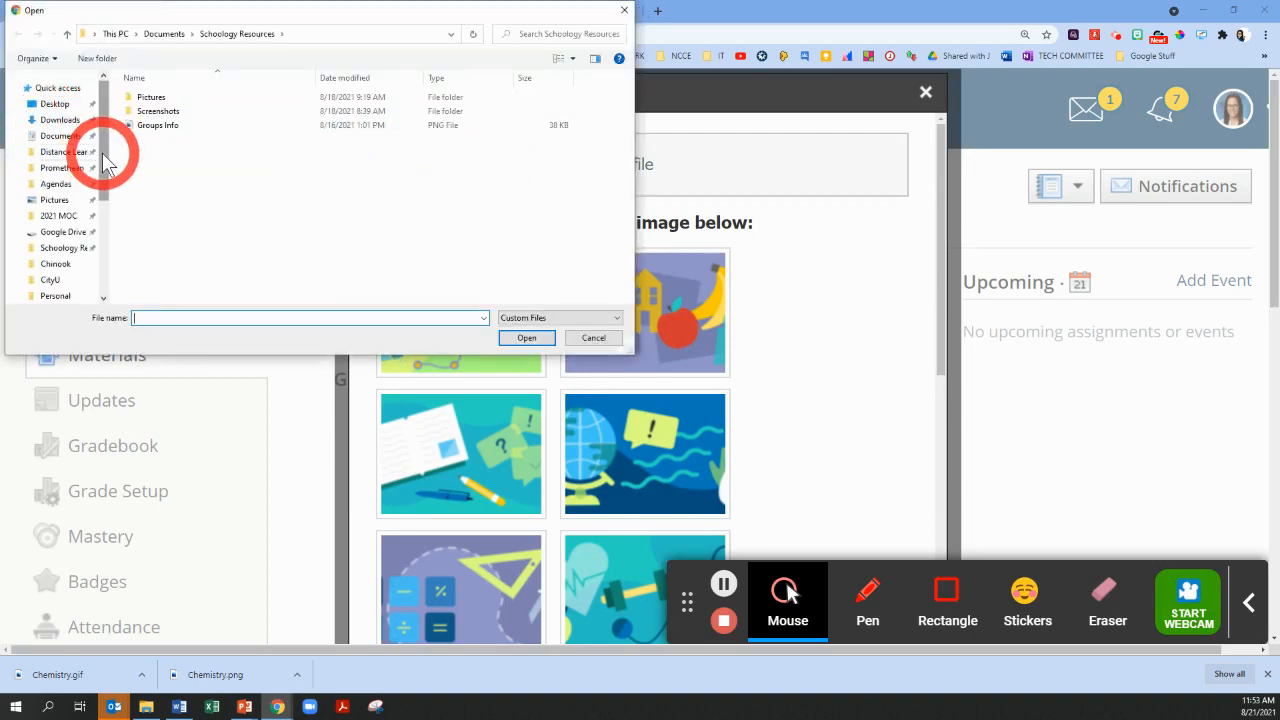
pyautogui.click(60, 148)
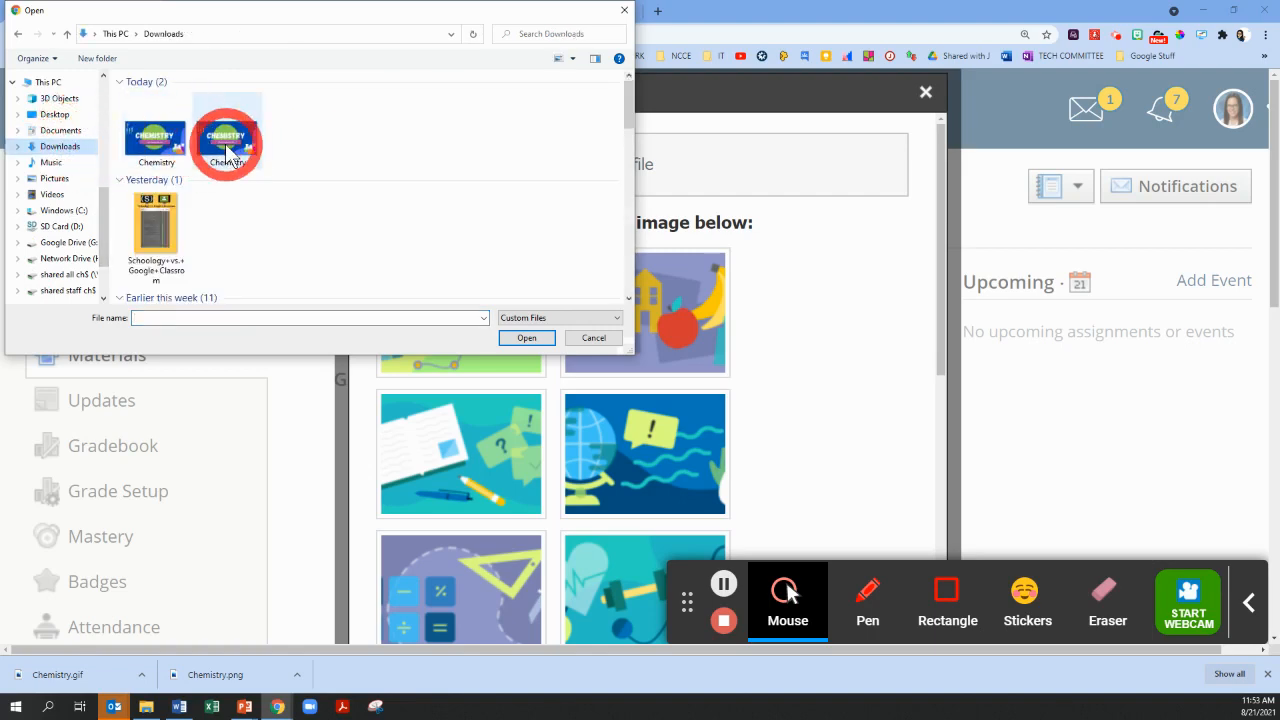
# Upload the downloaded Chemistry image as the MI Computers course picture and close the editor
pyautogui.click(228, 136)
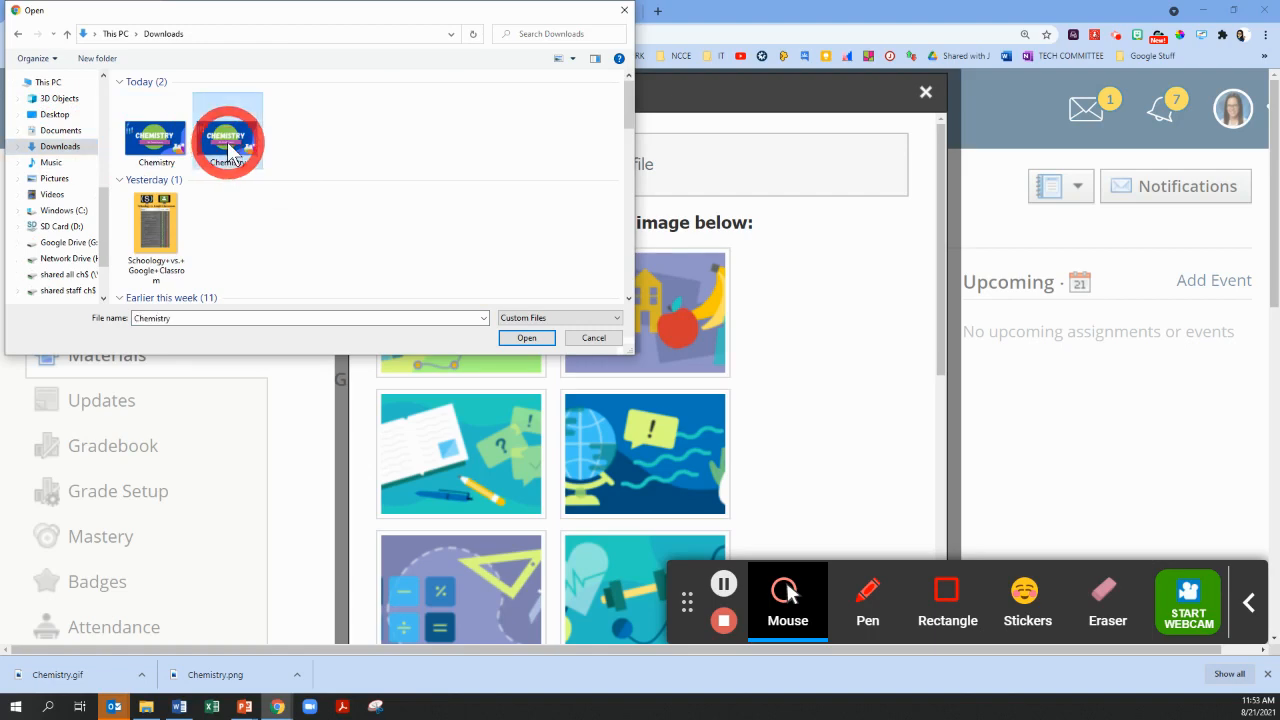
pyautogui.click(526, 338)
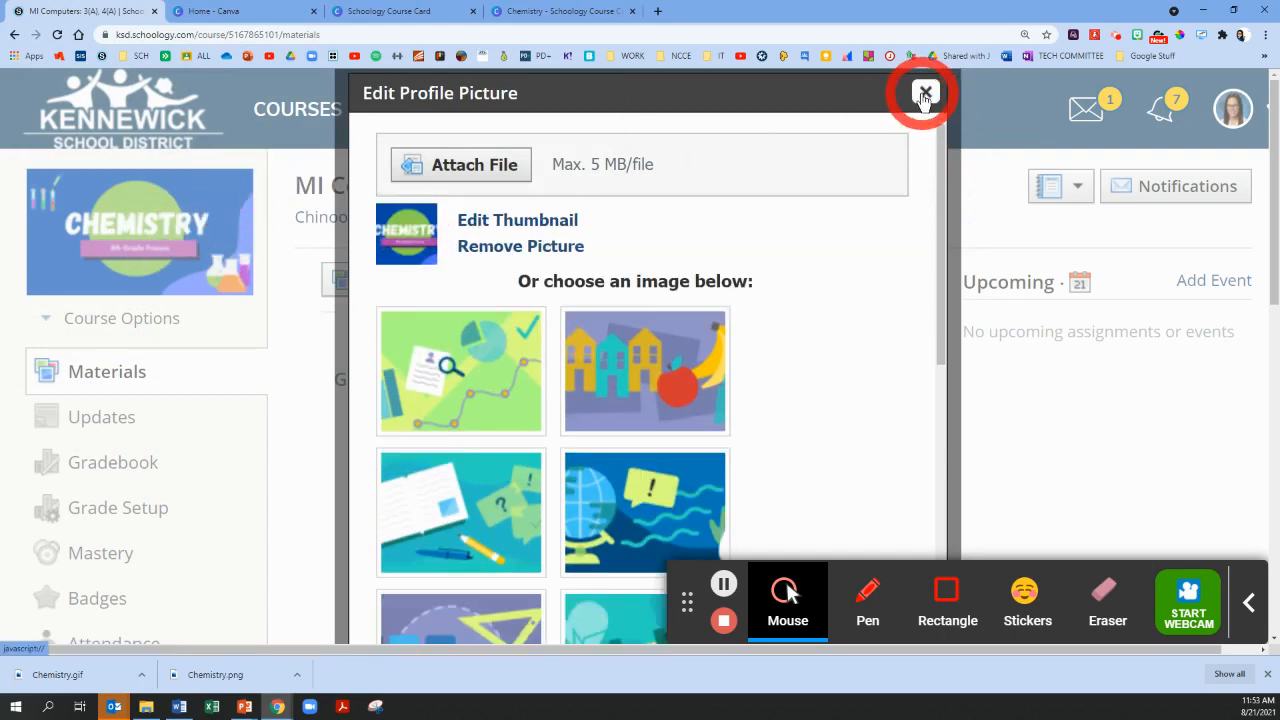
pyautogui.click(924, 92)
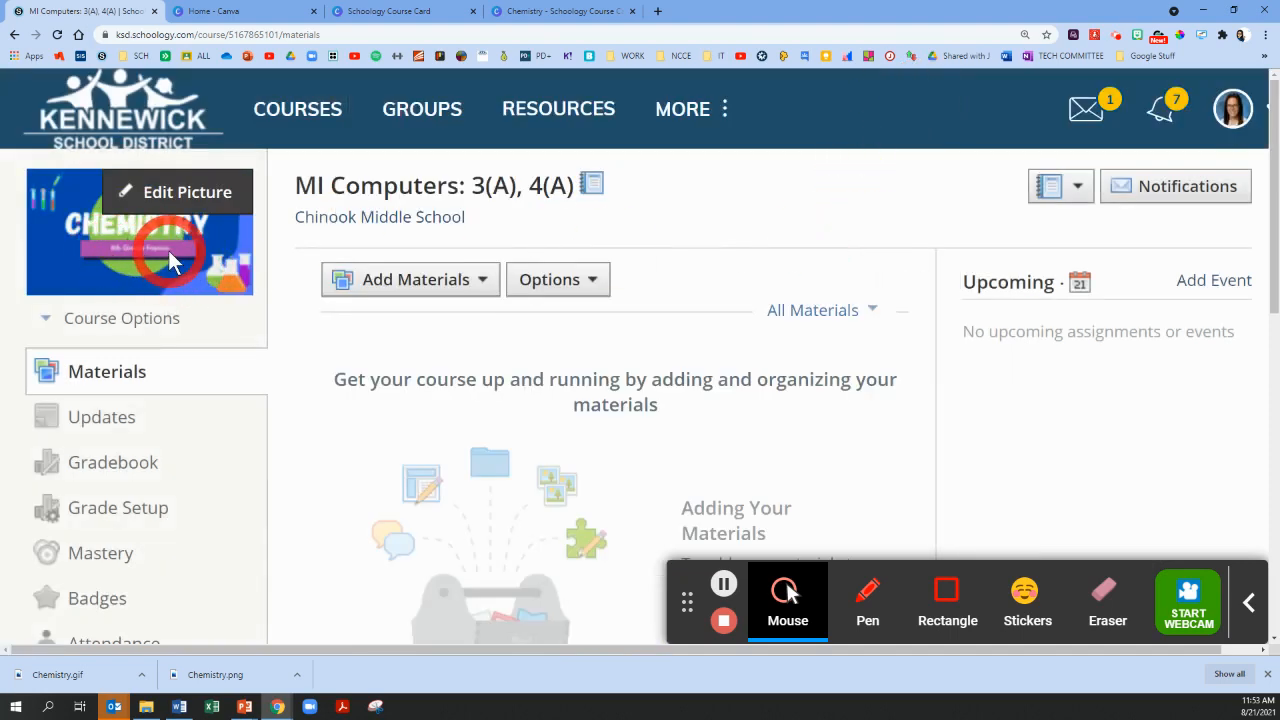
# View the course cards showing the new Chemistry picture and reopen the MI Computers 3(A), 4(A) course
pyautogui.click(296, 108)
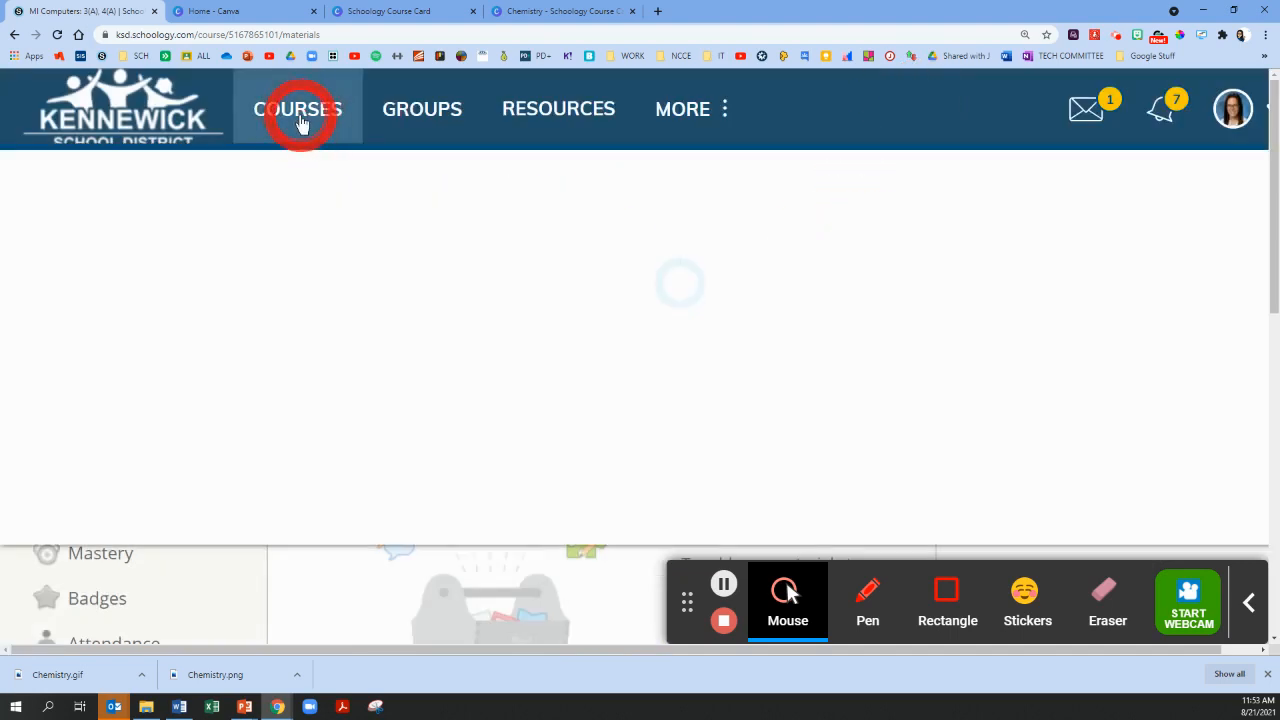
pyautogui.click(298, 108)
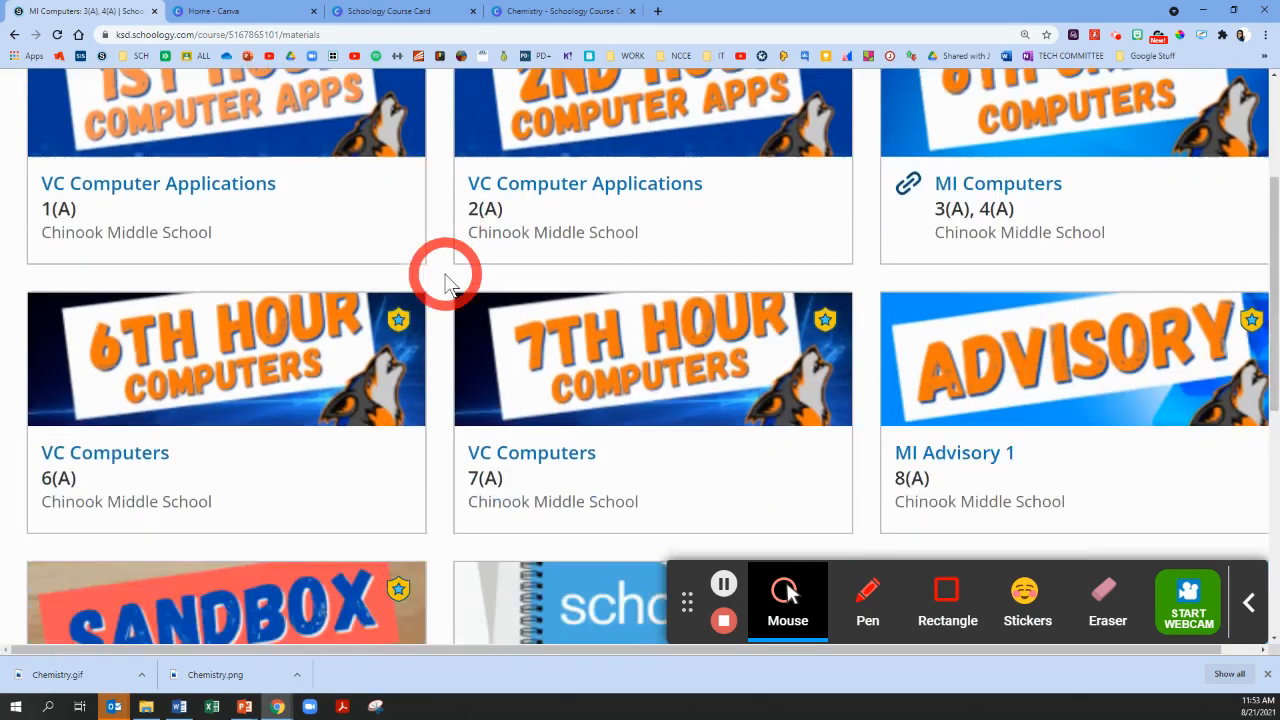
pyautogui.scroll(-3)
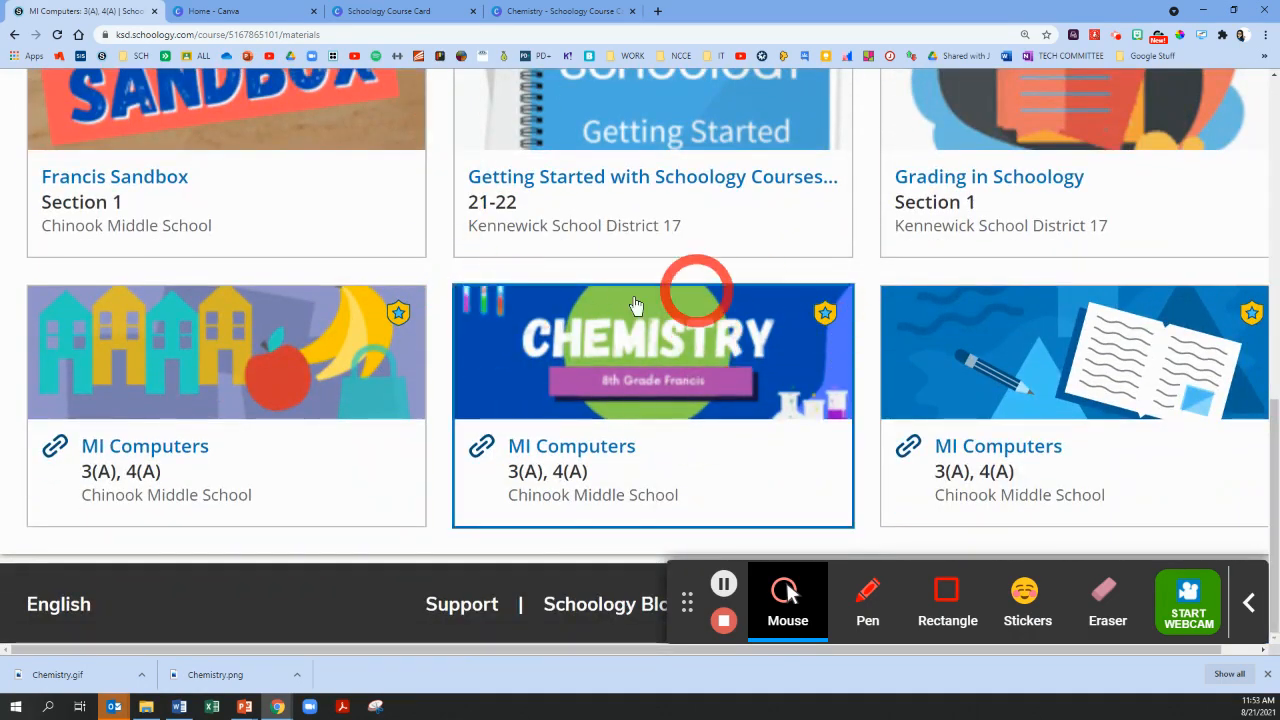
pyautogui.moveTo(620, 398)
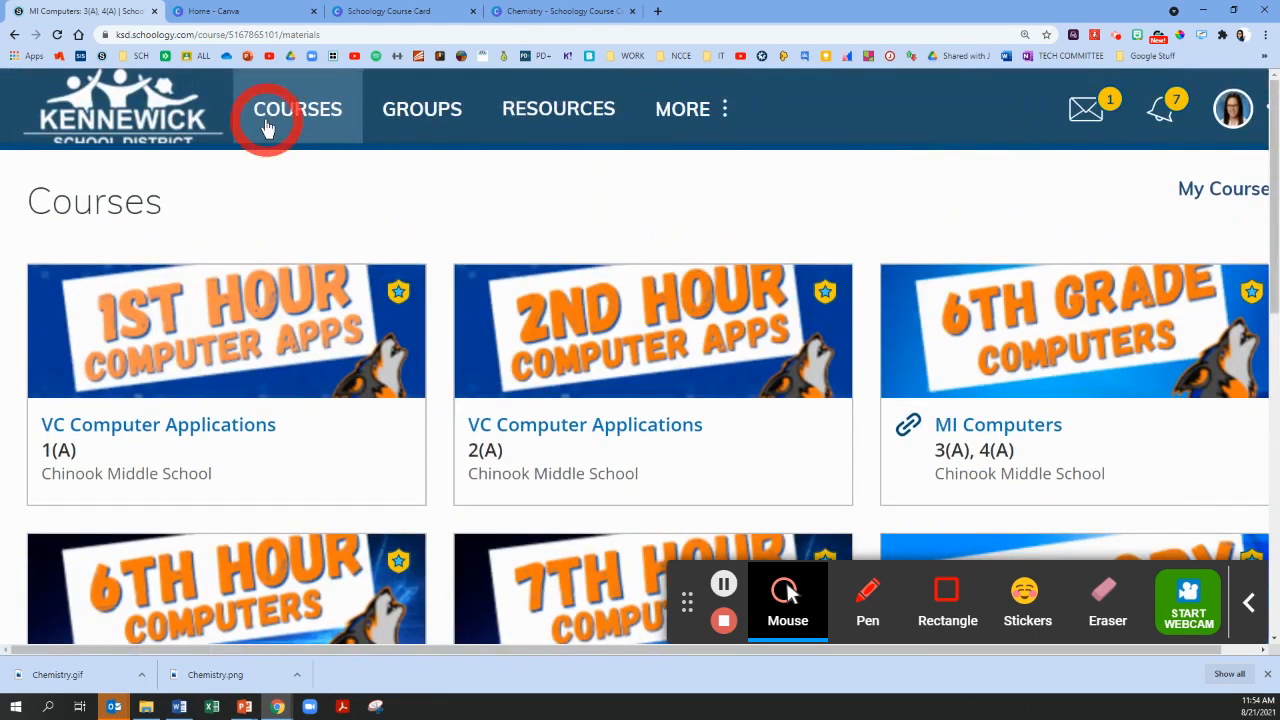
pyautogui.click(998, 424)
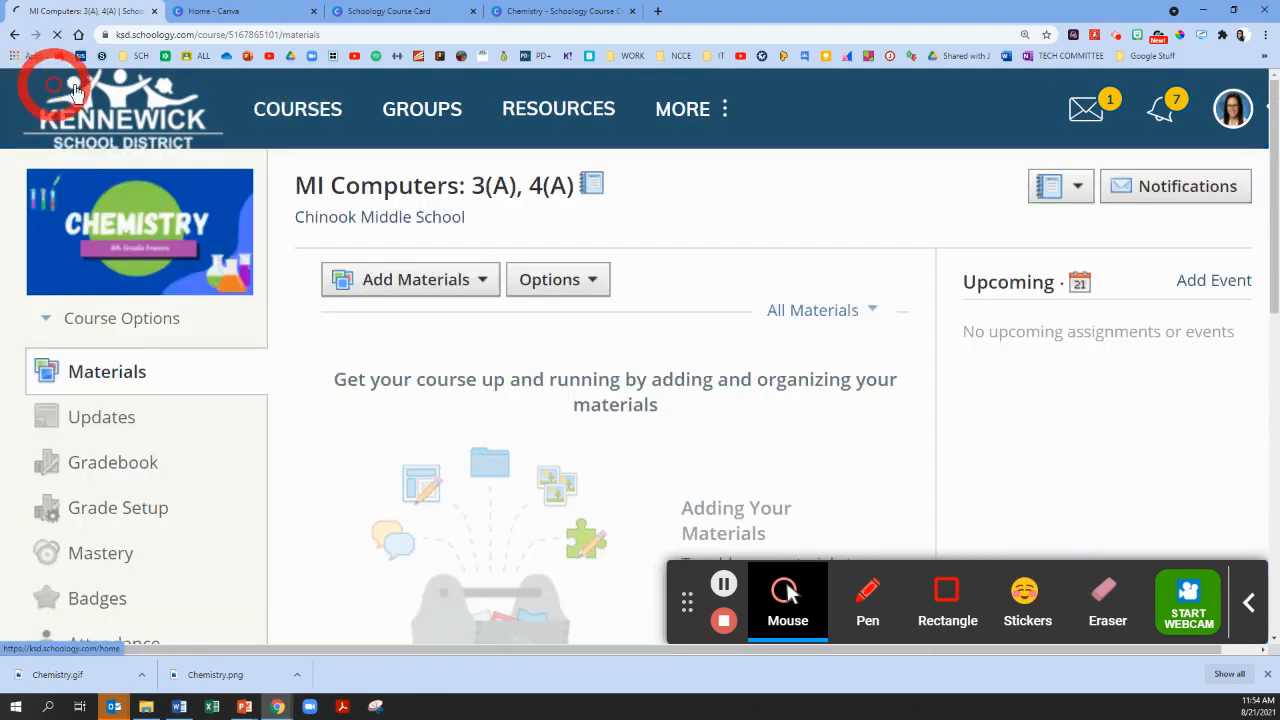
# Upload Chemistry.gif from Downloads as the MI Computers course picture and close the editor
pyautogui.click(76, 84)
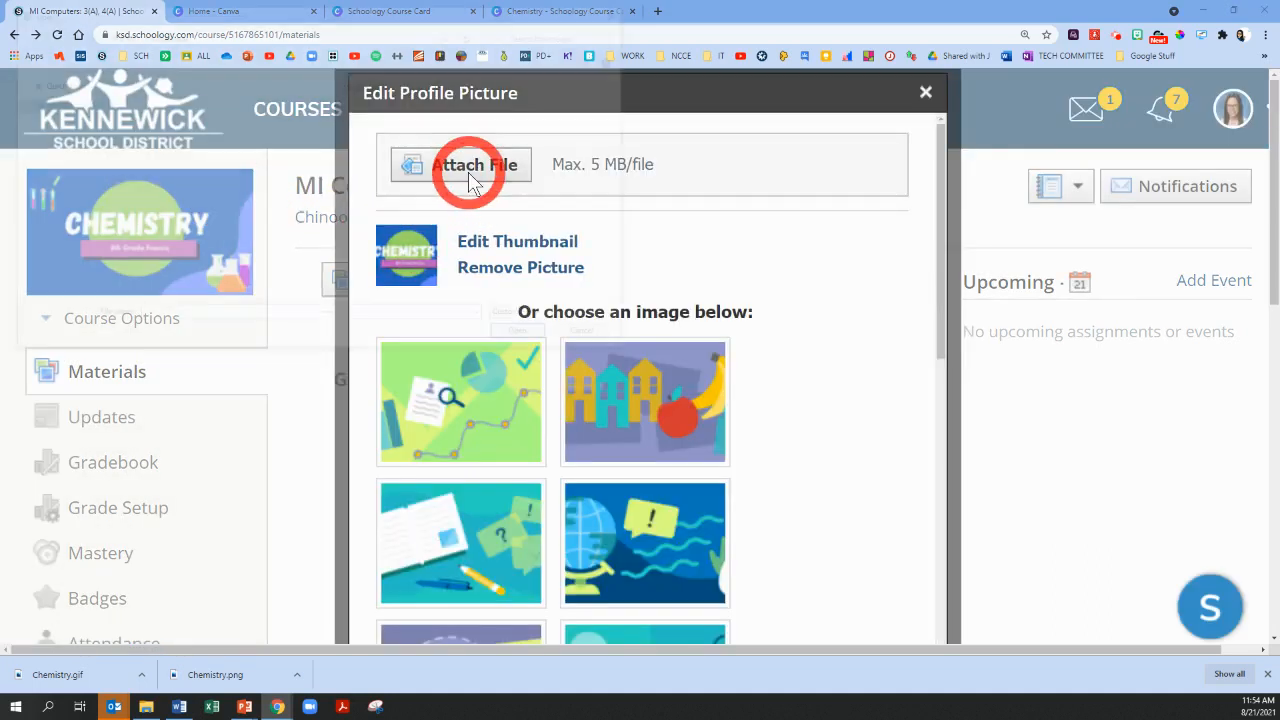
pyautogui.click(472, 164)
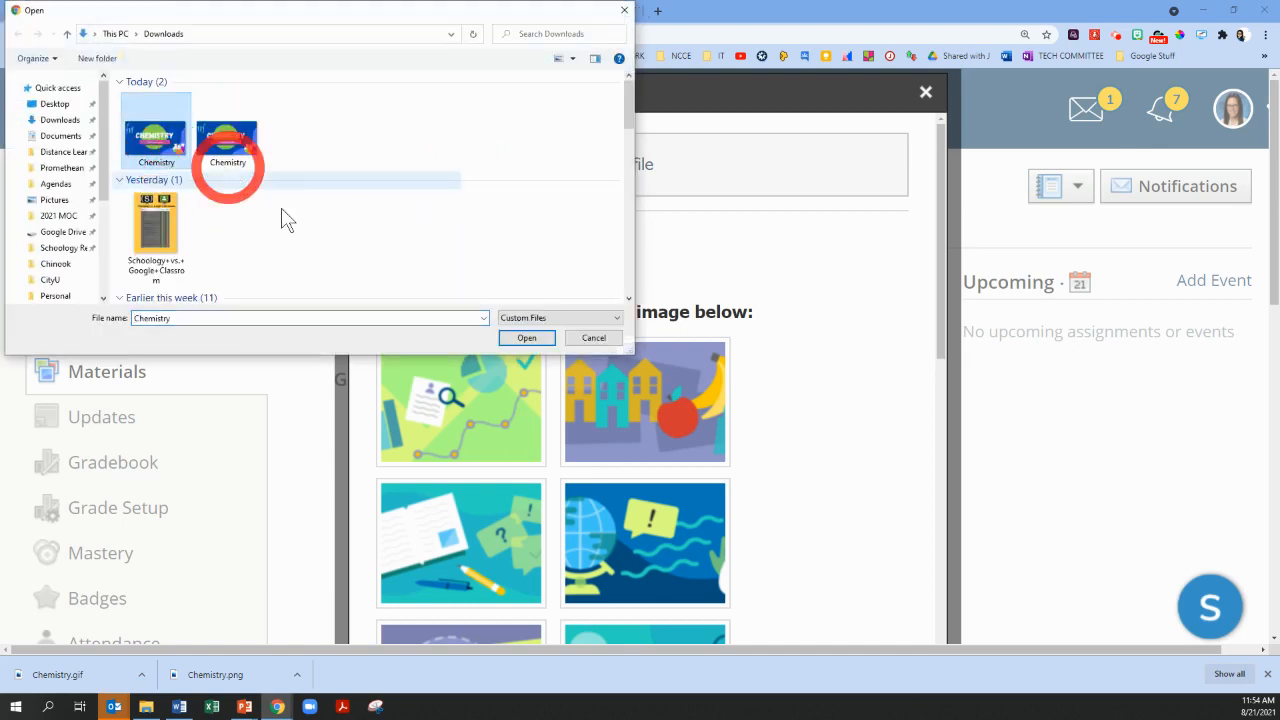
pyautogui.click(526, 336)
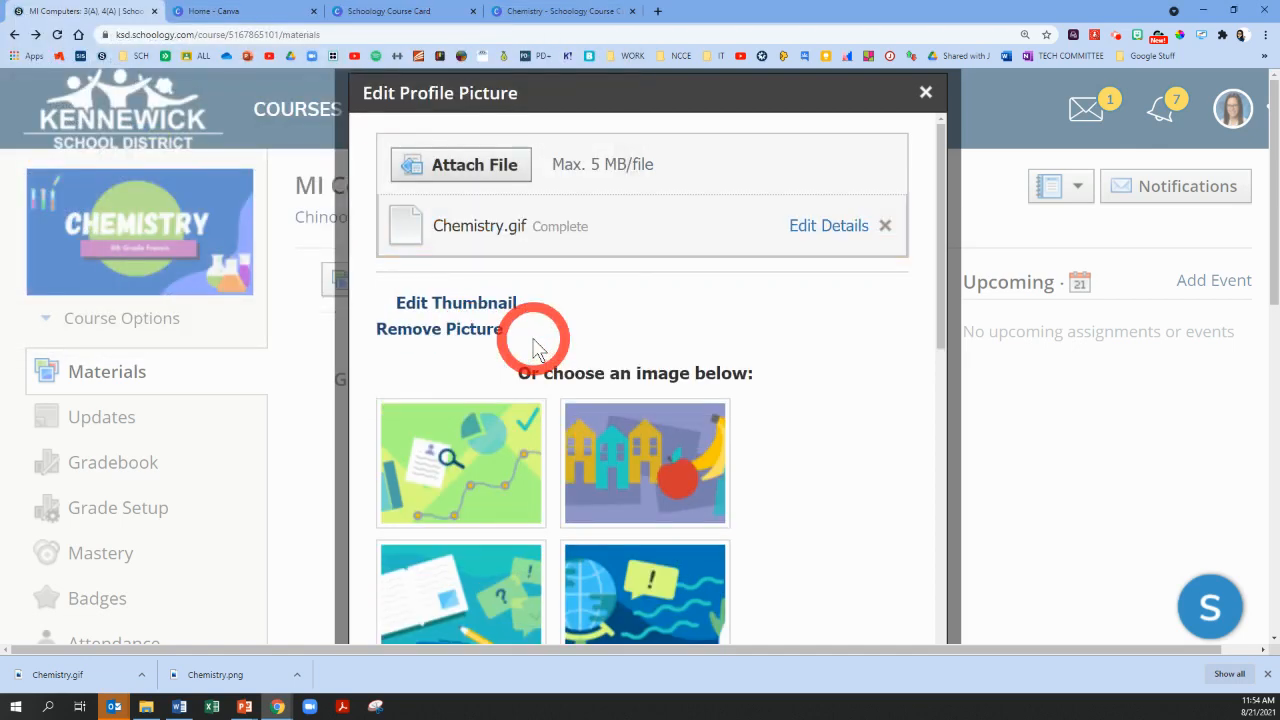
pyautogui.moveTo(848, 504)
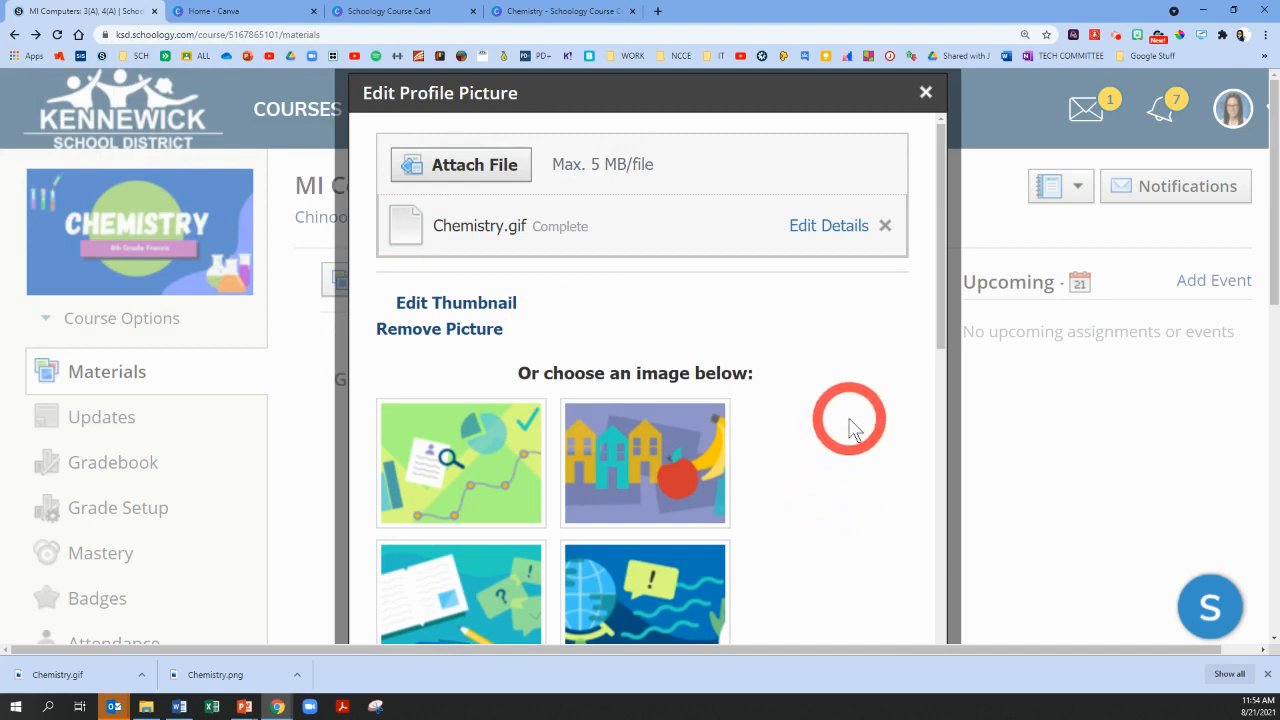
pyautogui.click(884, 224)
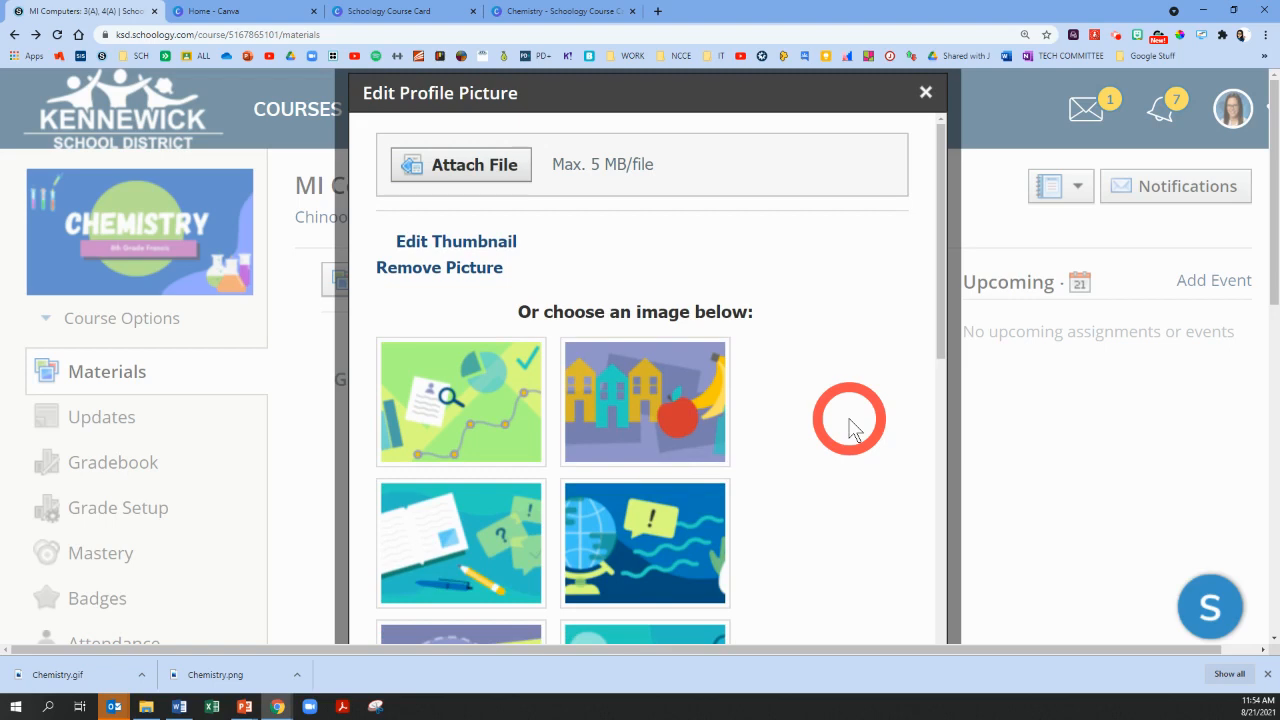
pyautogui.moveTo(832, 464)
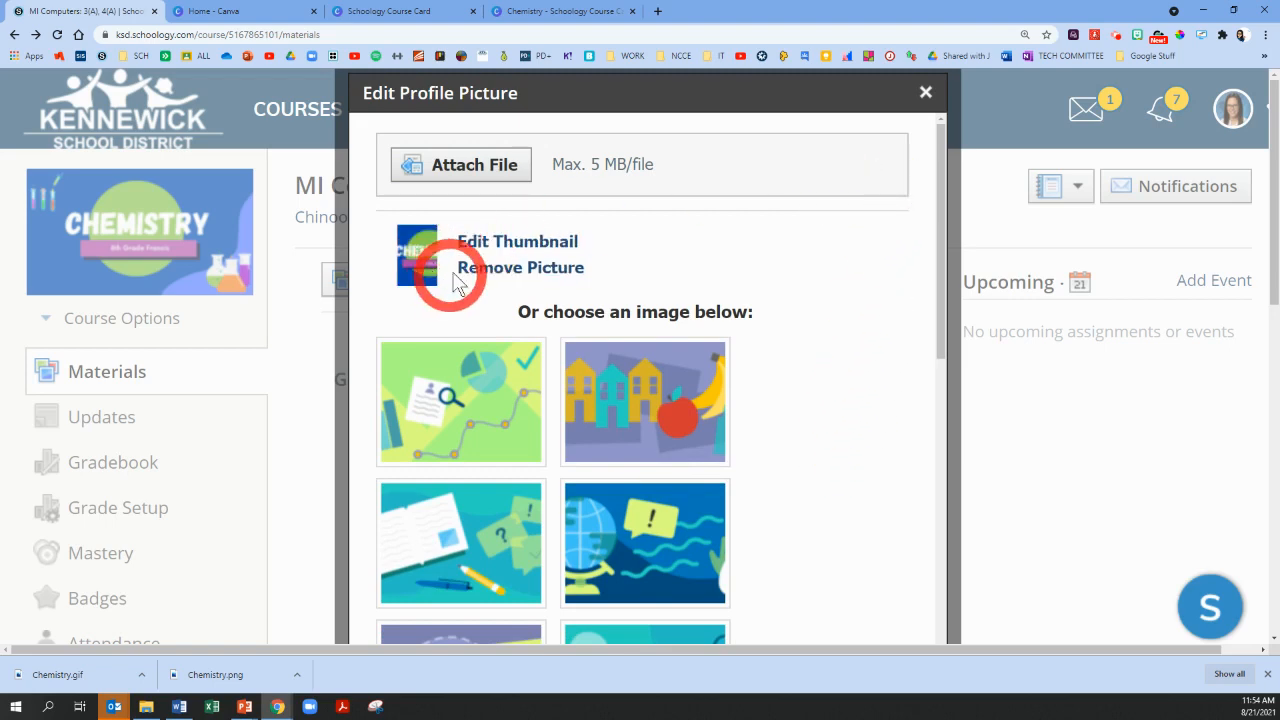
pyautogui.click(924, 92)
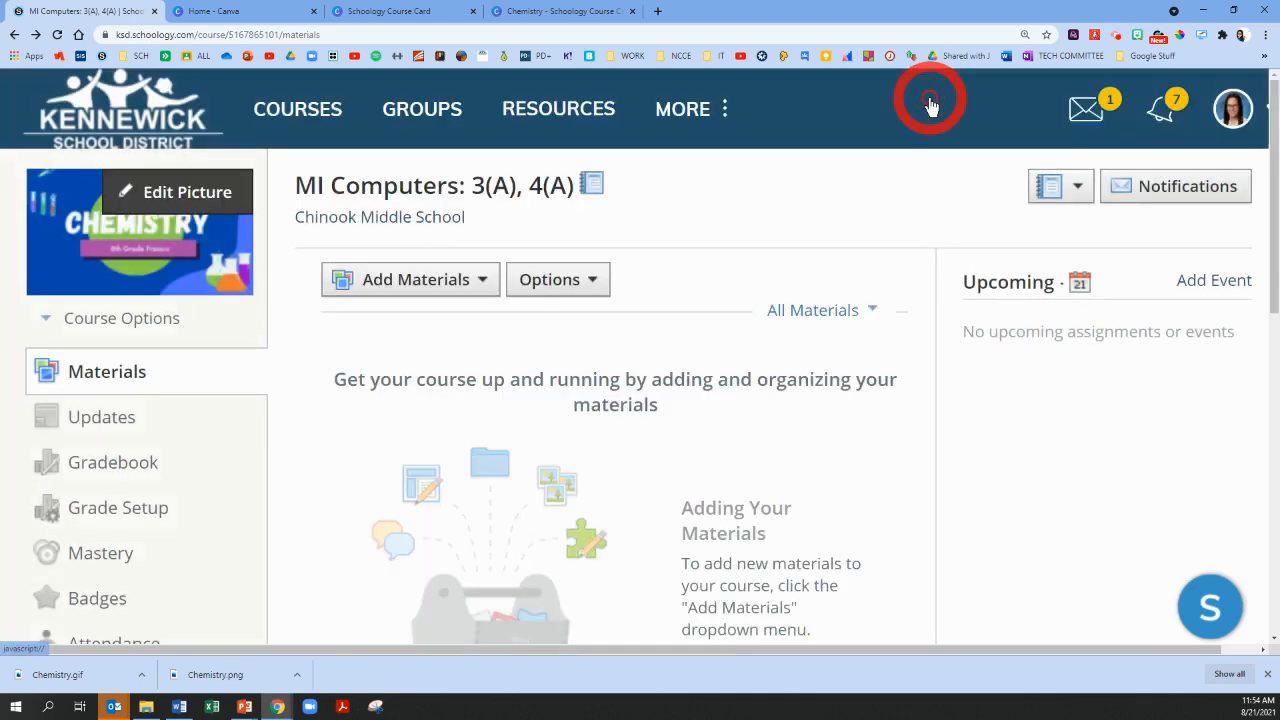
pyautogui.moveTo(40, 196)
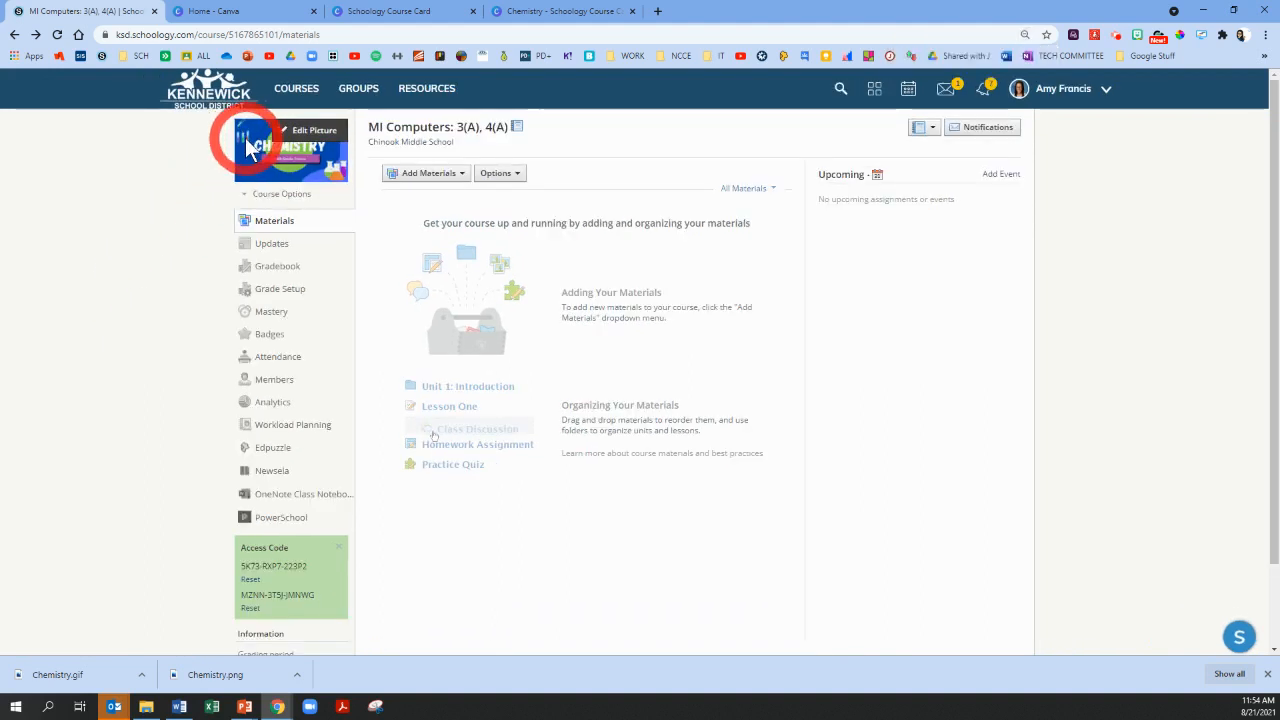
pyautogui.moveTo(116, 212)
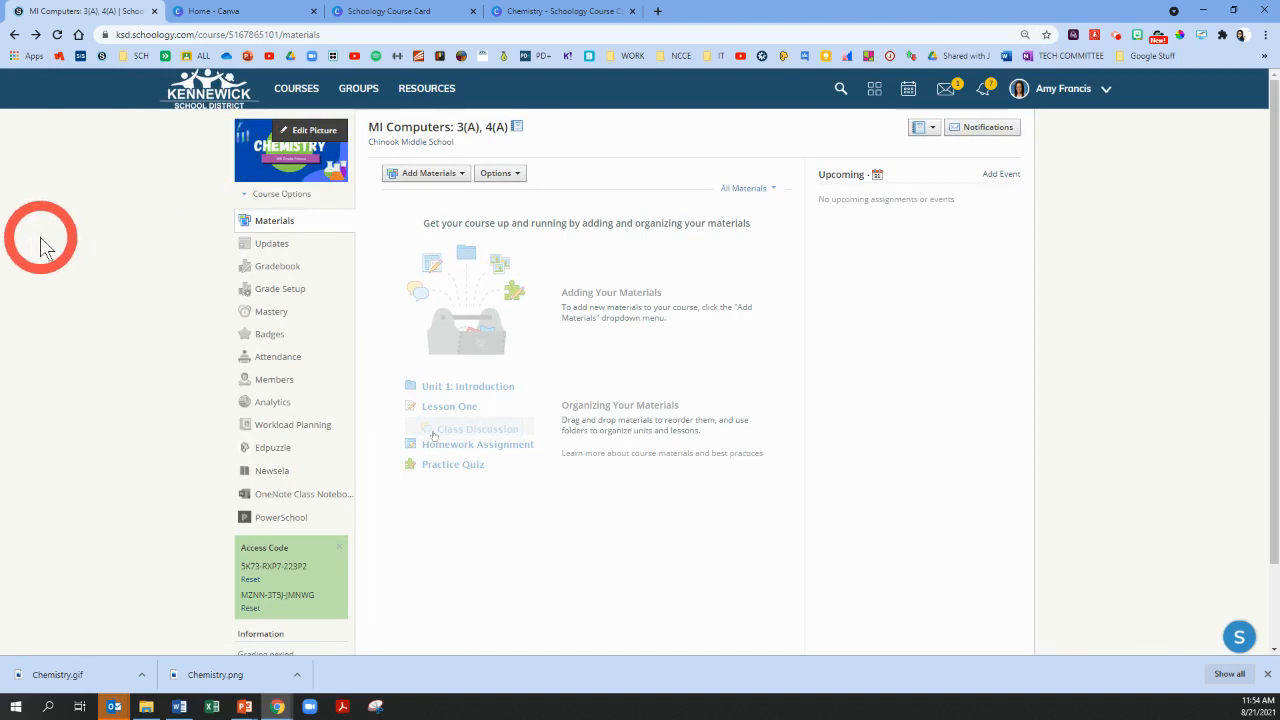
pyautogui.moveTo(68, 276)
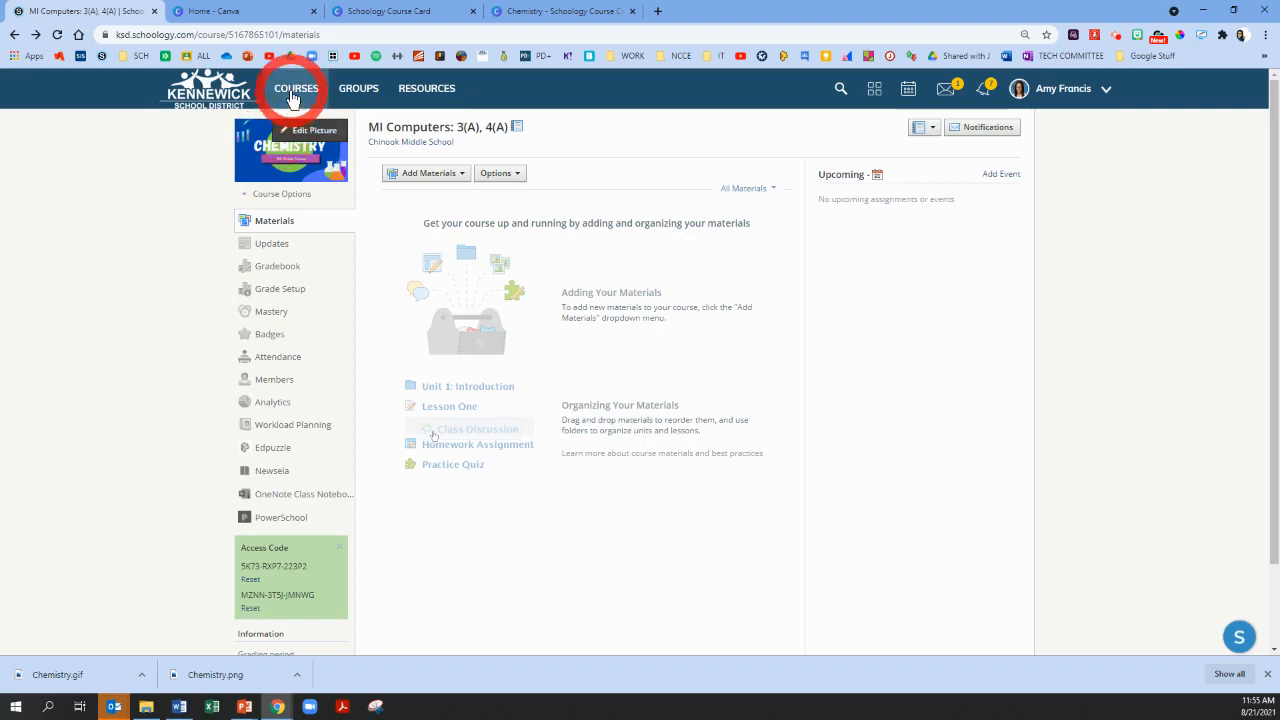
# Check the course cards for the Chemistry picture on the MI Computers 3(A), 4(A) tile
pyautogui.click(296, 88)
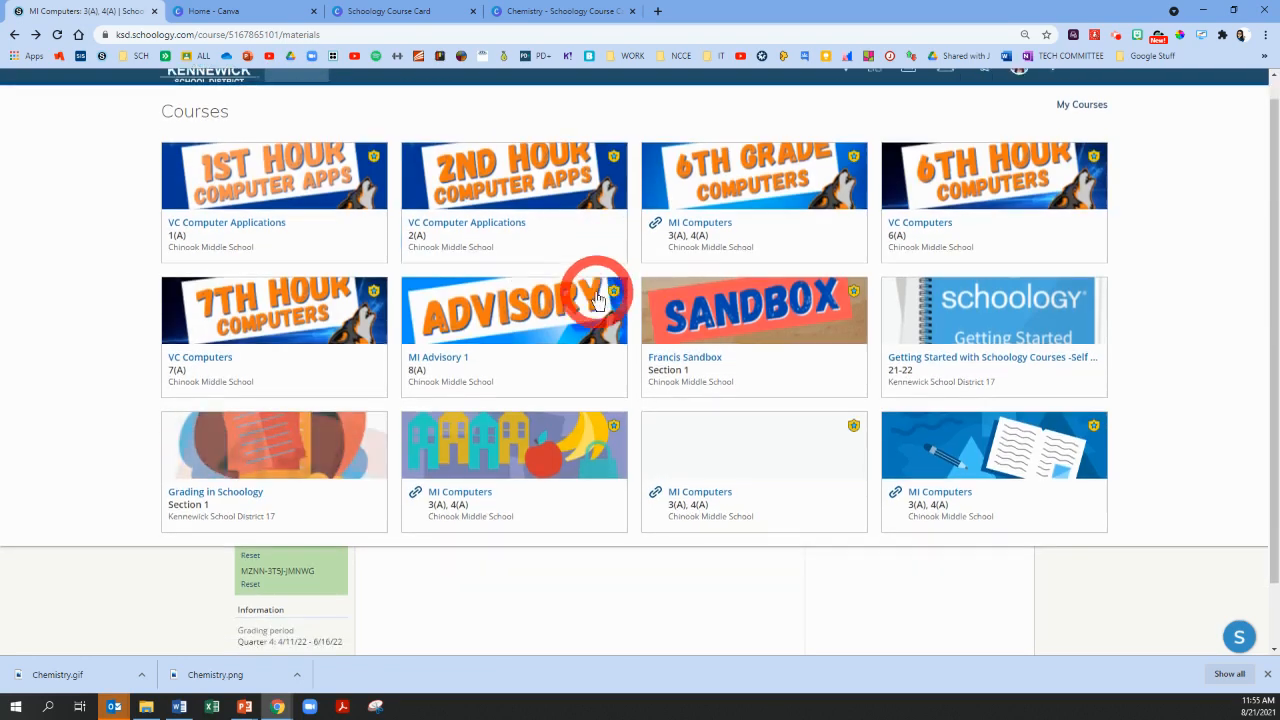
pyautogui.scroll(-3)
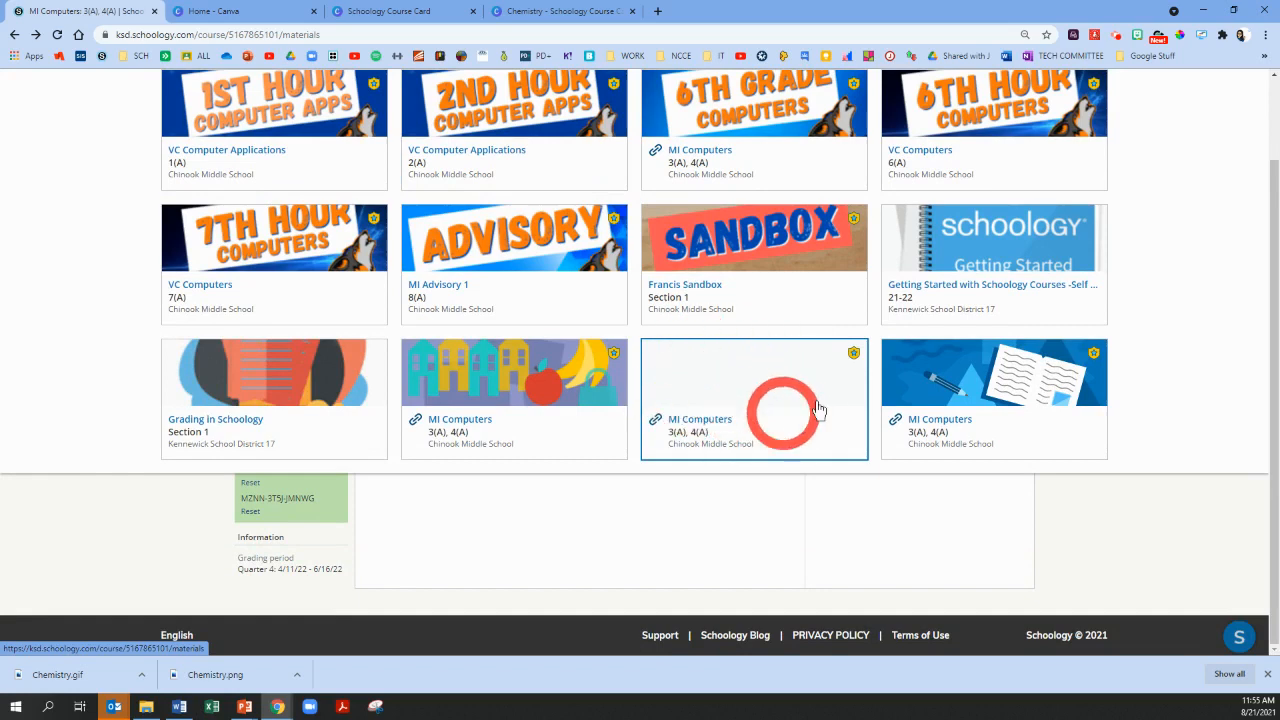
pyautogui.moveTo(704, 400)
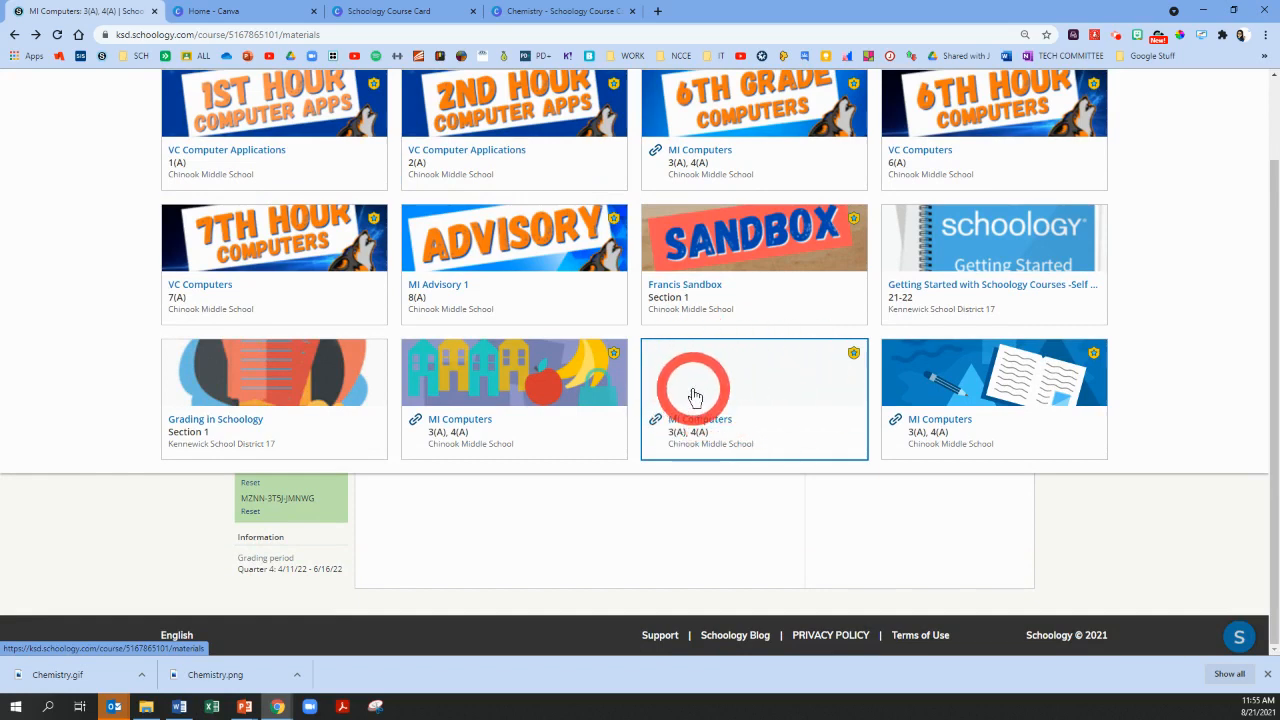
pyautogui.moveTo(116, 344)
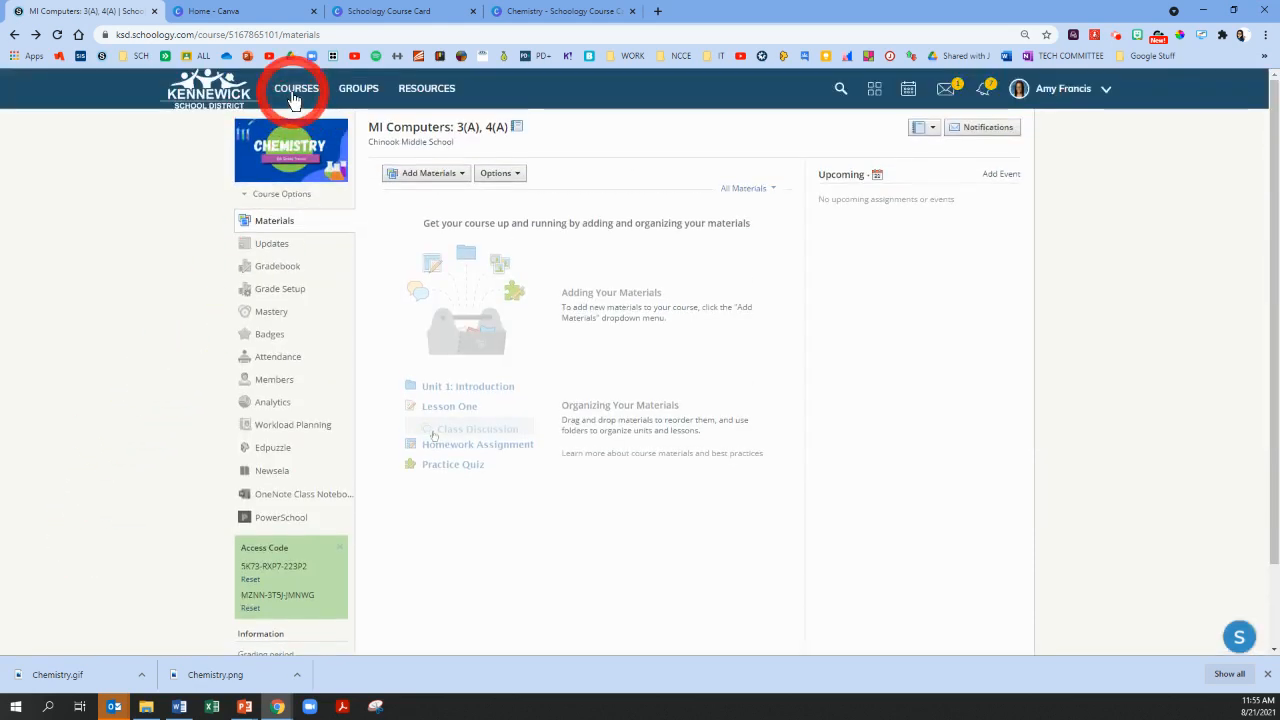
pyautogui.click(296, 88)
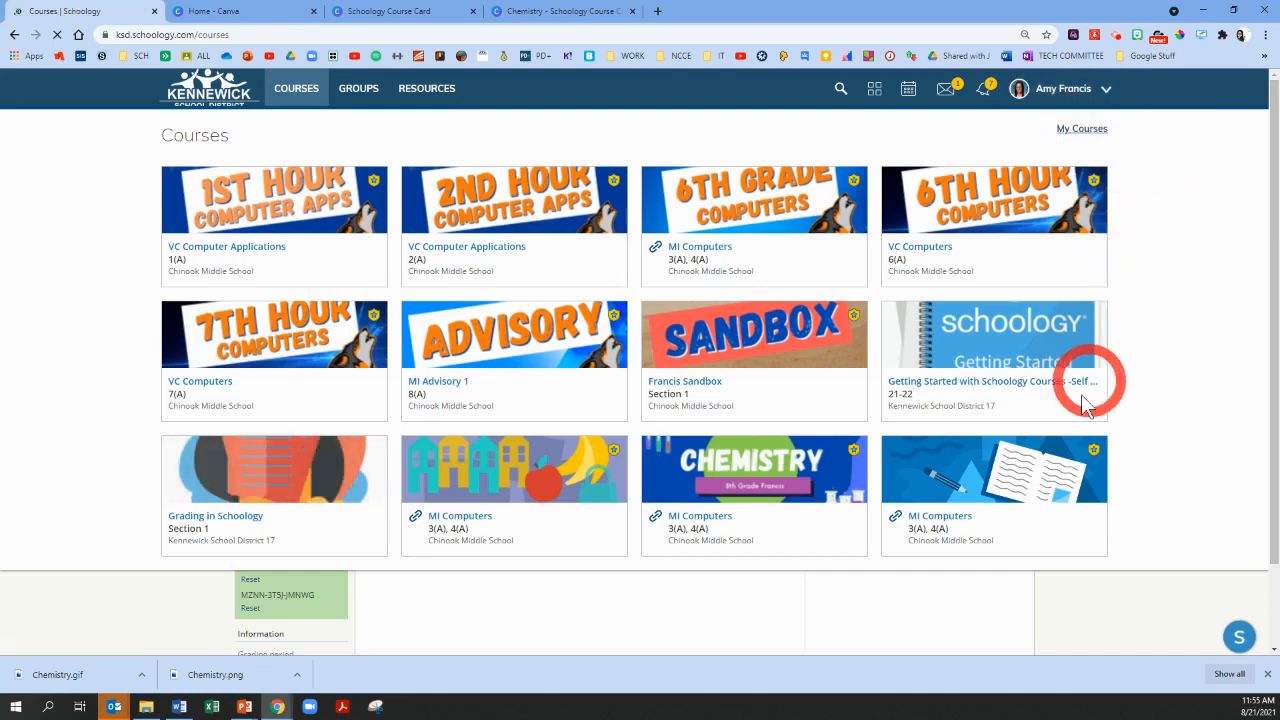
# Look over the Schoology home course dashboard tiles, then return to the Chemistry design in Canva
pyautogui.click(1080, 128)
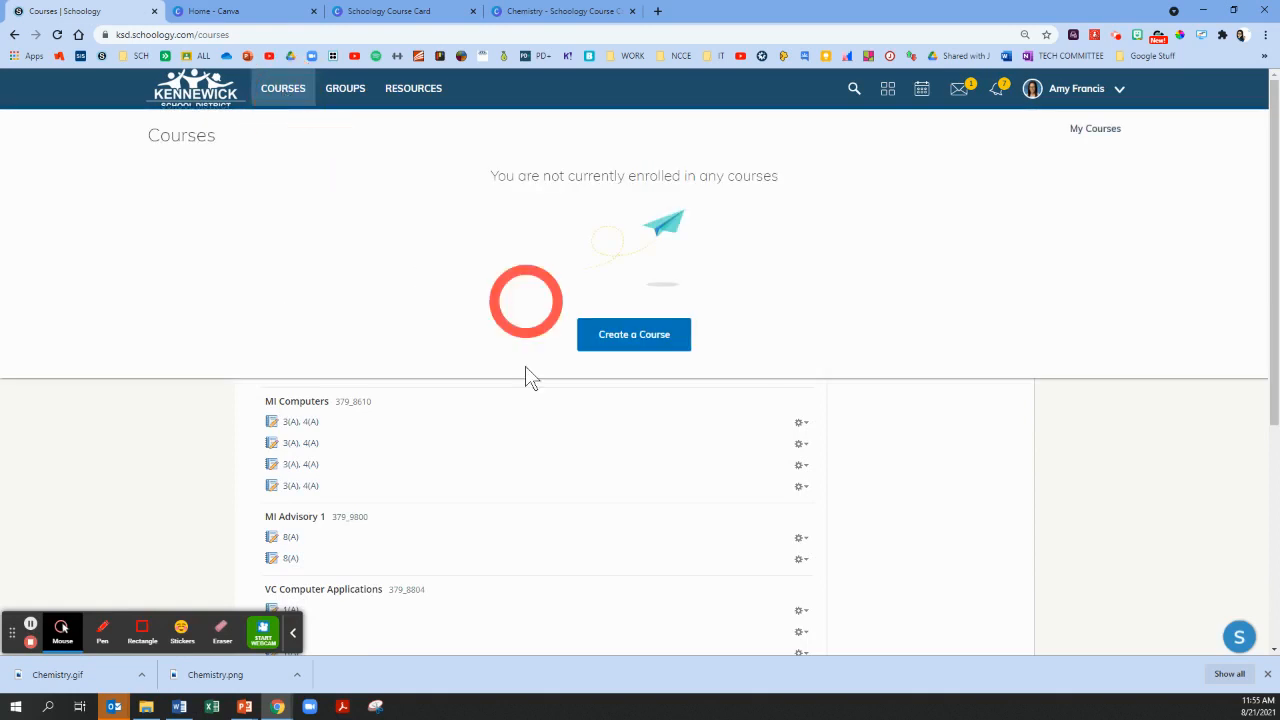
pyautogui.click(284, 88)
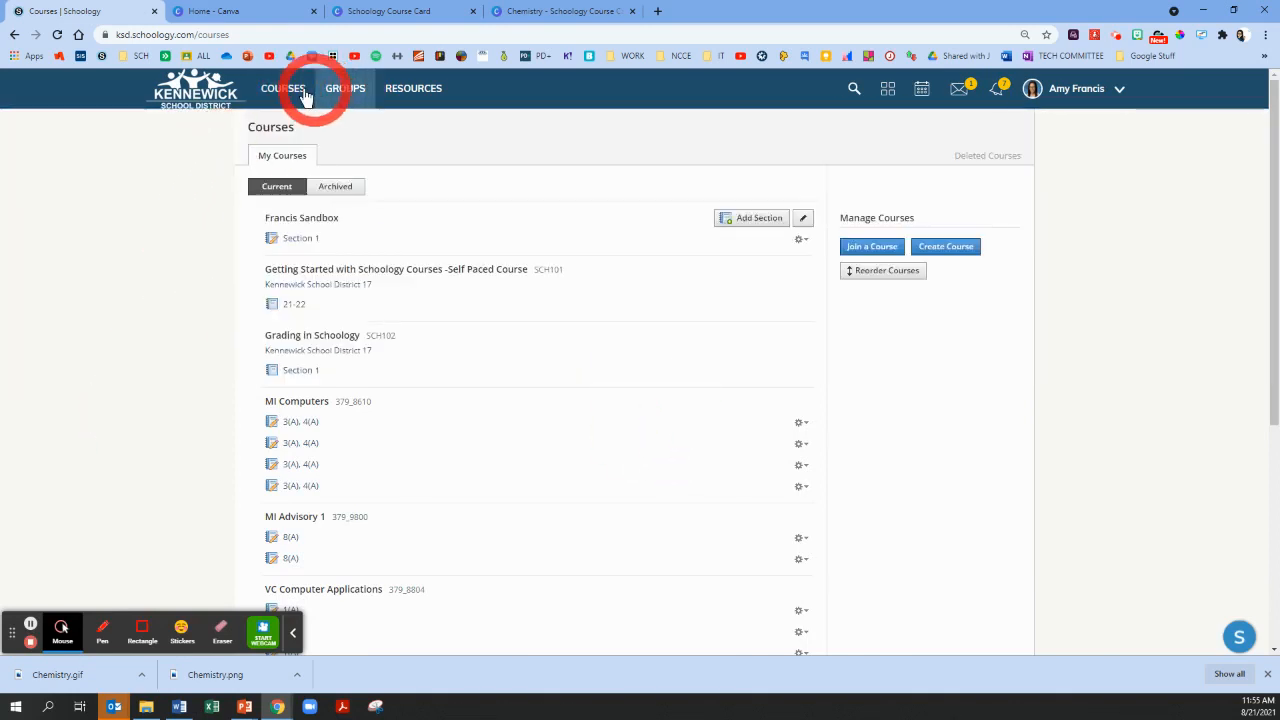
pyautogui.click(196, 88)
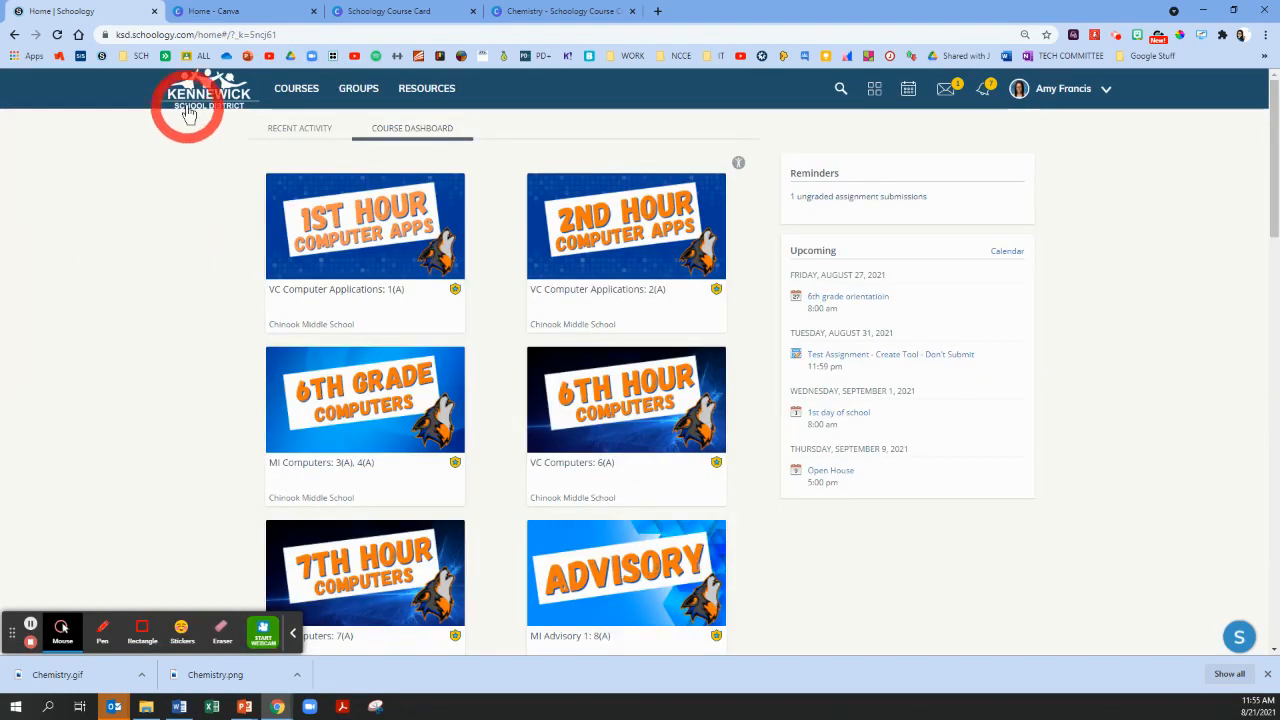
pyautogui.moveTo(156, 304)
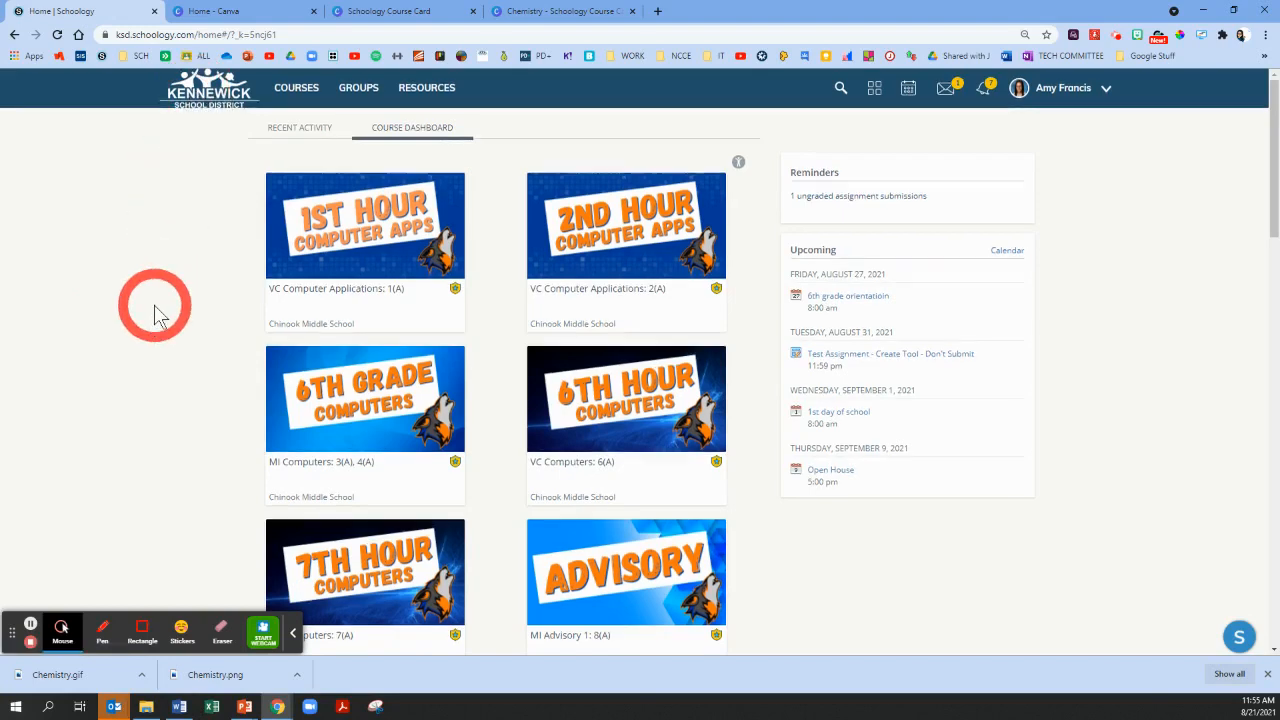
pyautogui.scroll(-3)
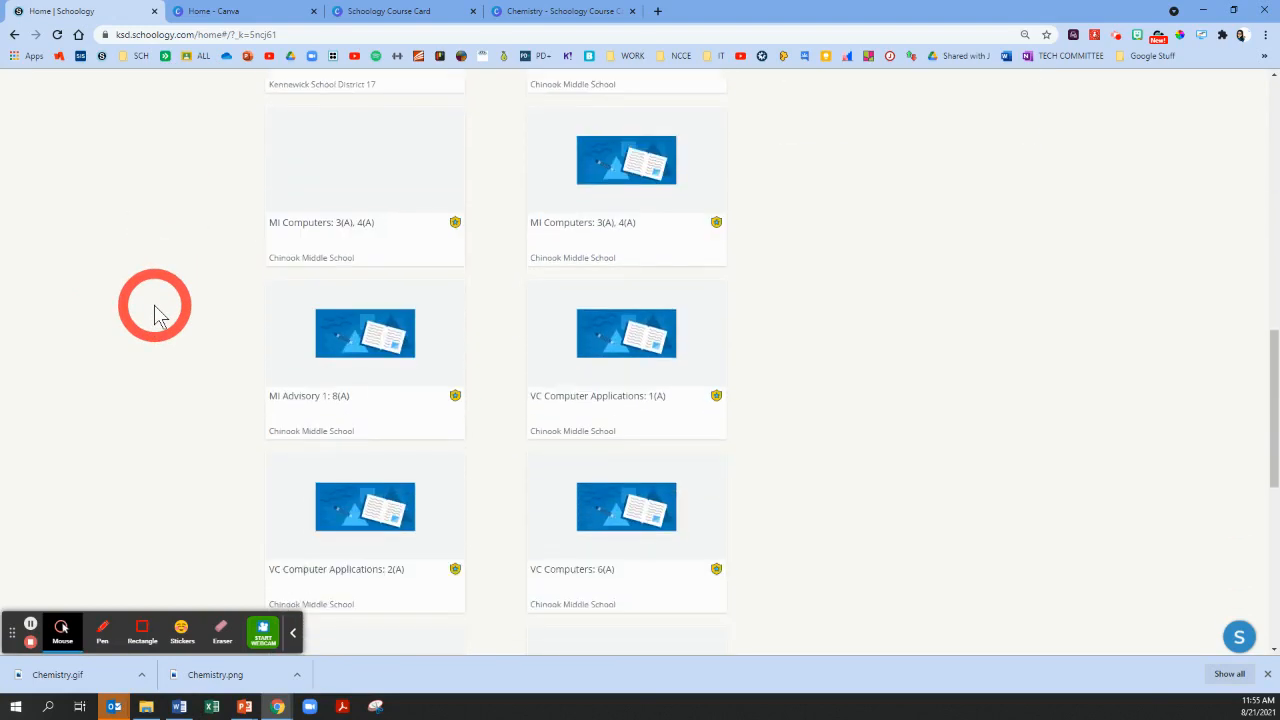
pyautogui.scroll(-3)
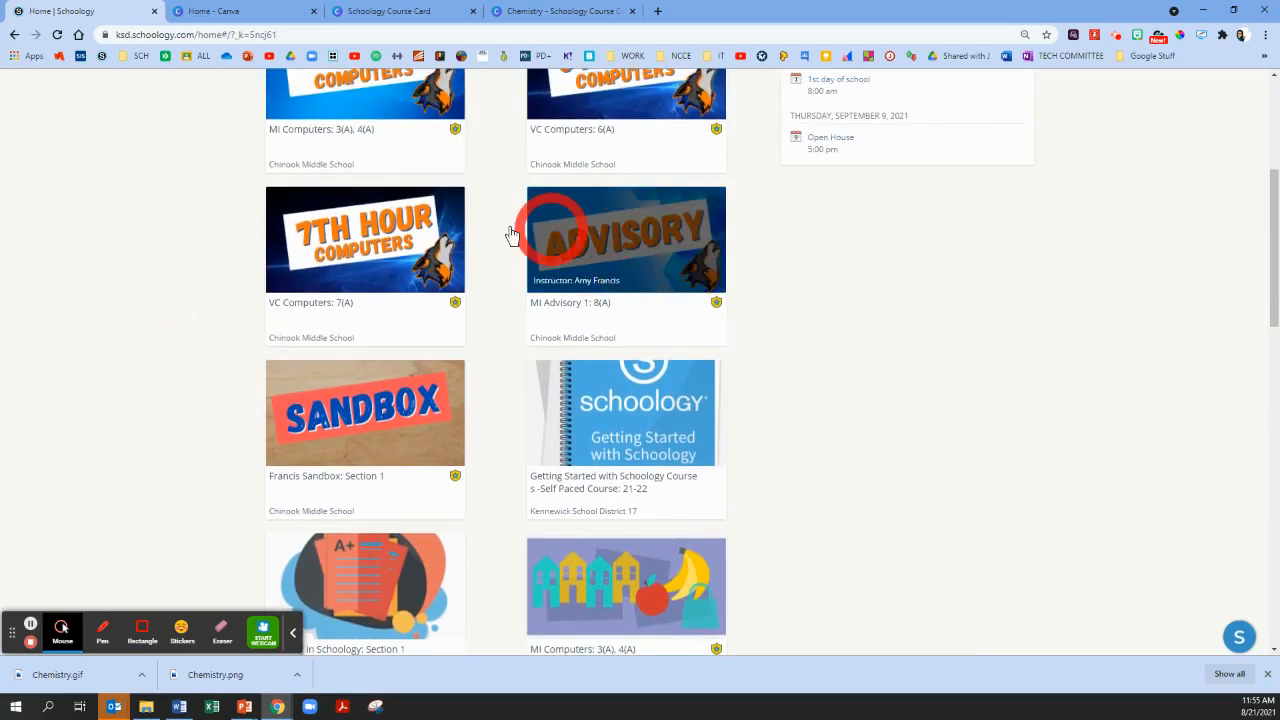
pyautogui.scroll(3)
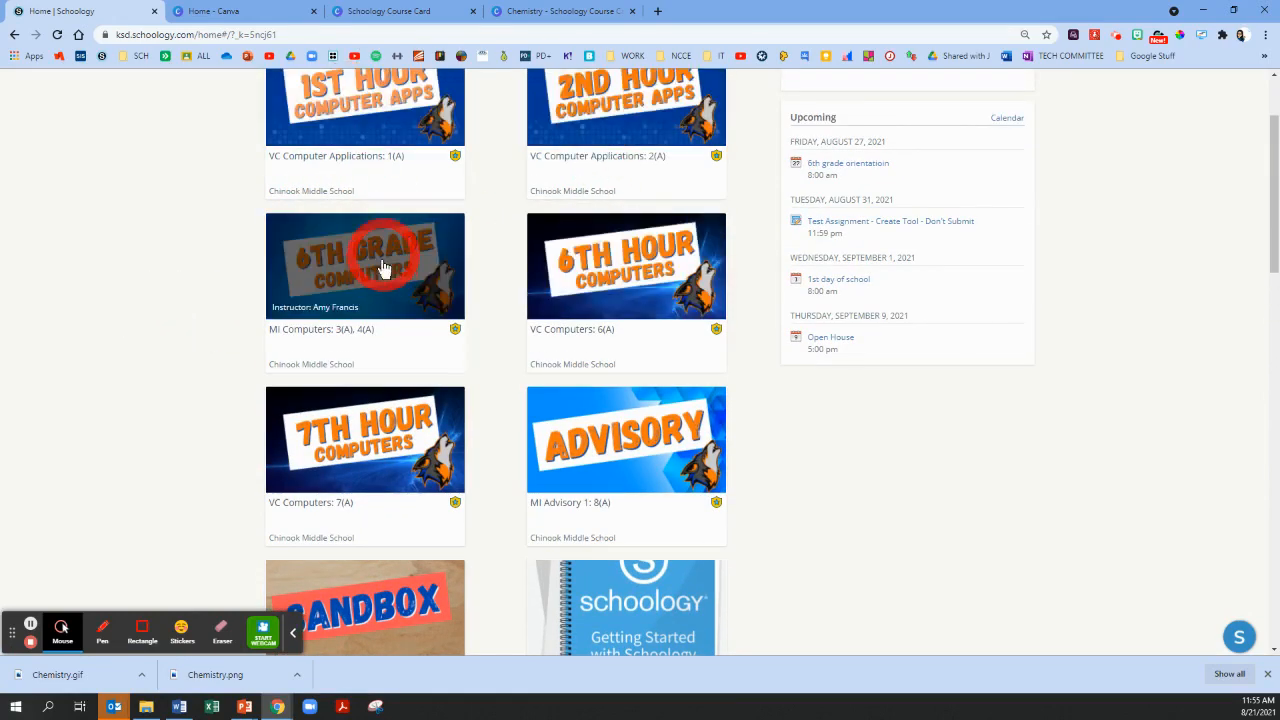
pyautogui.scroll(3)
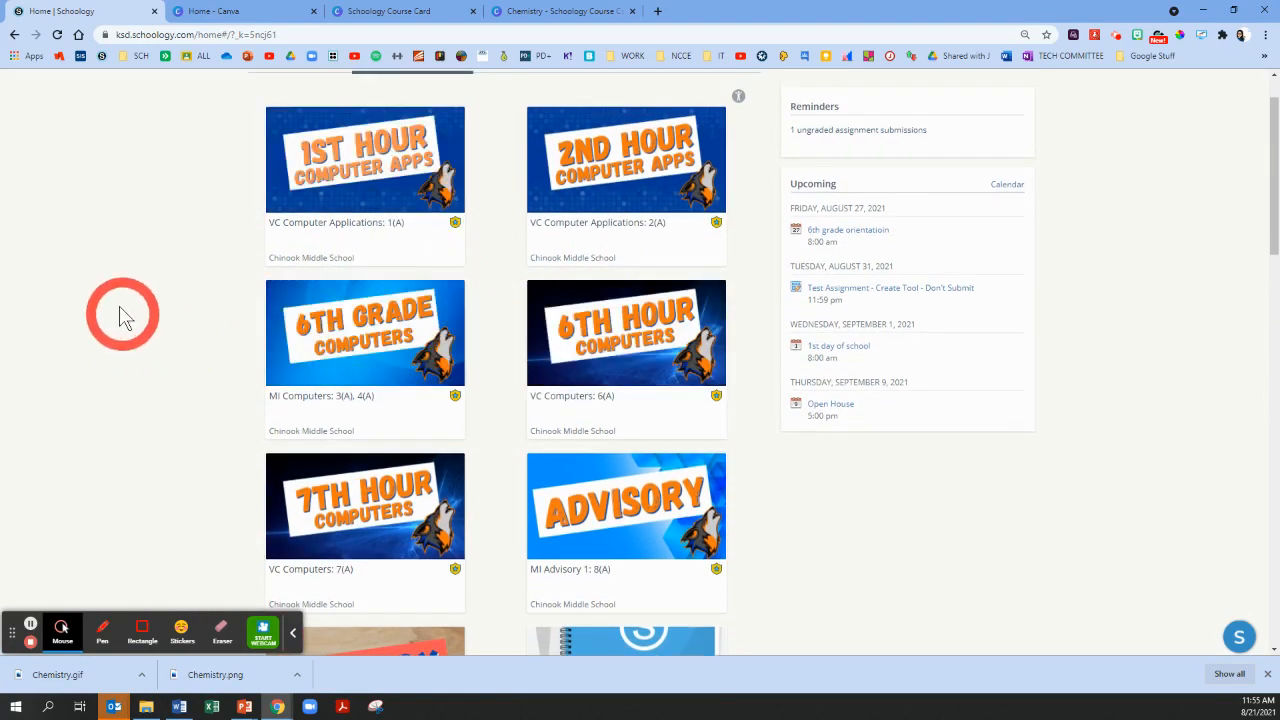
pyautogui.scroll(3)
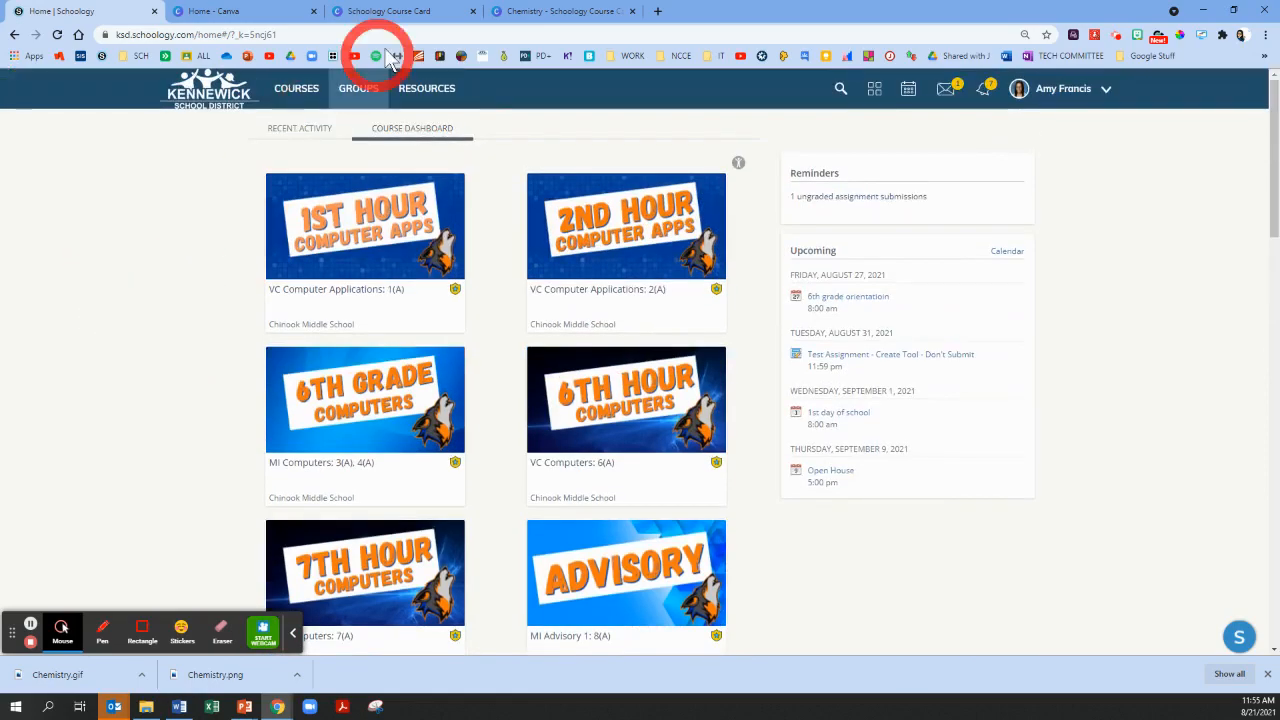
pyautogui.click(560, 12)
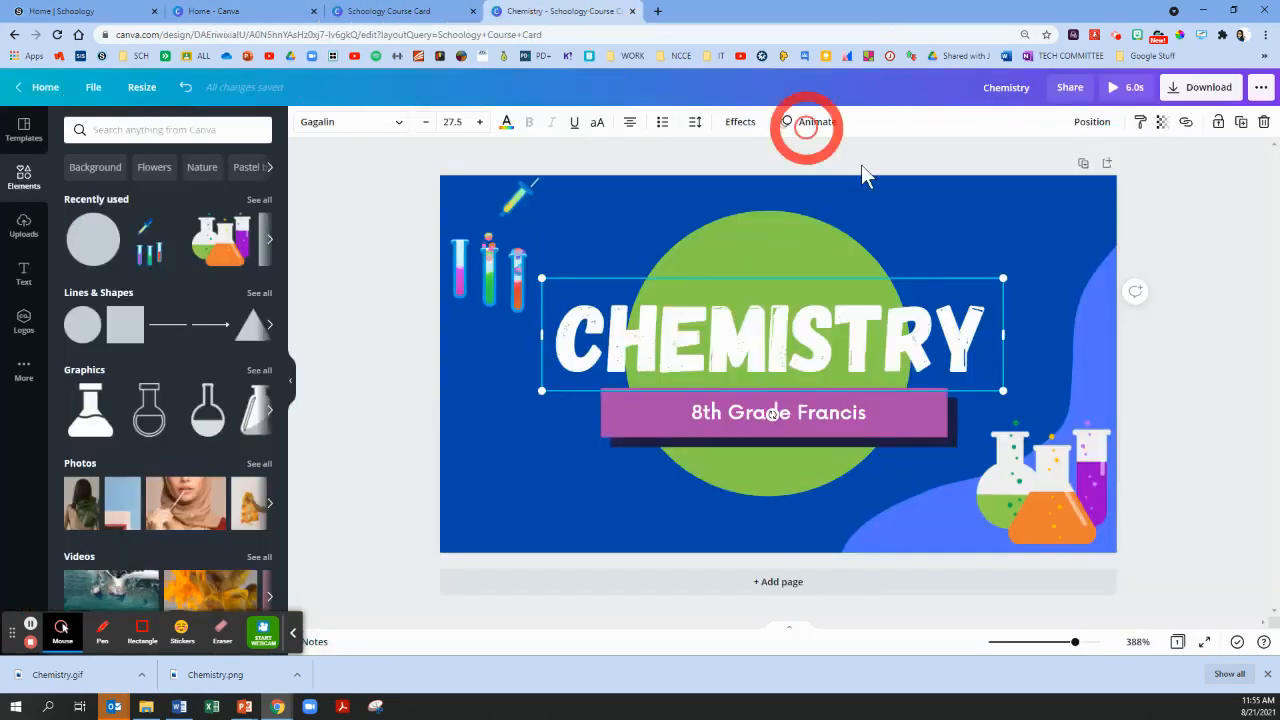